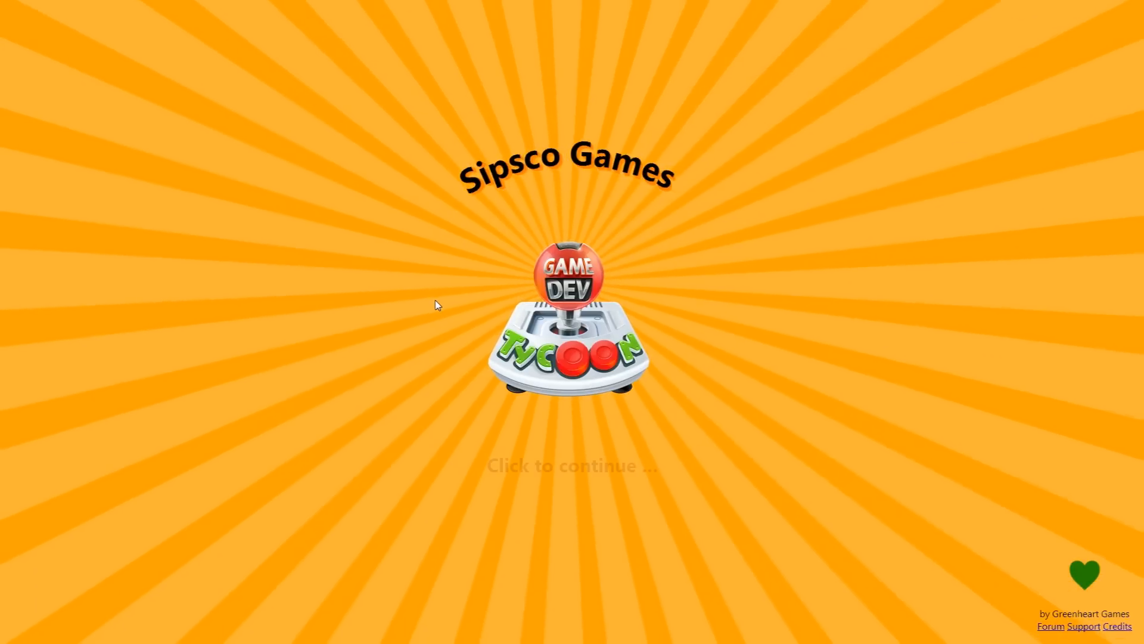
Go past the title screen into the Sipsco Games studio office.
{"action": "left_click", "coordinate": [571, 465]}
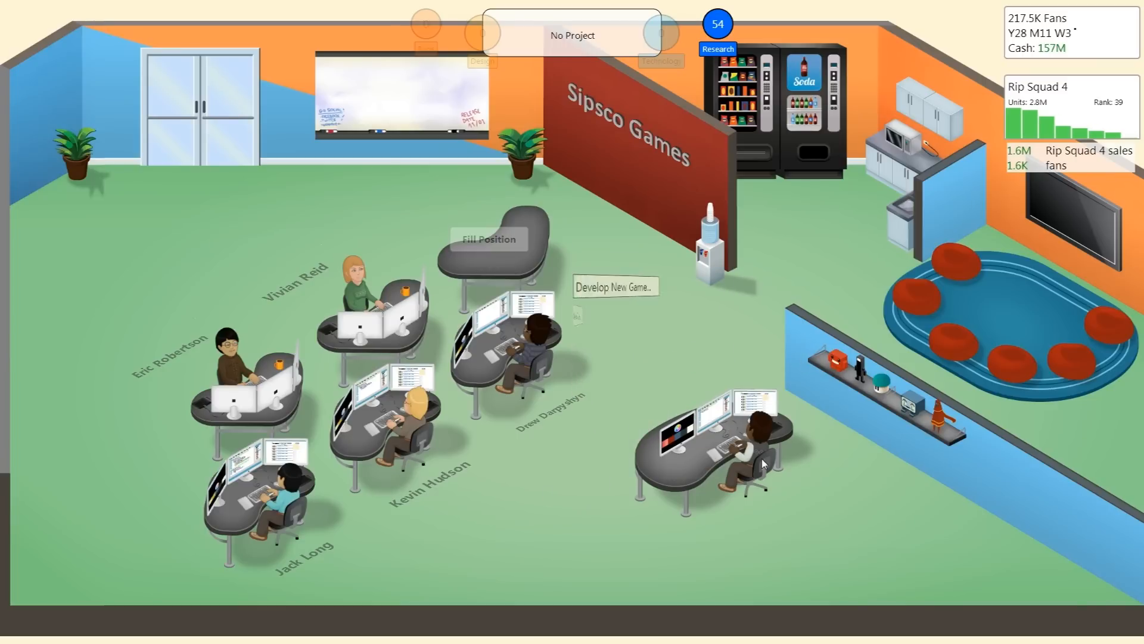
Research Virtual economy for 40 RP and 120K credits.
{"action": "left_click", "coordinate": [718, 24]}
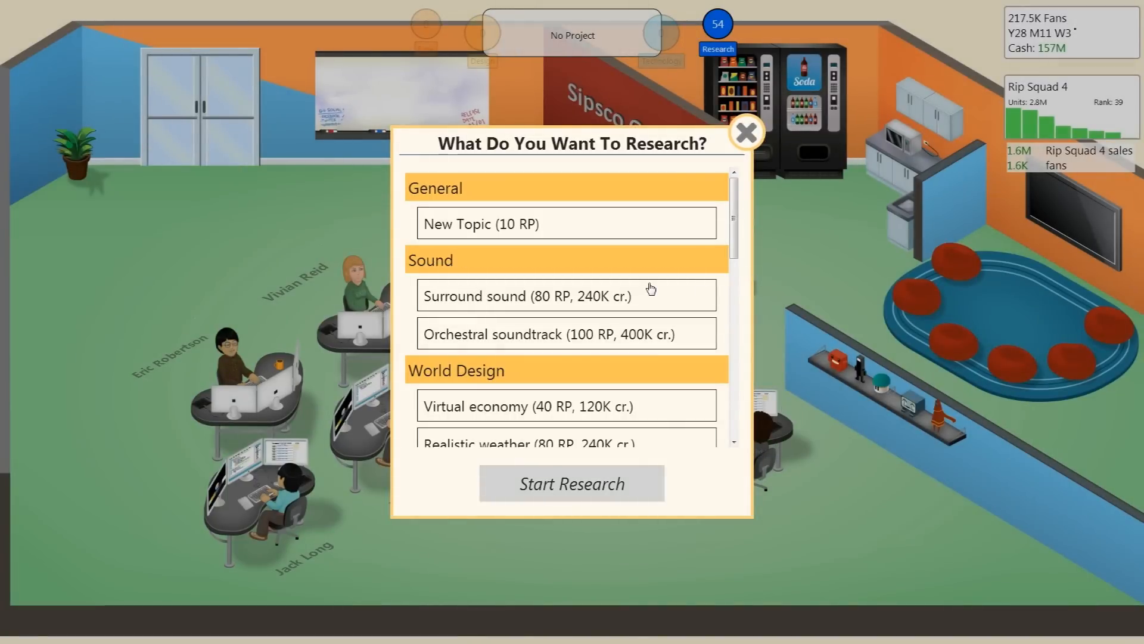
{"action": "scroll", "scroll_direction": "down", "scroll_amount": 3}
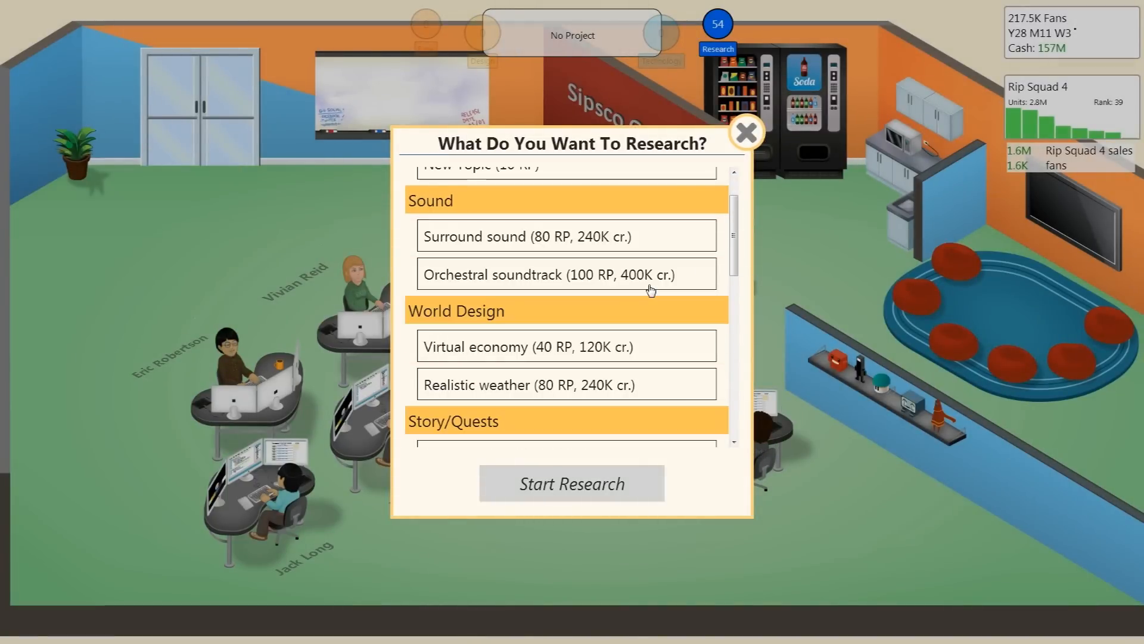
{"action": "scroll", "scroll_direction": "down", "scroll_amount": 3}
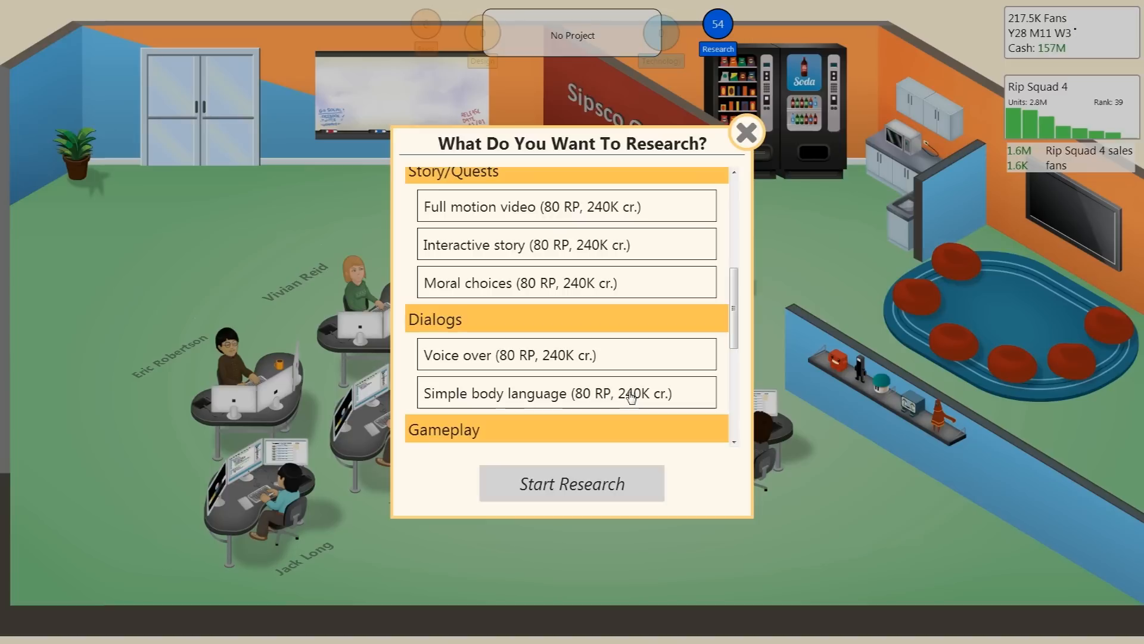
{"action": "left_click", "coordinate": [565, 275]}
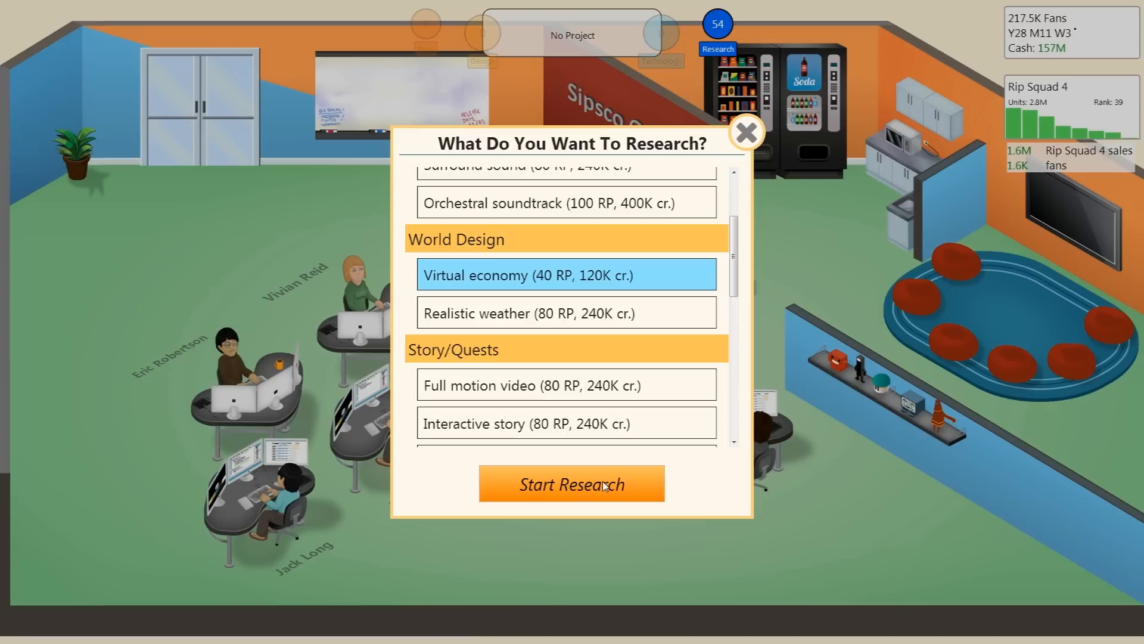
{"action": "left_click", "coordinate": [571, 483]}
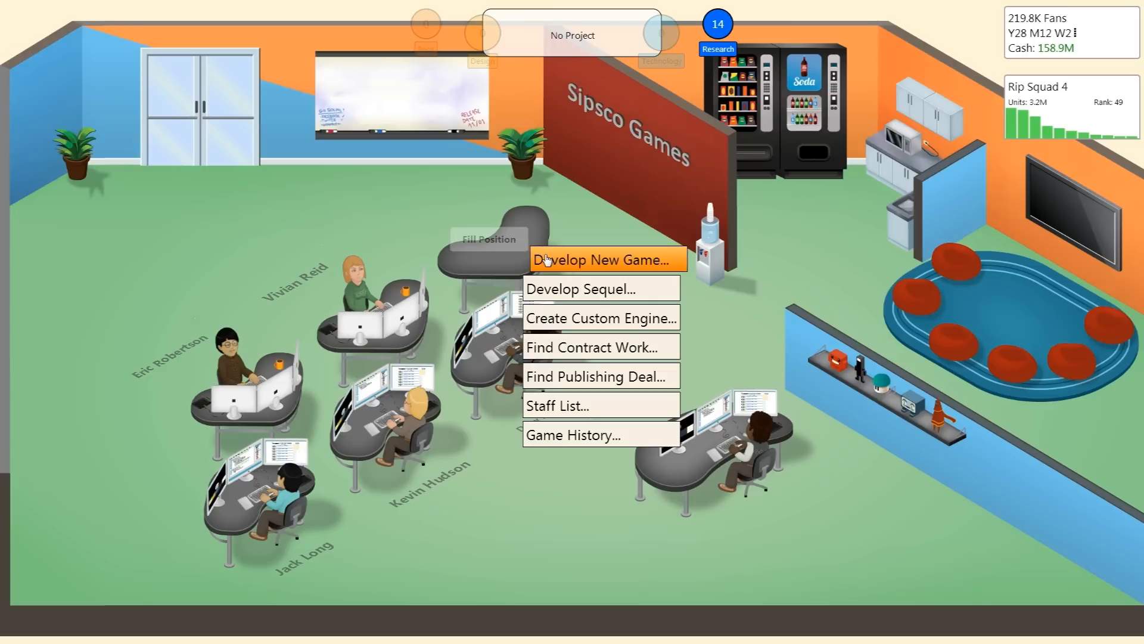
{"action": "mouse_move", "coordinate": [601, 318]}
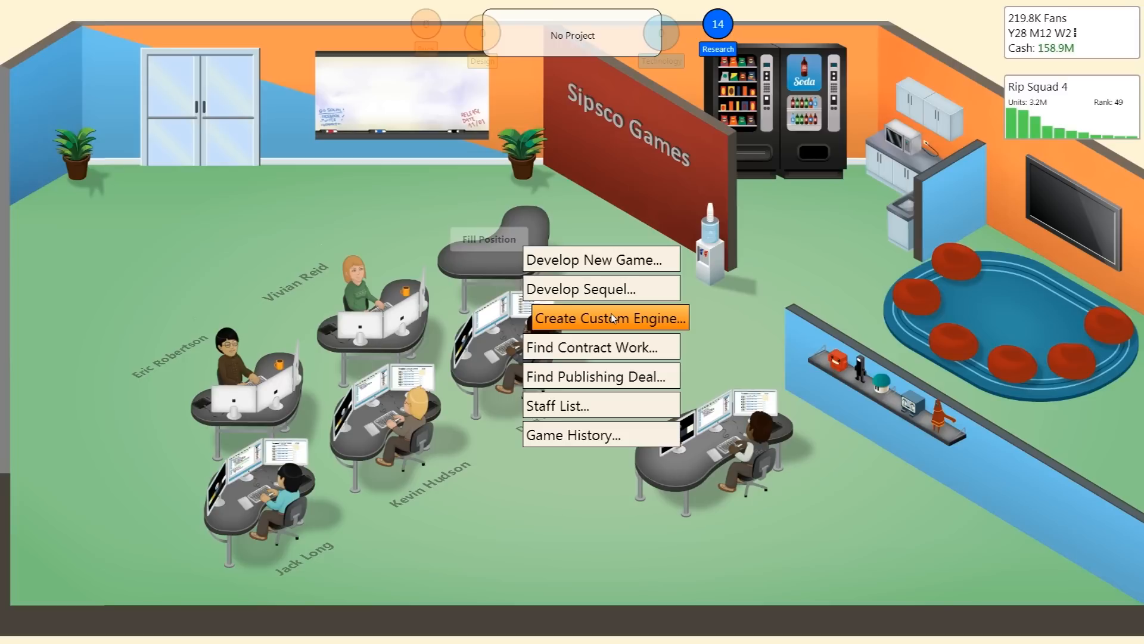
Name a custom engine Longdong Silver 2.0; add 3D Graphics V3, Mono, Stereo sound, Soundtrack.
{"action": "left_click", "coordinate": [611, 318]}
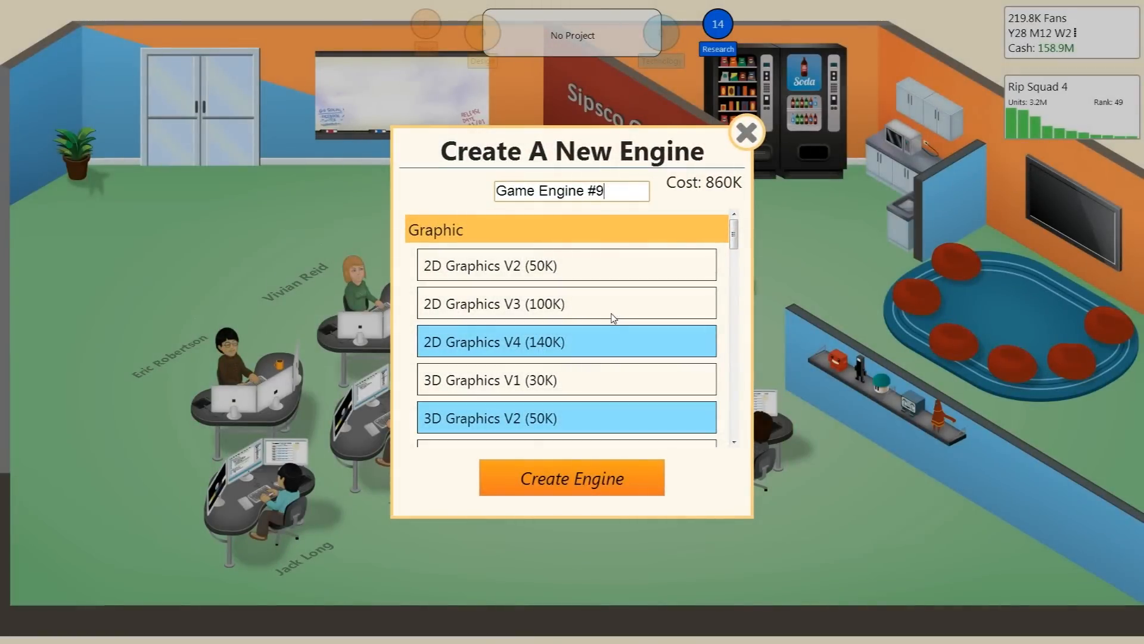
{"action": "type", "text": "Longdong Silver 2.0"}
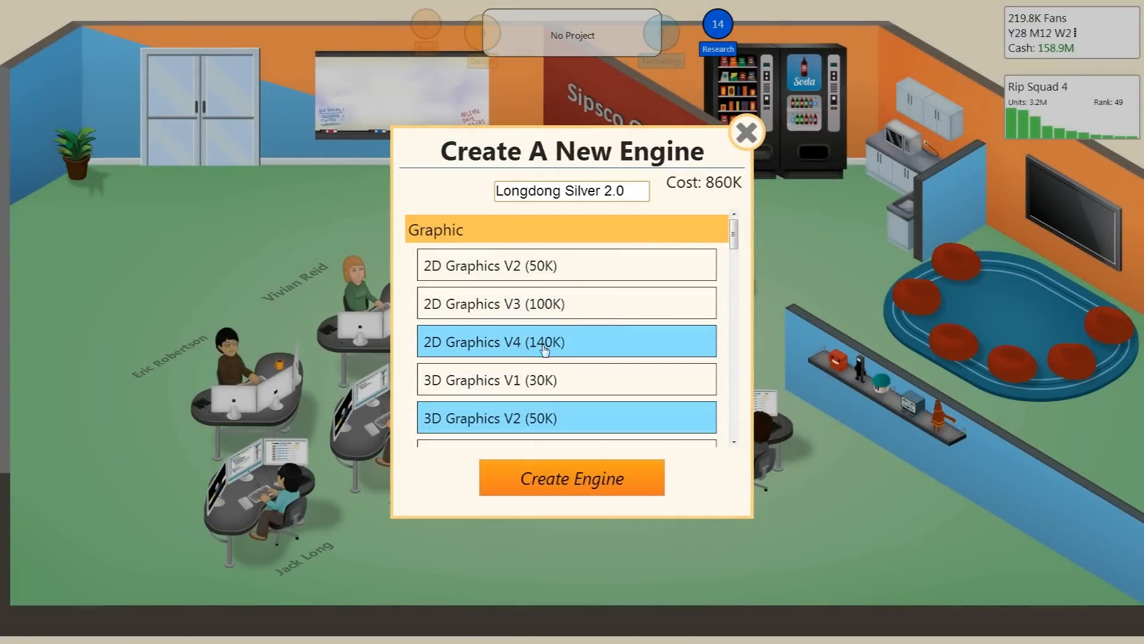
{"action": "scroll", "scroll_direction": "down", "scroll_amount": 3}
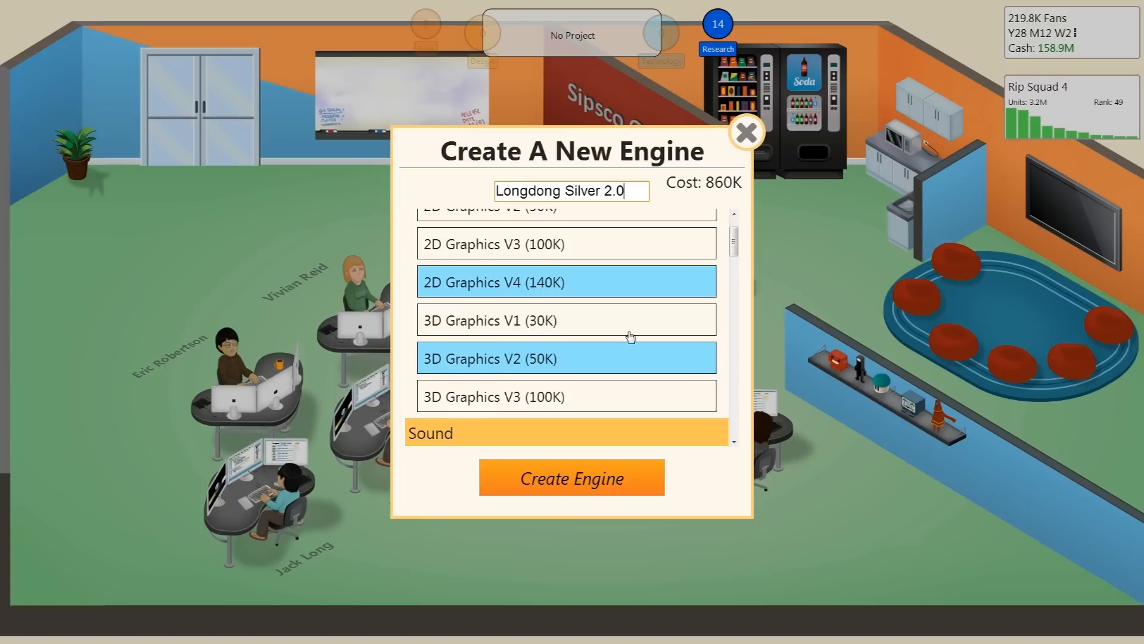
{"action": "mouse_move", "coordinate": [578, 398]}
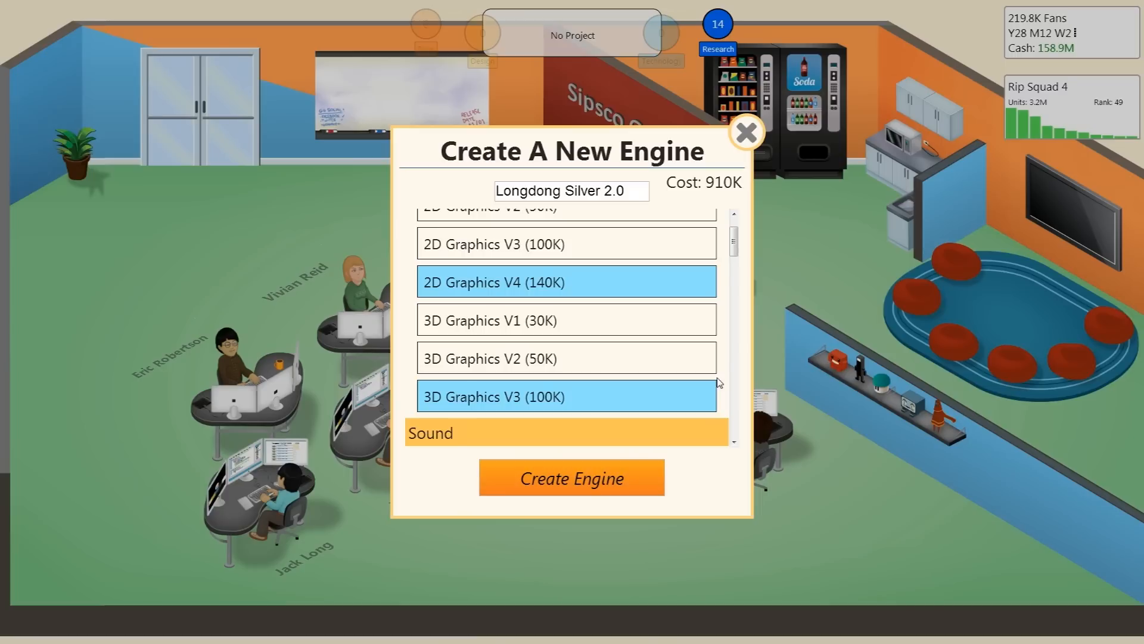
{"action": "scroll", "scroll_direction": "down", "scroll_amount": 3}
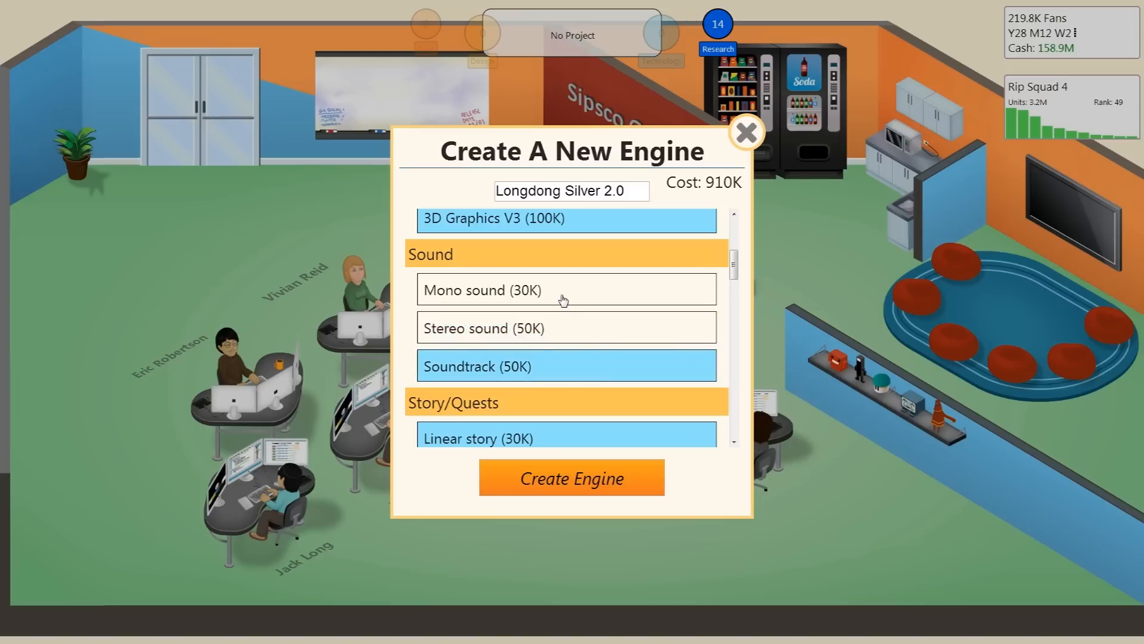
{"action": "left_click", "coordinate": [566, 289]}
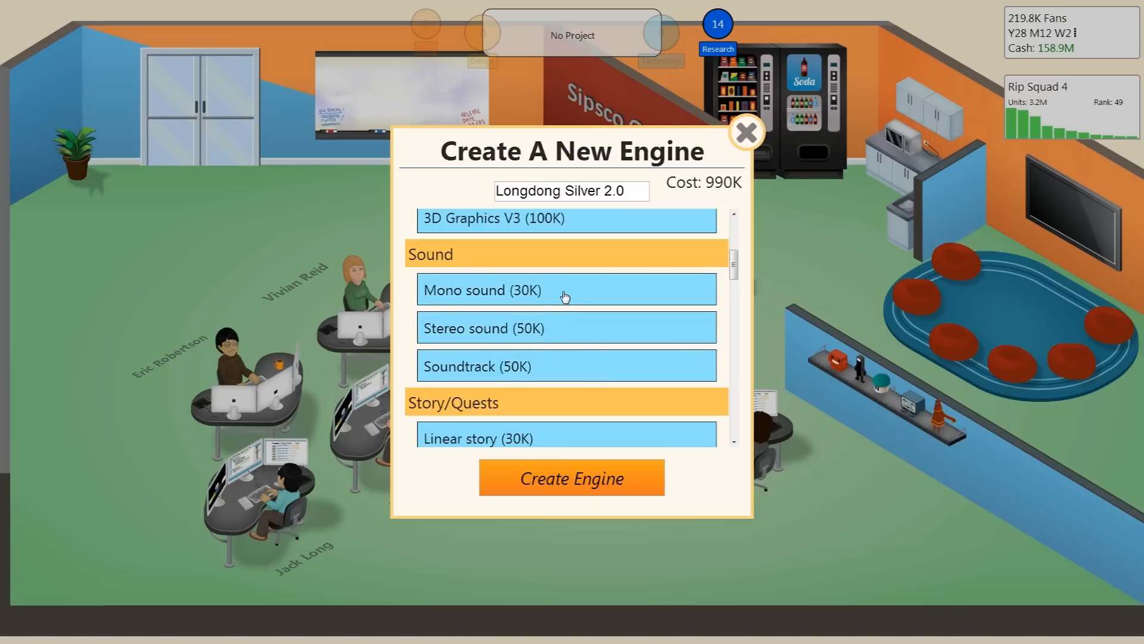
{"action": "left_click", "coordinate": [565, 289]}
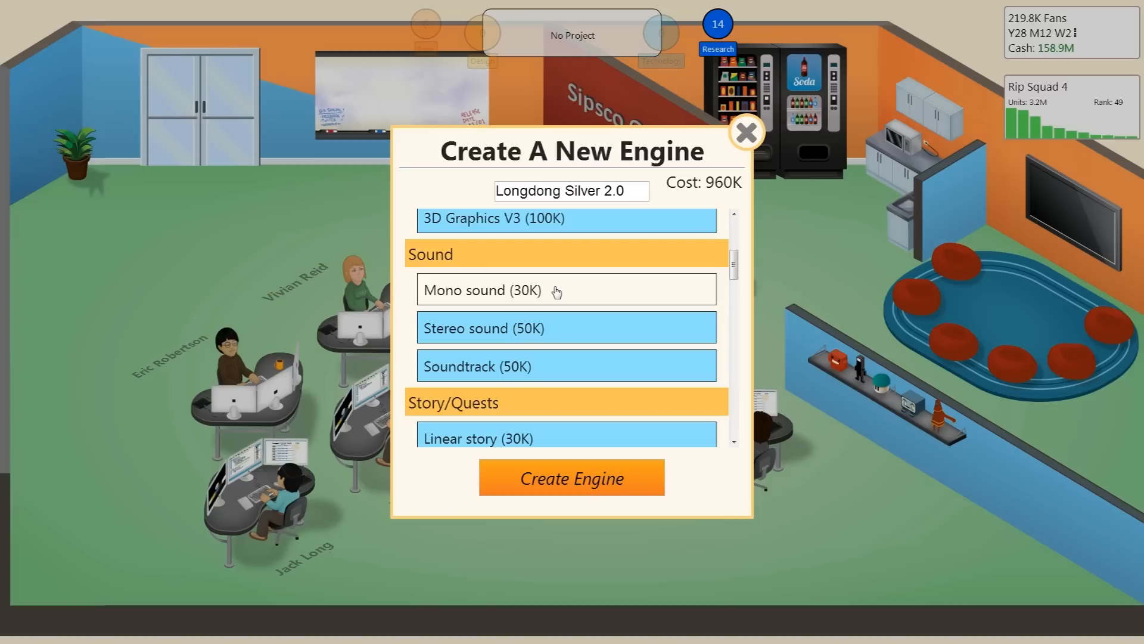
{"action": "left_click", "coordinate": [566, 289]}
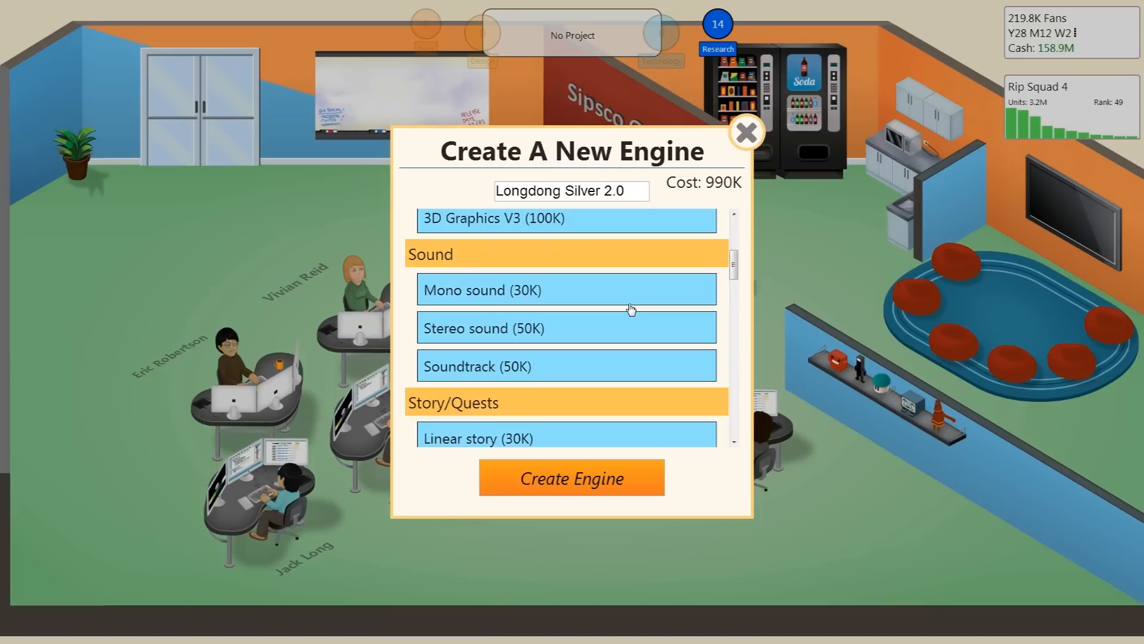
{"action": "scroll", "scroll_direction": "down", "scroll_amount": 3}
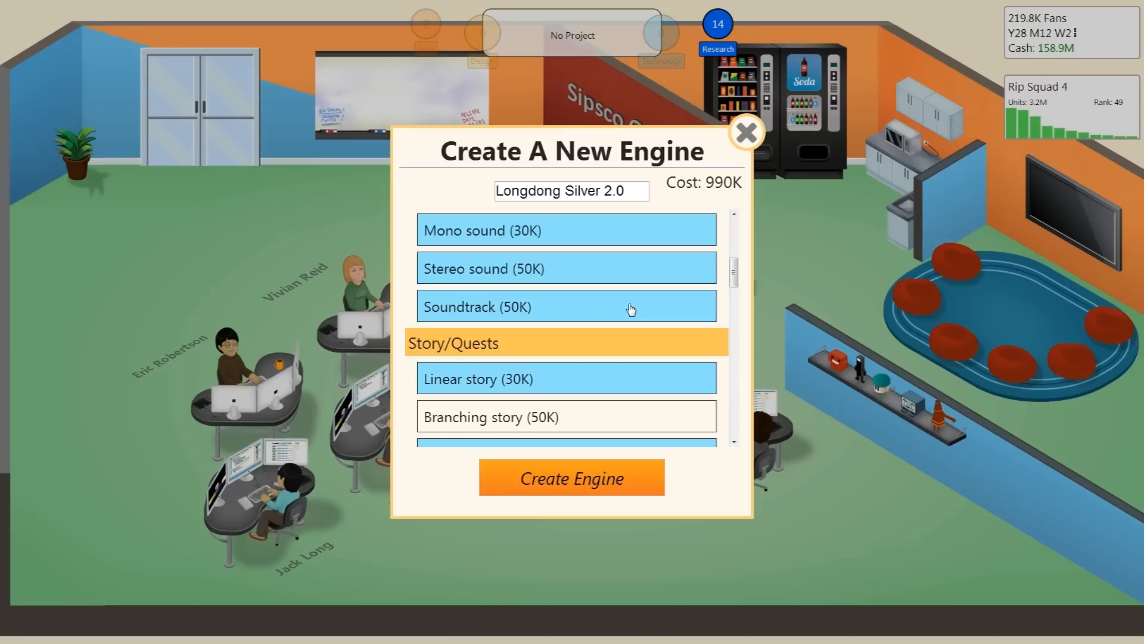
{"action": "scroll", "scroll_direction": "down", "scroll_amount": 3}
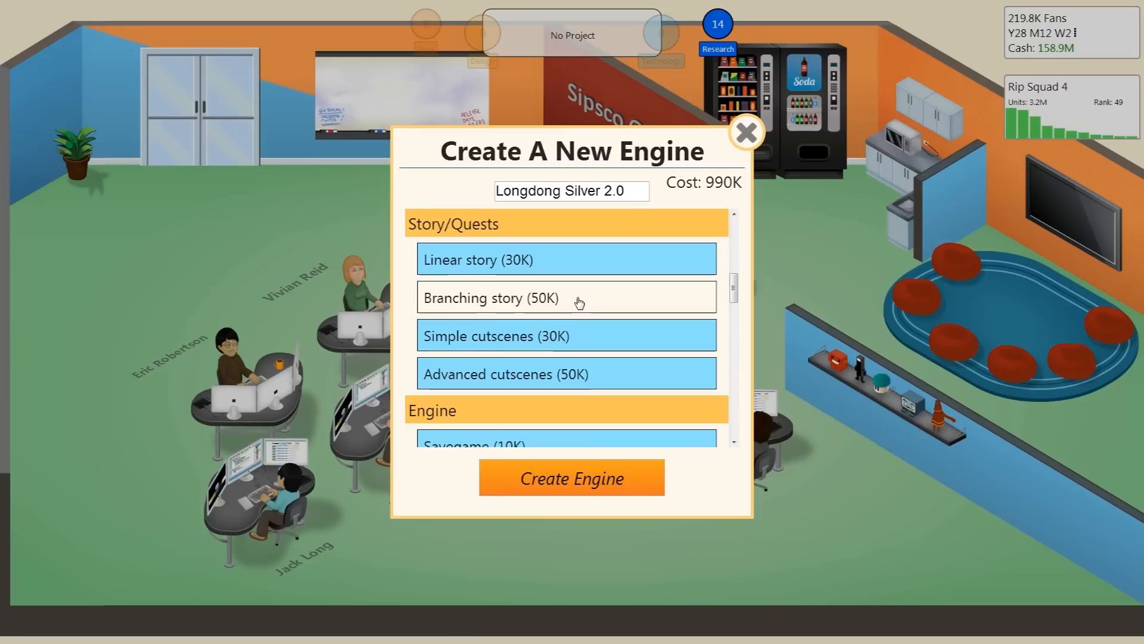
Add Branching story and Virtual economy, then create the 1.3M engine.
{"action": "left_click", "coordinate": [565, 297]}
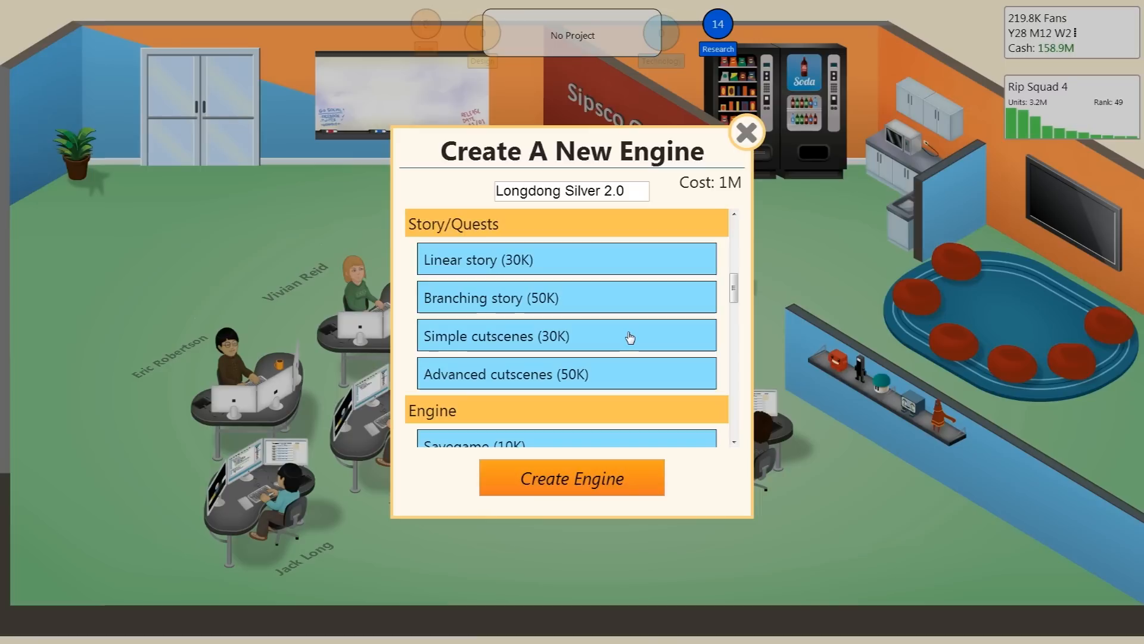
{"action": "scroll", "scroll_direction": "down", "scroll_amount": 3}
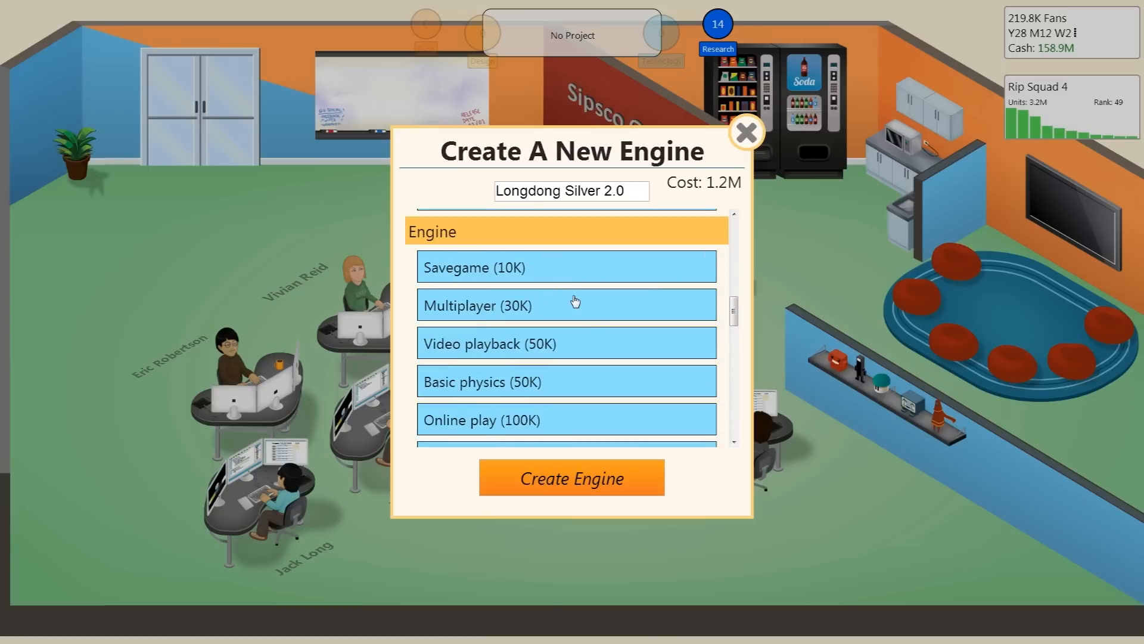
{"action": "scroll", "scroll_direction": "down", "scroll_amount": 3}
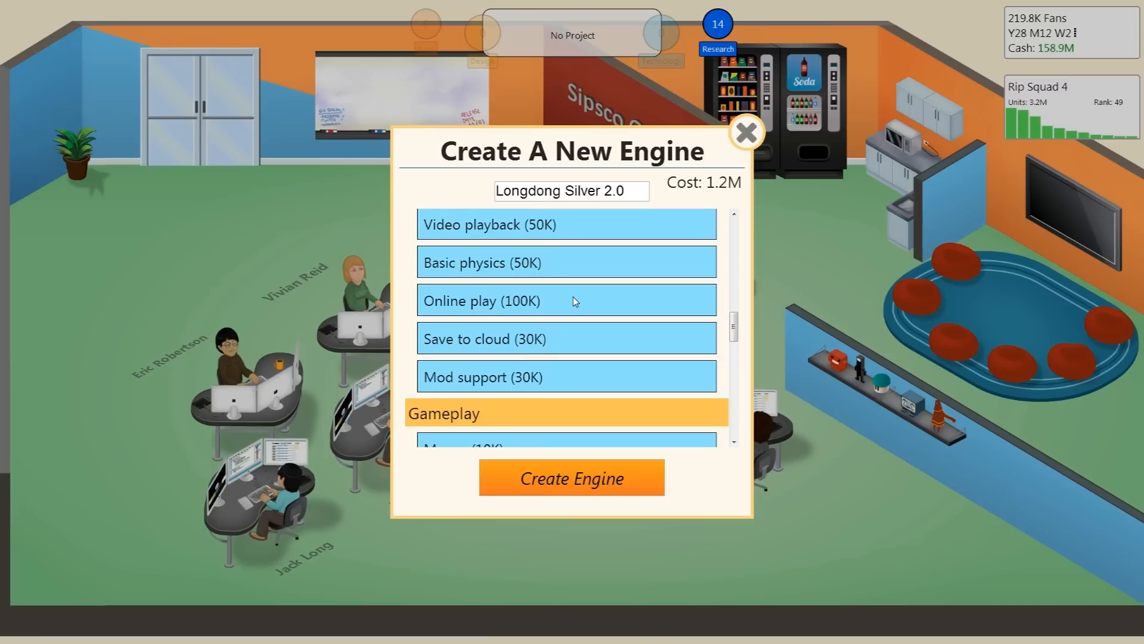
{"action": "scroll", "scroll_direction": "down", "scroll_amount": 3}
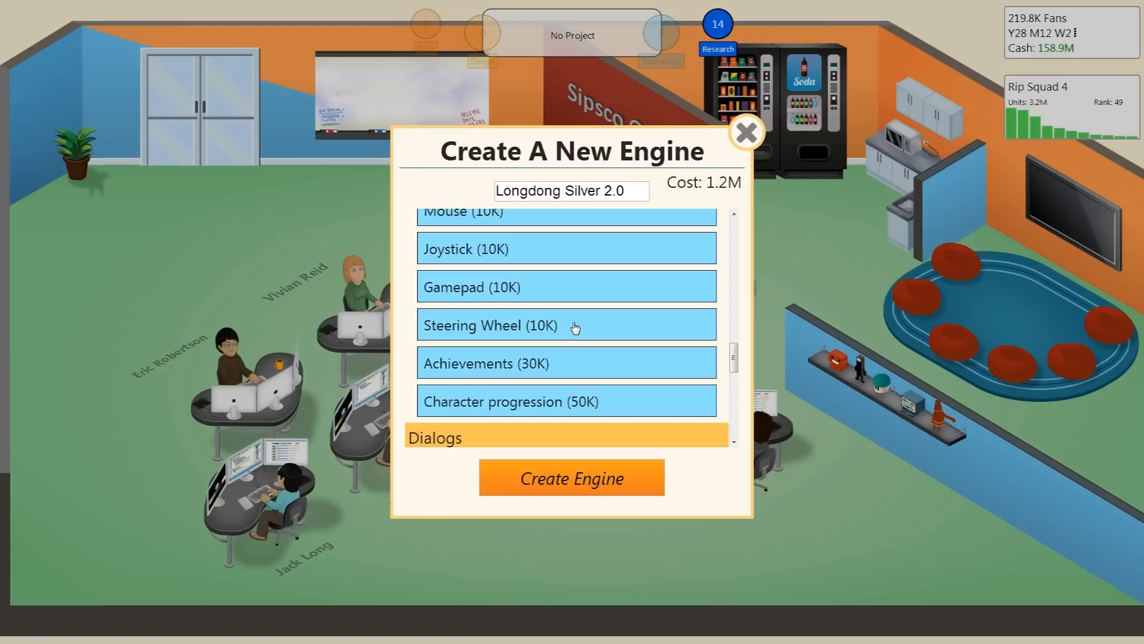
{"action": "scroll", "scroll_direction": "down", "scroll_amount": 3}
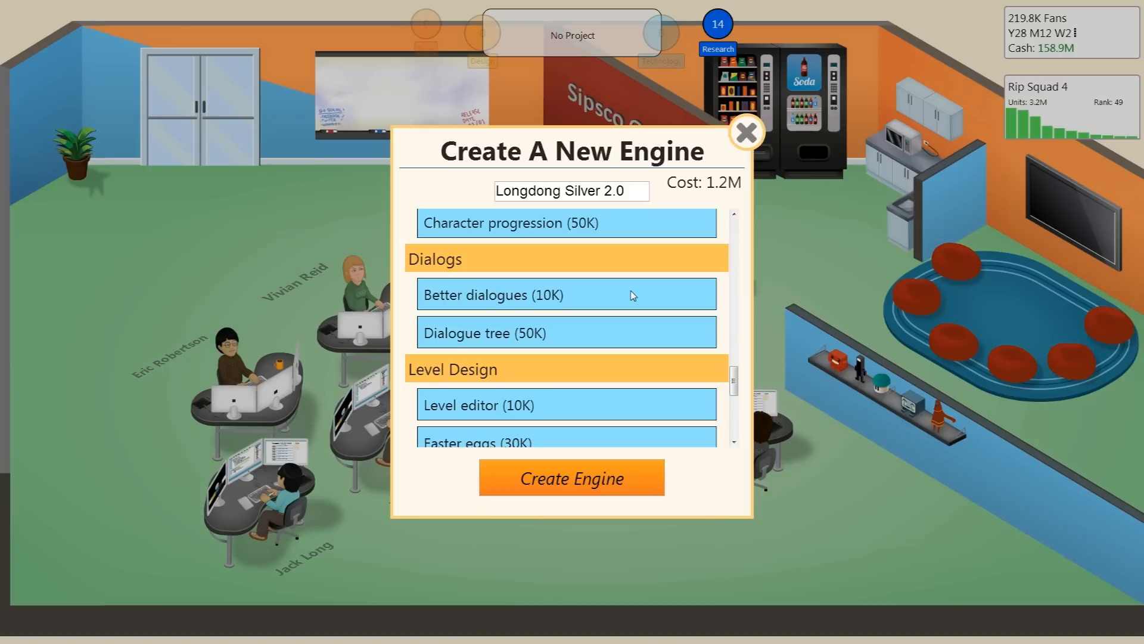
{"action": "scroll", "scroll_direction": "down", "scroll_amount": 3}
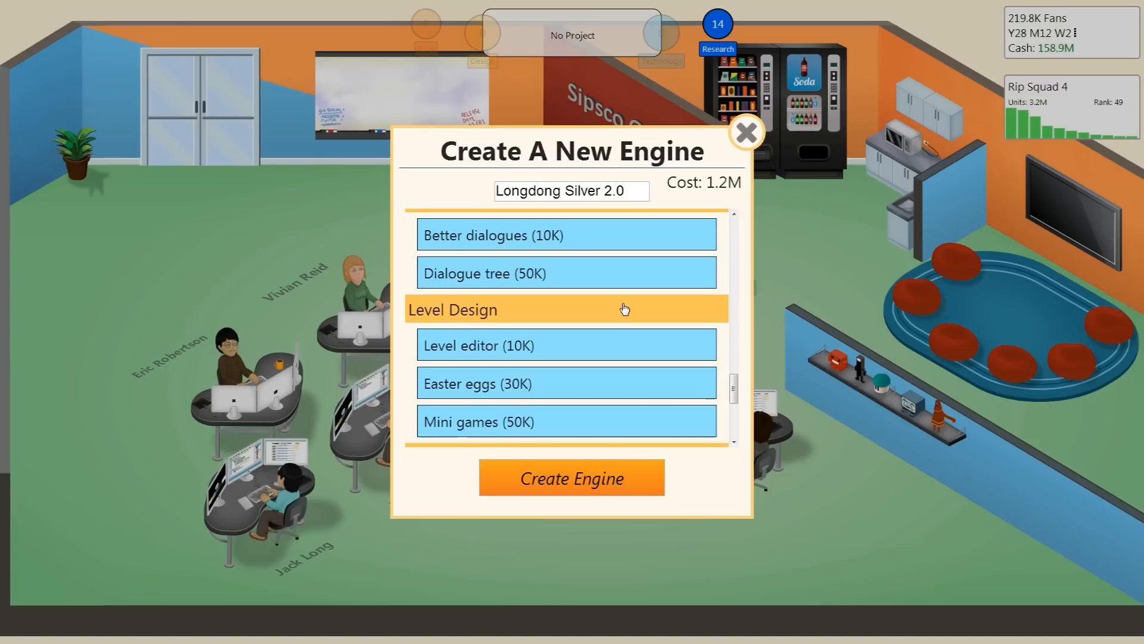
{"action": "scroll", "scroll_direction": "down", "scroll_amount": 3}
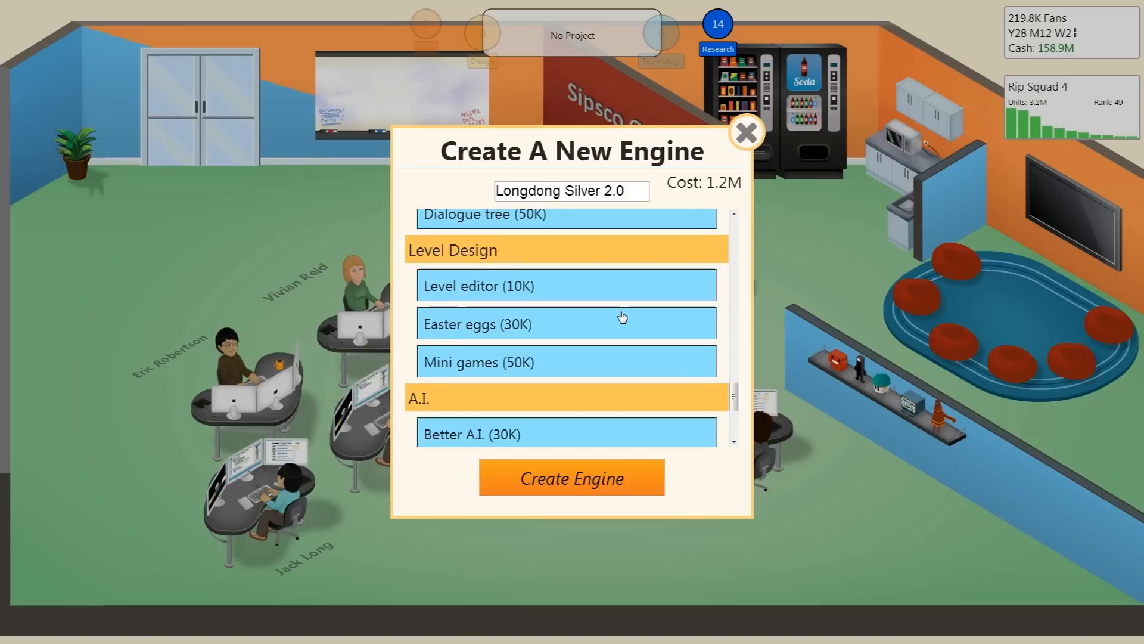
{"action": "scroll", "scroll_direction": "down", "scroll_amount": 3}
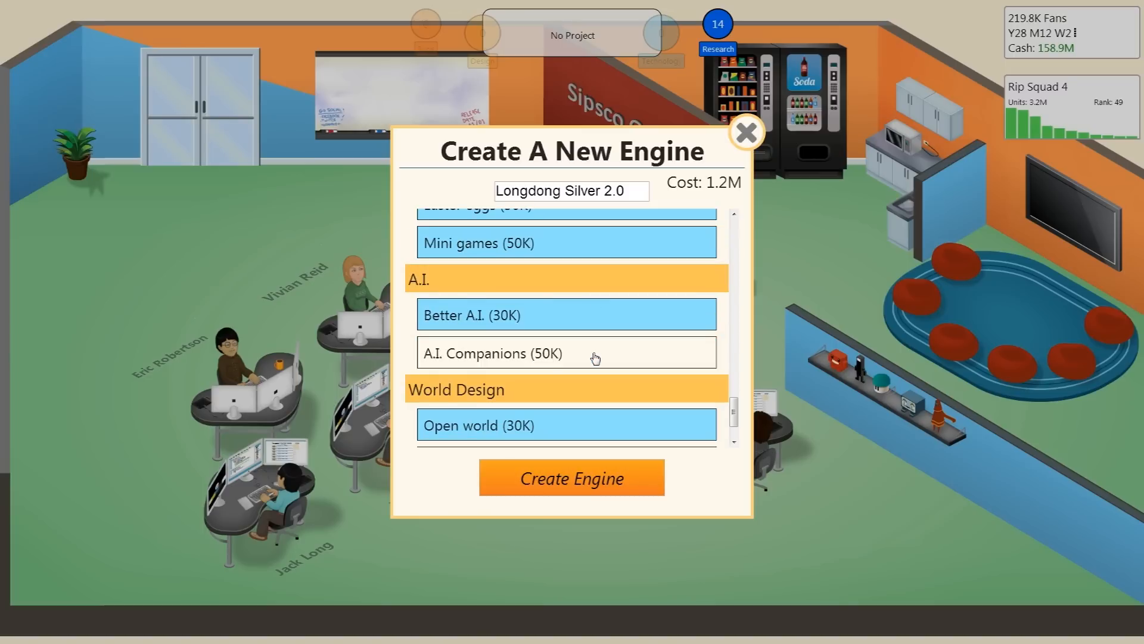
{"action": "scroll", "scroll_direction": "down", "scroll_amount": 3}
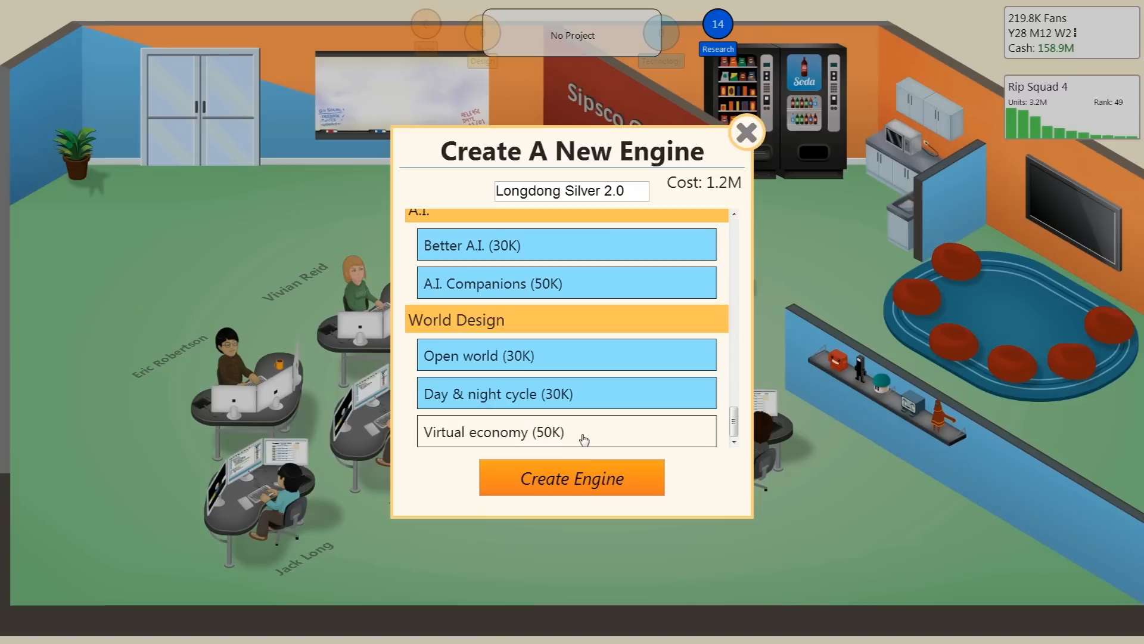
{"action": "left_click", "coordinate": [492, 432]}
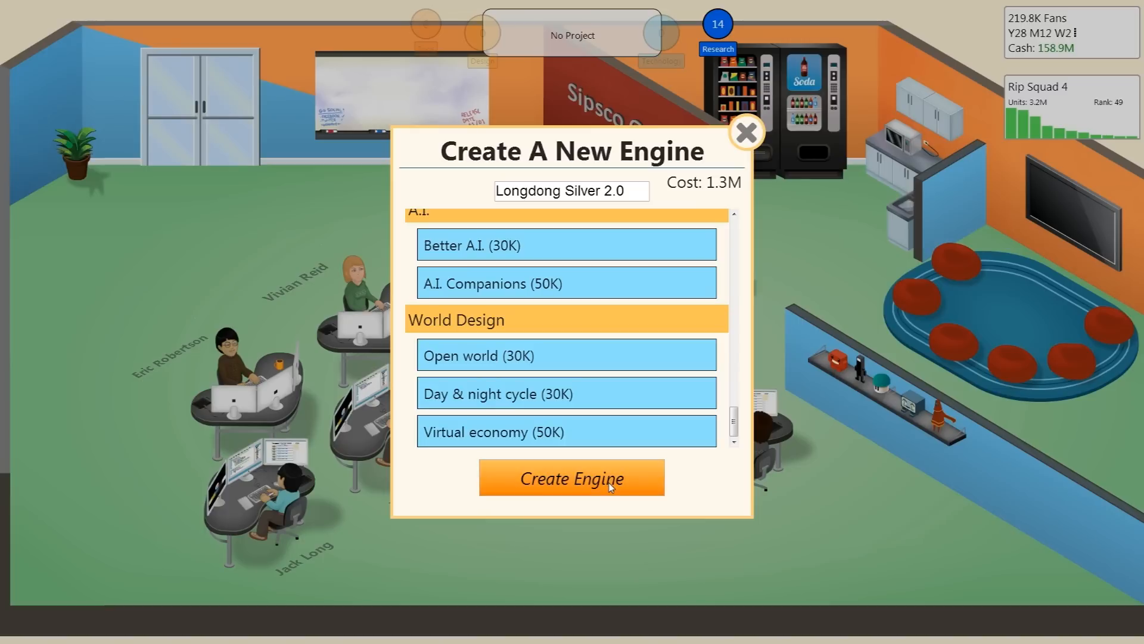
{"action": "left_click", "coordinate": [571, 478]}
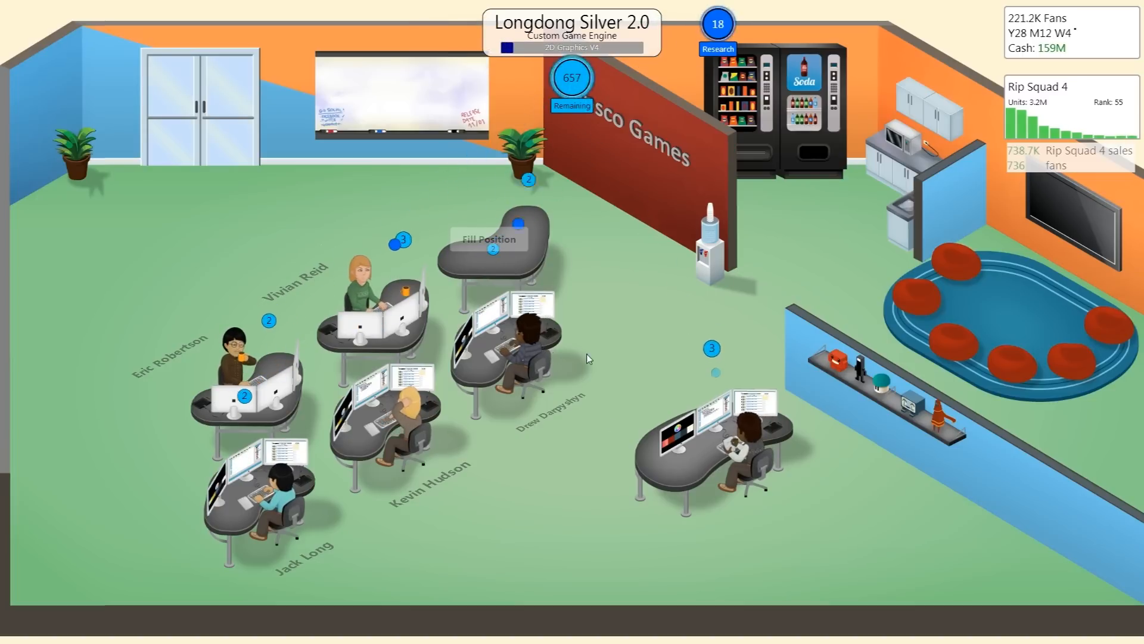
Fill the empty desk with a maximum 2M budget search filtered by Showreel.
{"action": "left_click", "coordinate": [488, 238]}
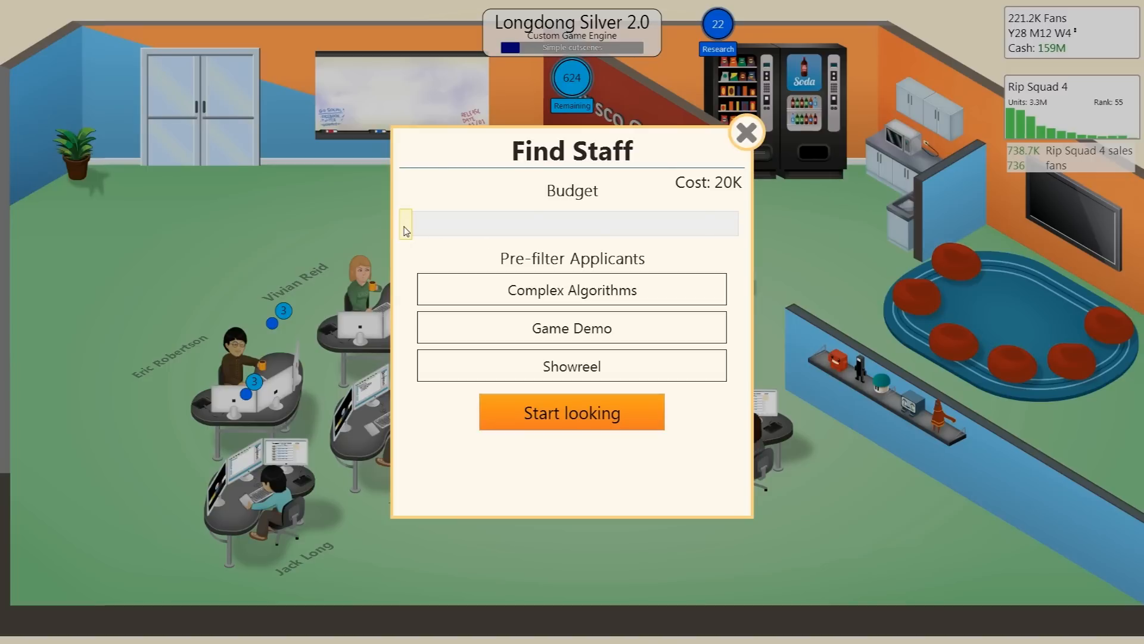
{"action": "left_click_drag", "start_coordinate": [406, 224], "coordinate": [737, 224]}
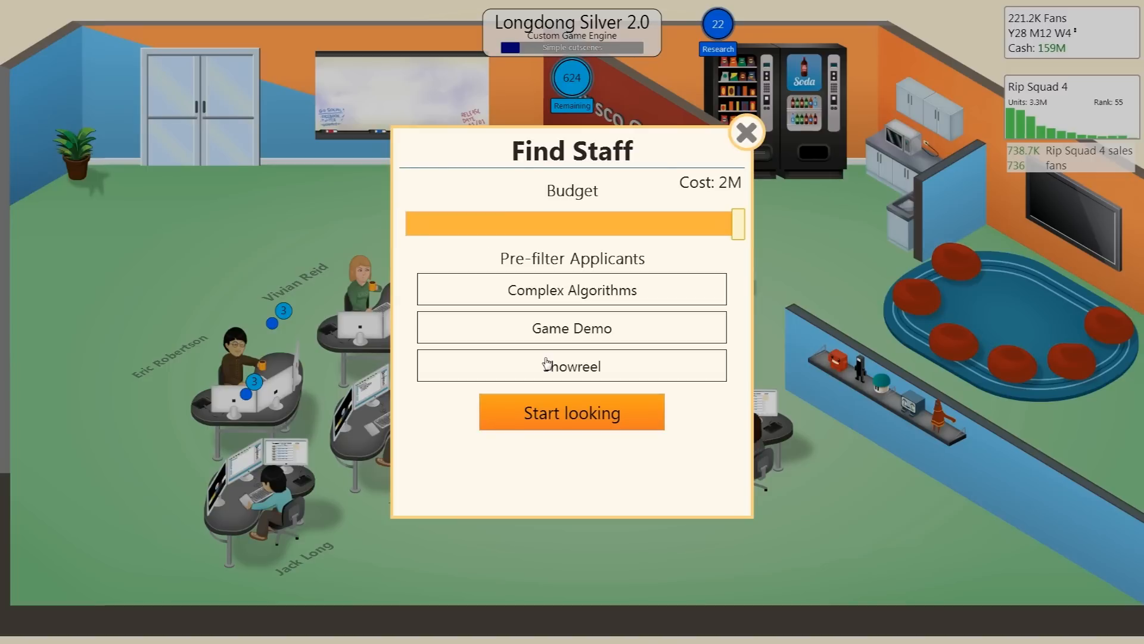
{"action": "left_click", "coordinate": [571, 366]}
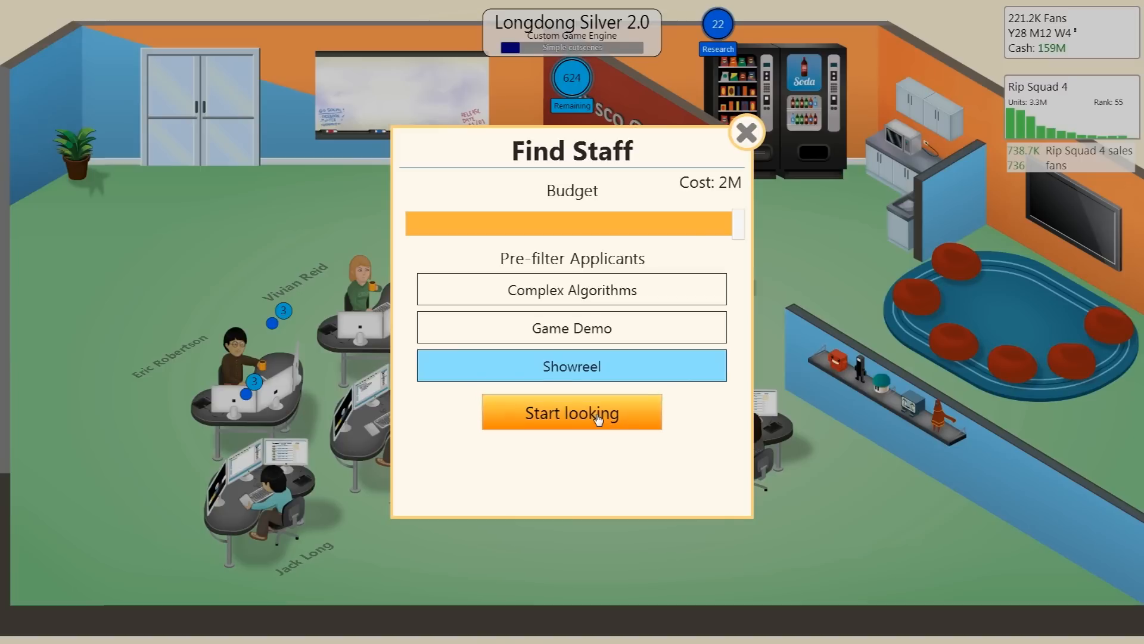
{"action": "left_click", "coordinate": [572, 412]}
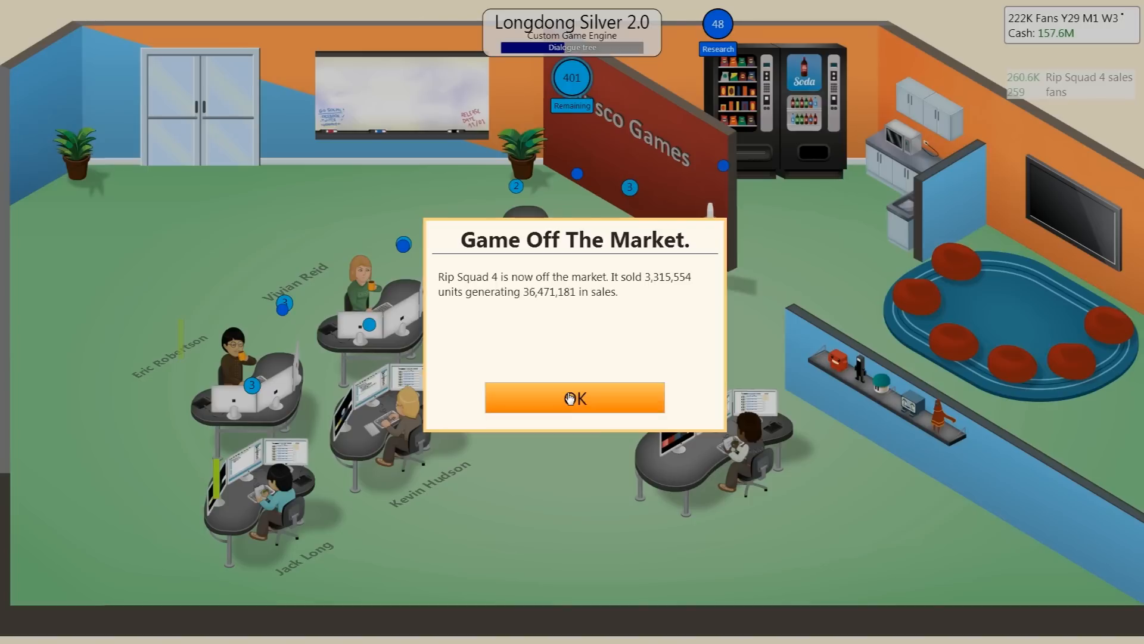
{"action": "left_click", "coordinate": [575, 397]}
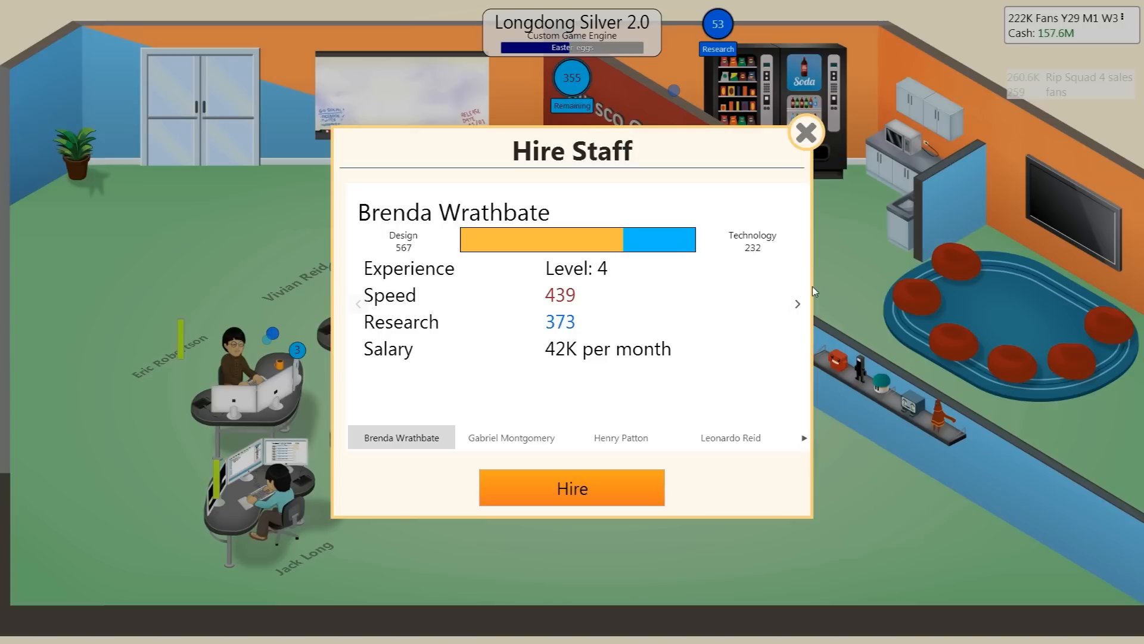
{"action": "mouse_move", "coordinate": [801, 309]}
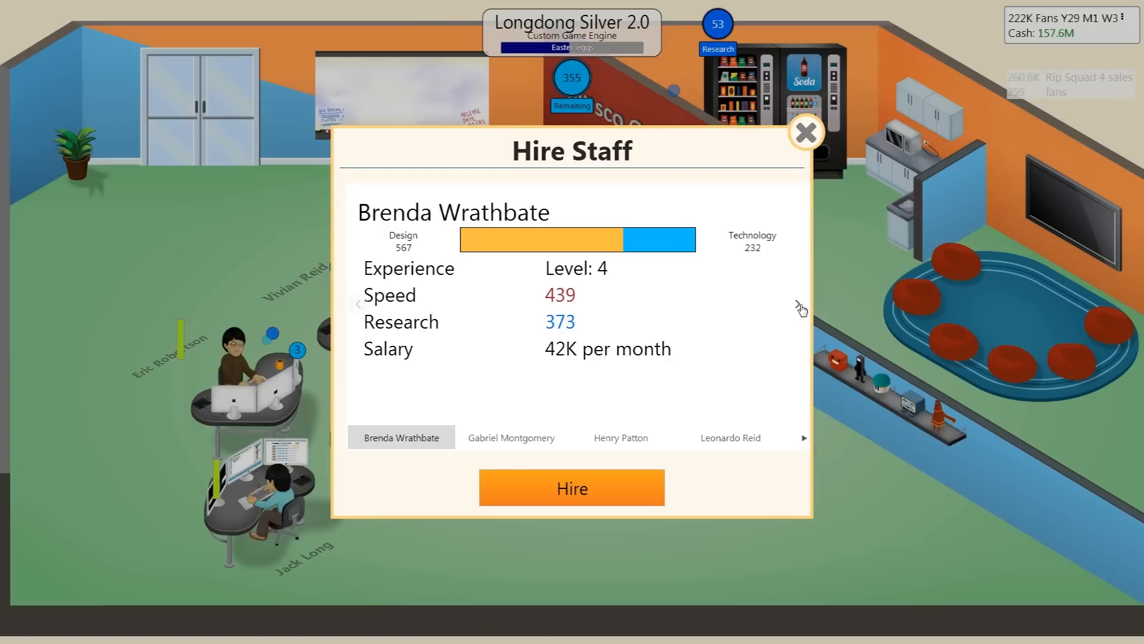
Browse Gabriel Montgomery, Henry Patton and Leonardo Reid, then hire Ron Raglow.
{"action": "left_click", "coordinate": [511, 437]}
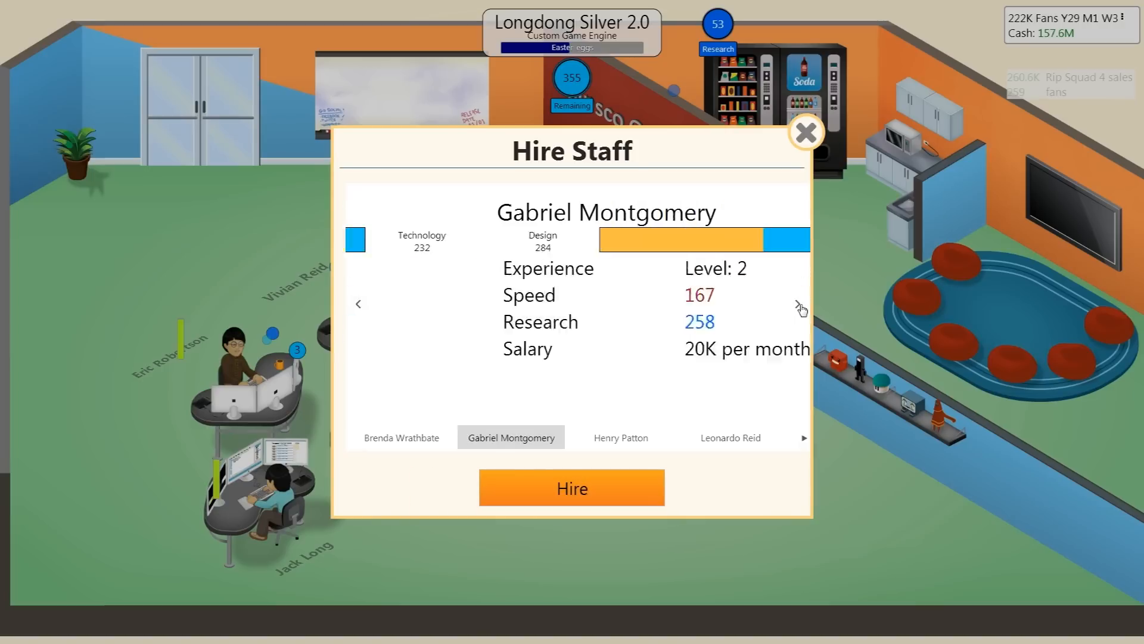
{"action": "left_click", "coordinate": [801, 303]}
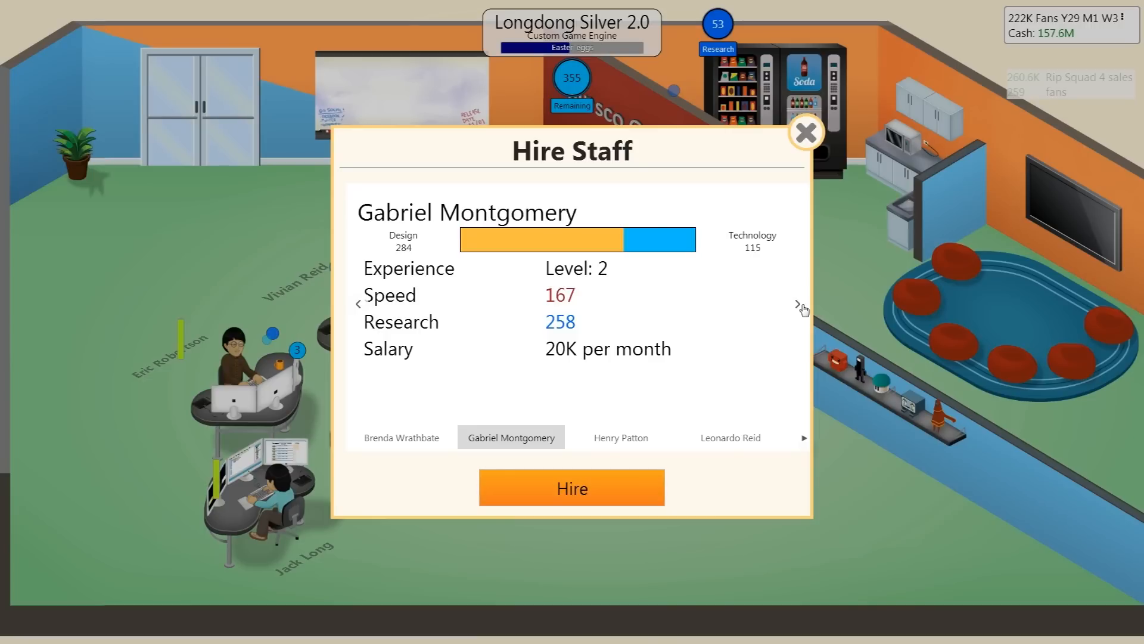
{"action": "left_click", "coordinate": [620, 437]}
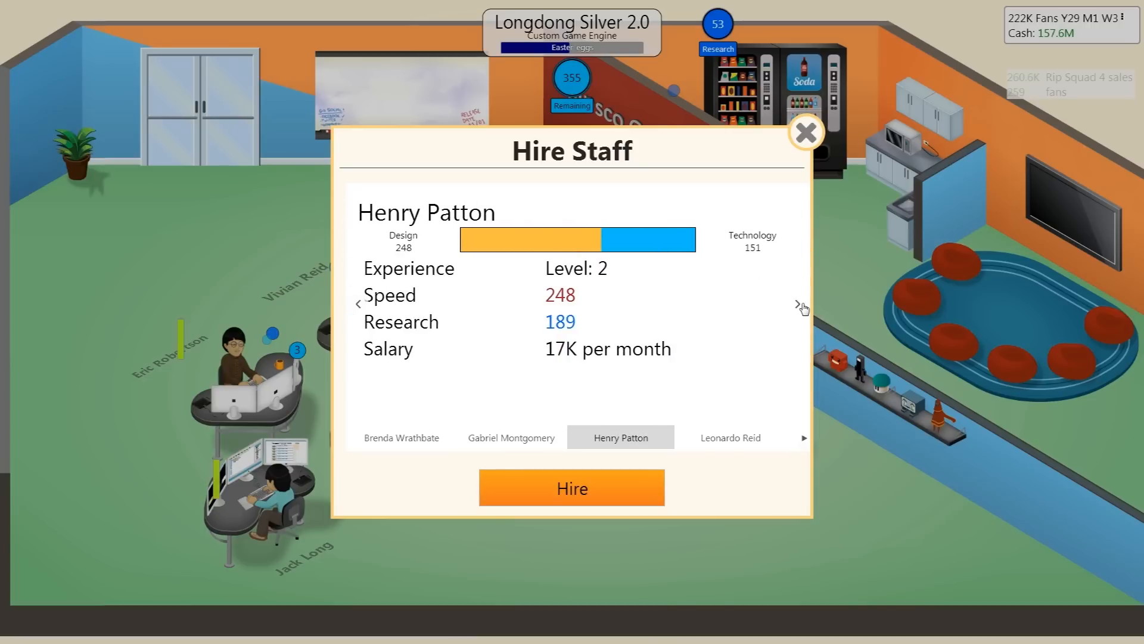
{"action": "left_click", "coordinate": [801, 304]}
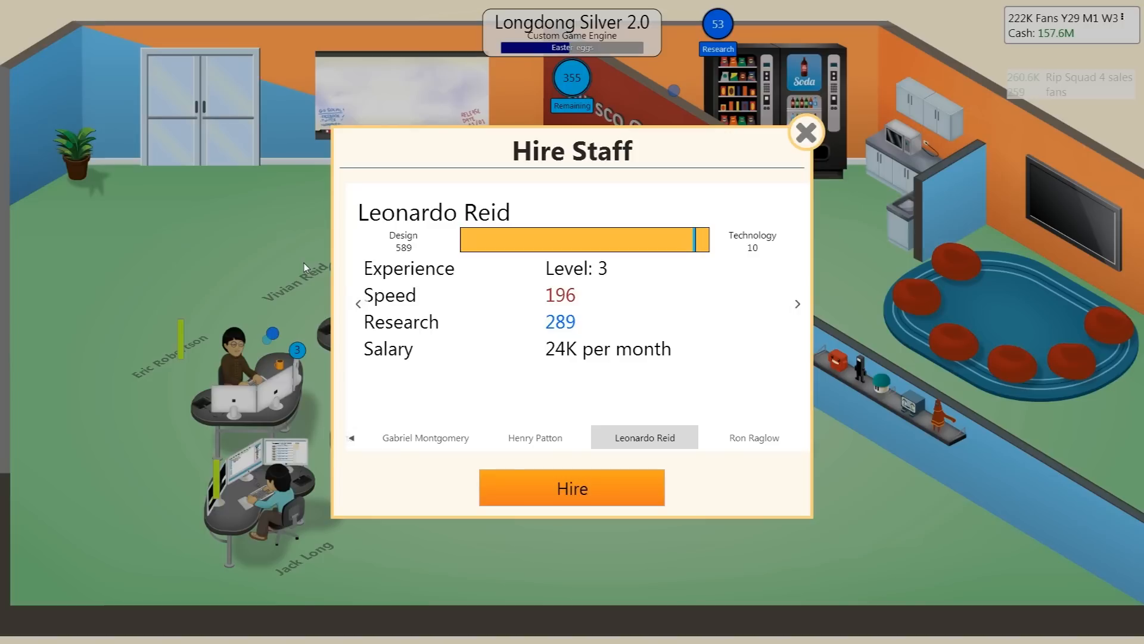
{"action": "mouse_move", "coordinate": [800, 308]}
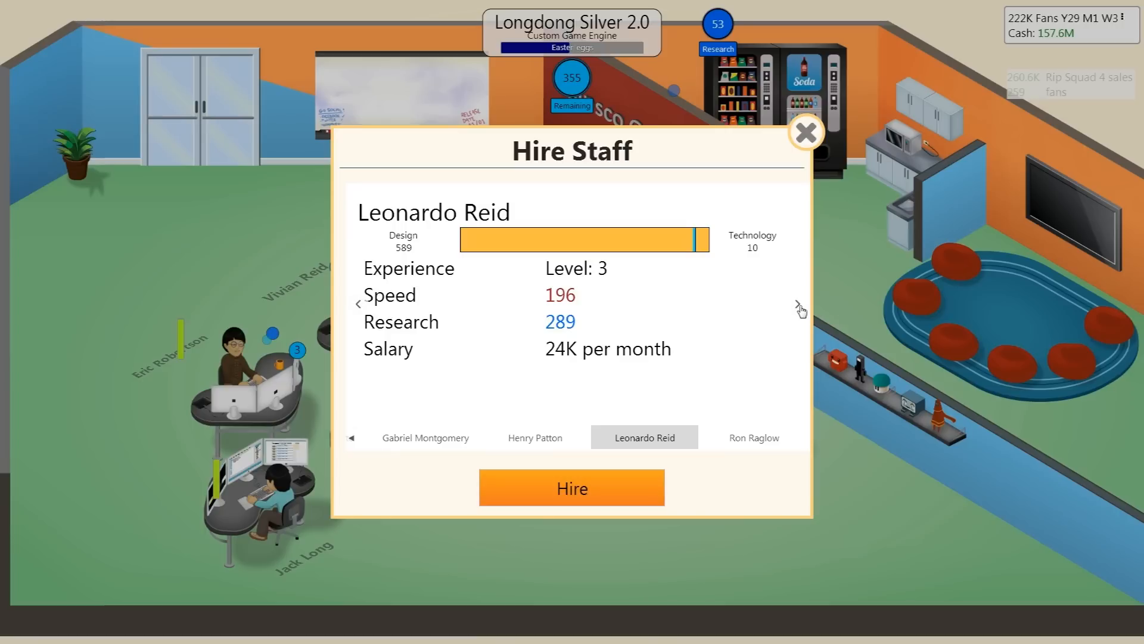
{"action": "left_click", "coordinate": [797, 304]}
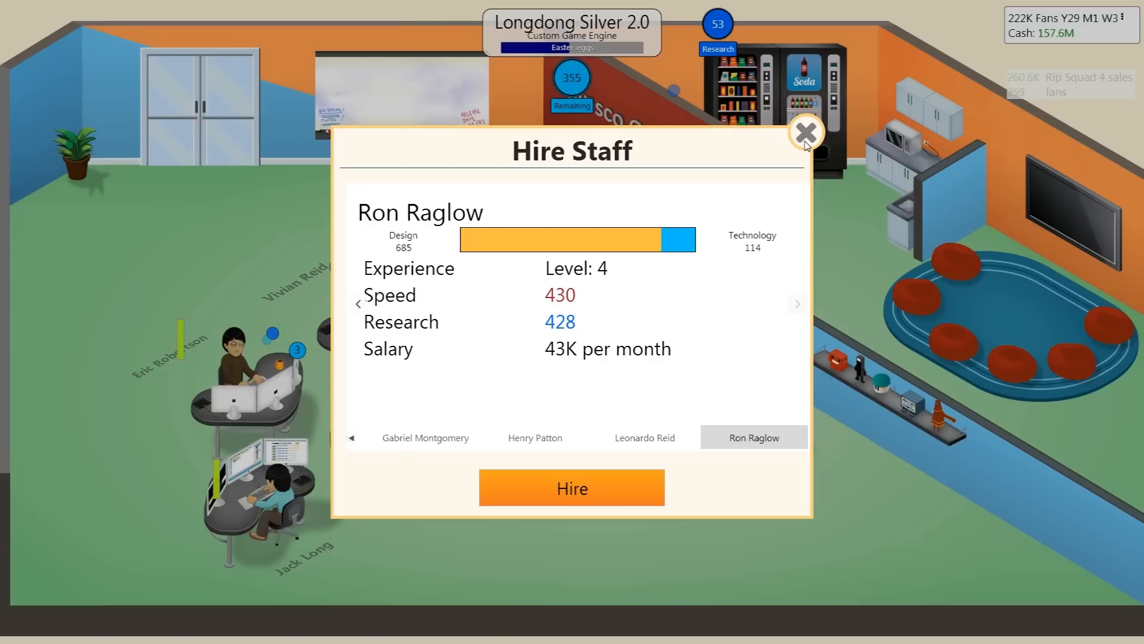
{"action": "mouse_move", "coordinate": [618, 553]}
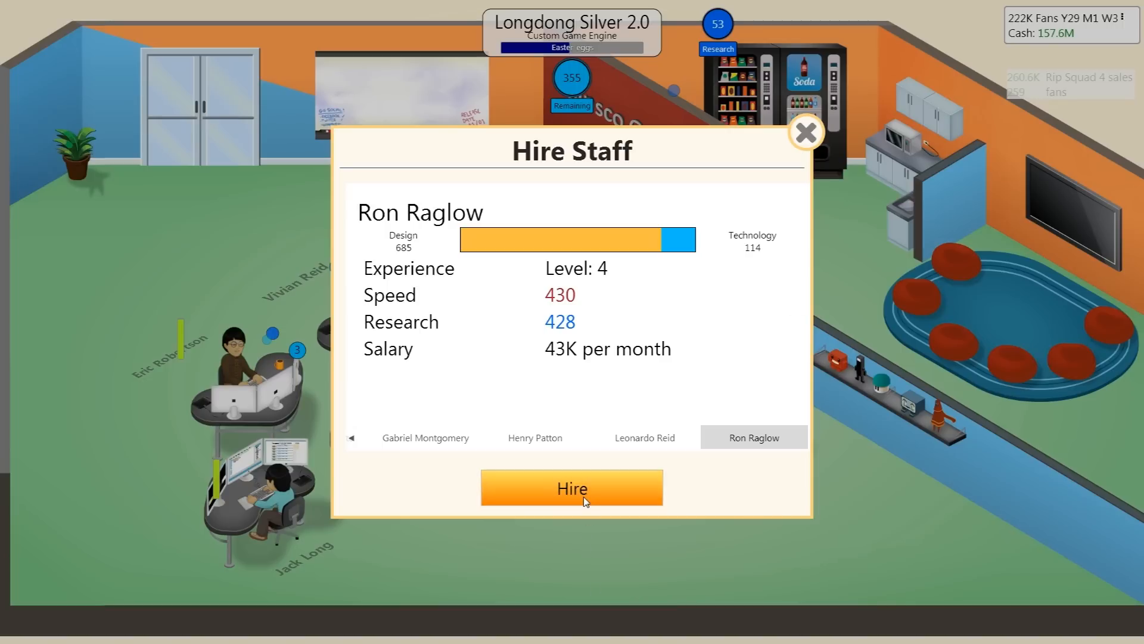
{"action": "left_click", "coordinate": [572, 486]}
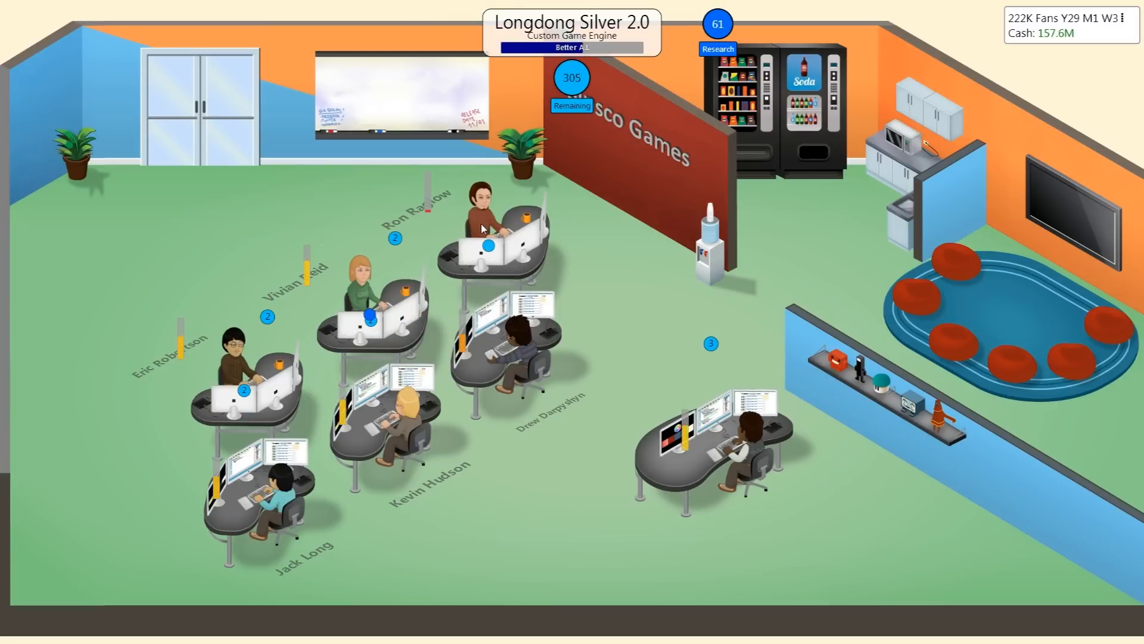
Browse Drew Darpyshyn's Training Options list and close it without training.
{"action": "left_click", "coordinate": [478, 219]}
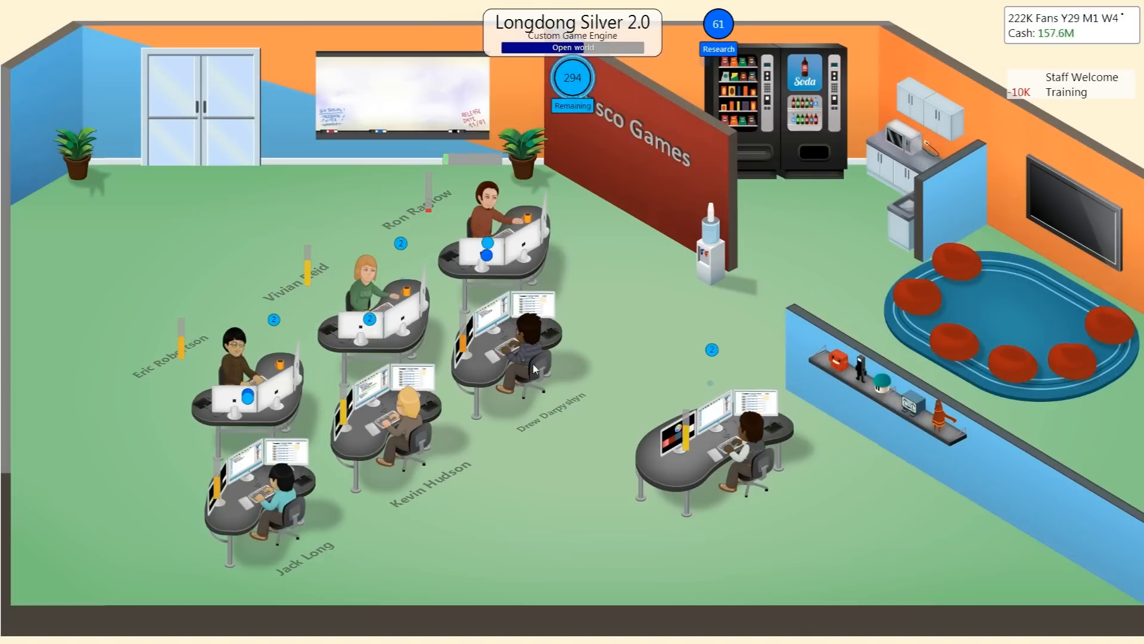
{"action": "left_click", "coordinate": [531, 339]}
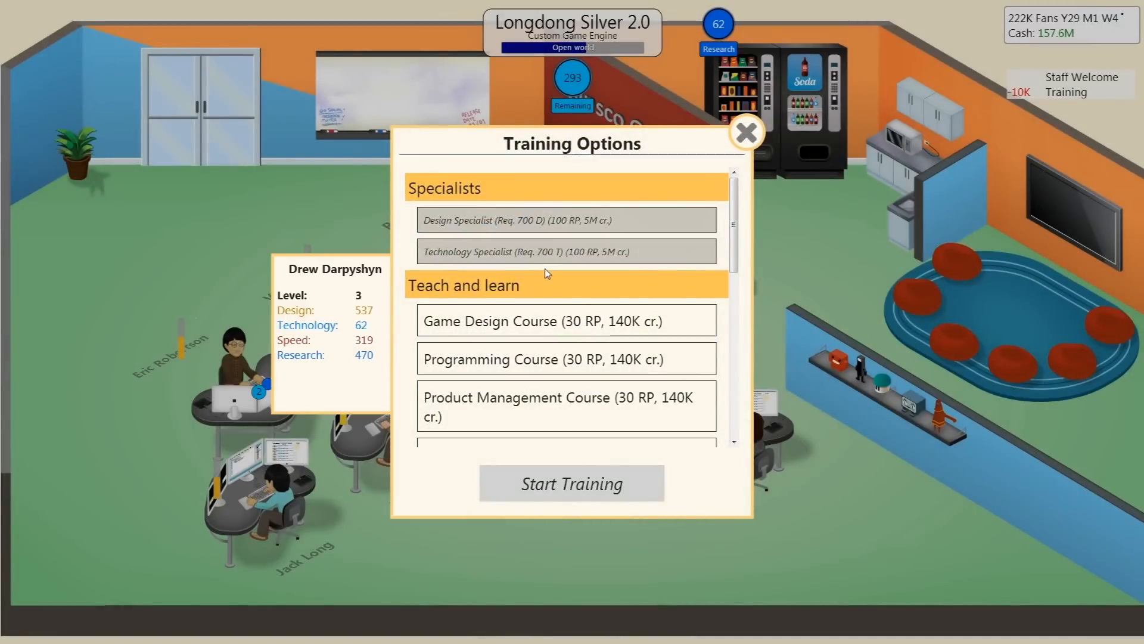
{"action": "scroll", "scroll_direction": "down", "scroll_amount": 3}
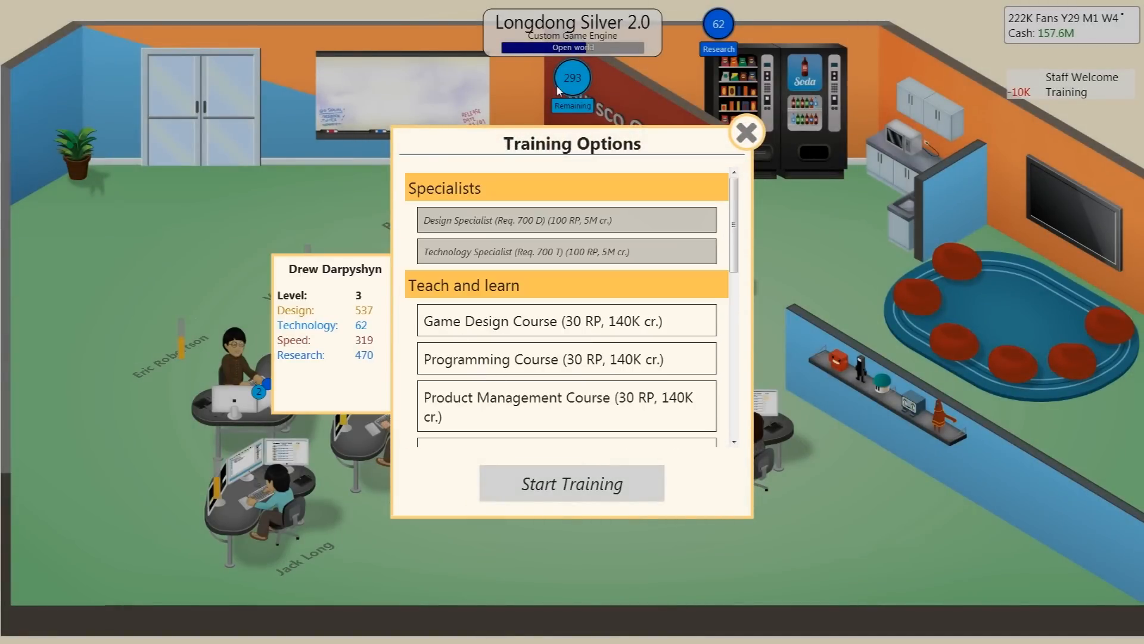
{"action": "left_click", "coordinate": [746, 133]}
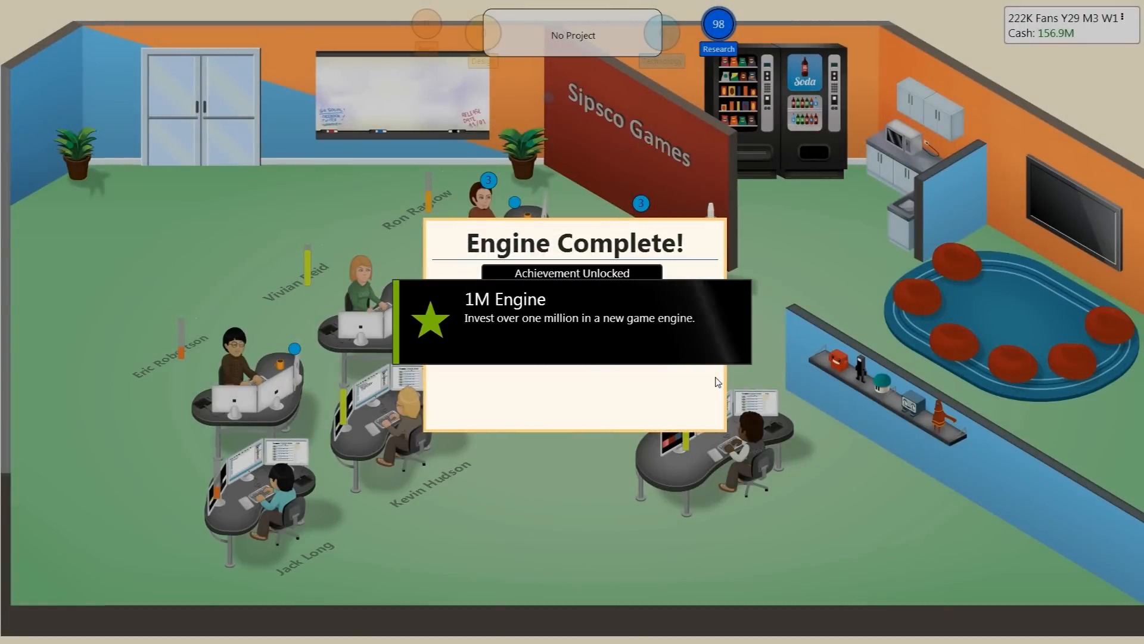
{"action": "mouse_move", "coordinate": [680, 347]}
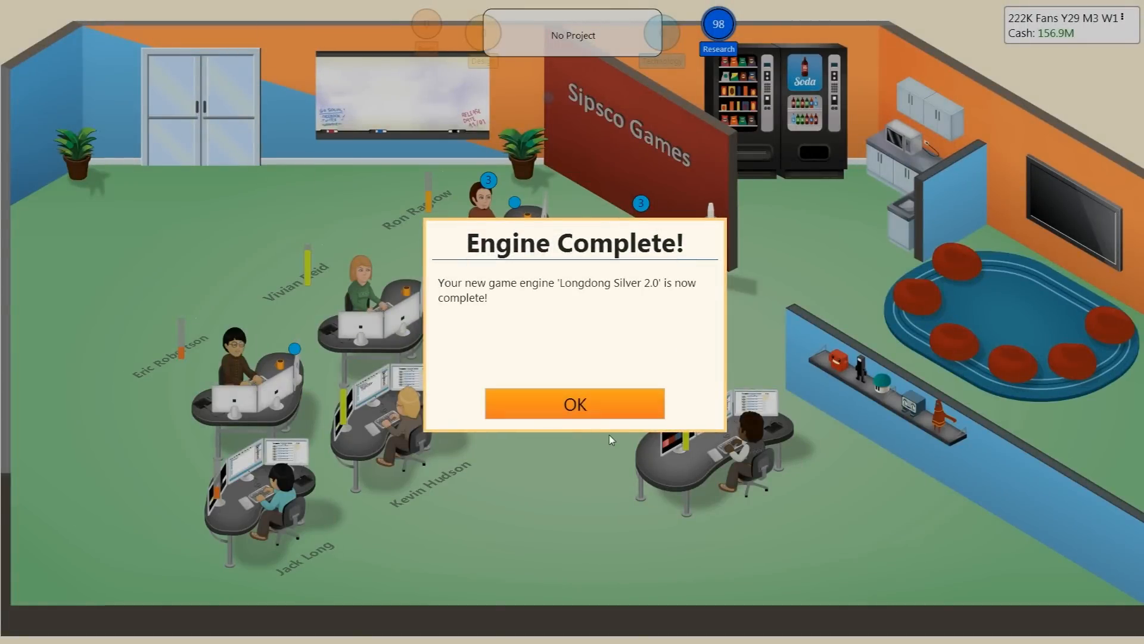
{"action": "mouse_move", "coordinate": [618, 406]}
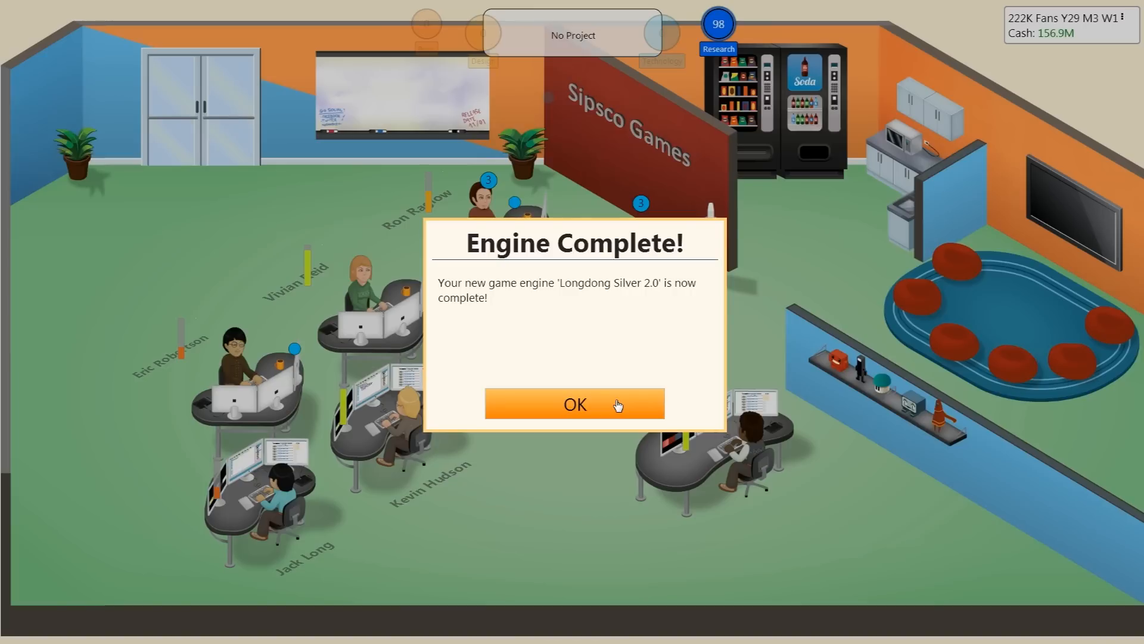
Dismiss the Engine Complete popup and the Market Analysis notice on new topics.
{"action": "left_click", "coordinate": [574, 404]}
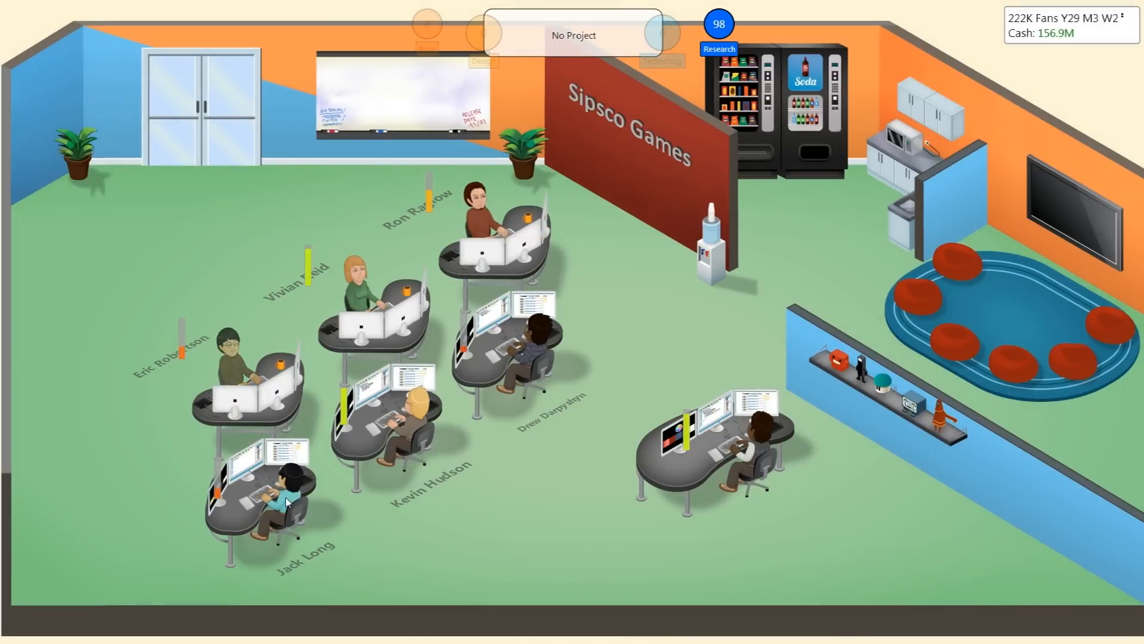
{"action": "mouse_move", "coordinate": [391, 480]}
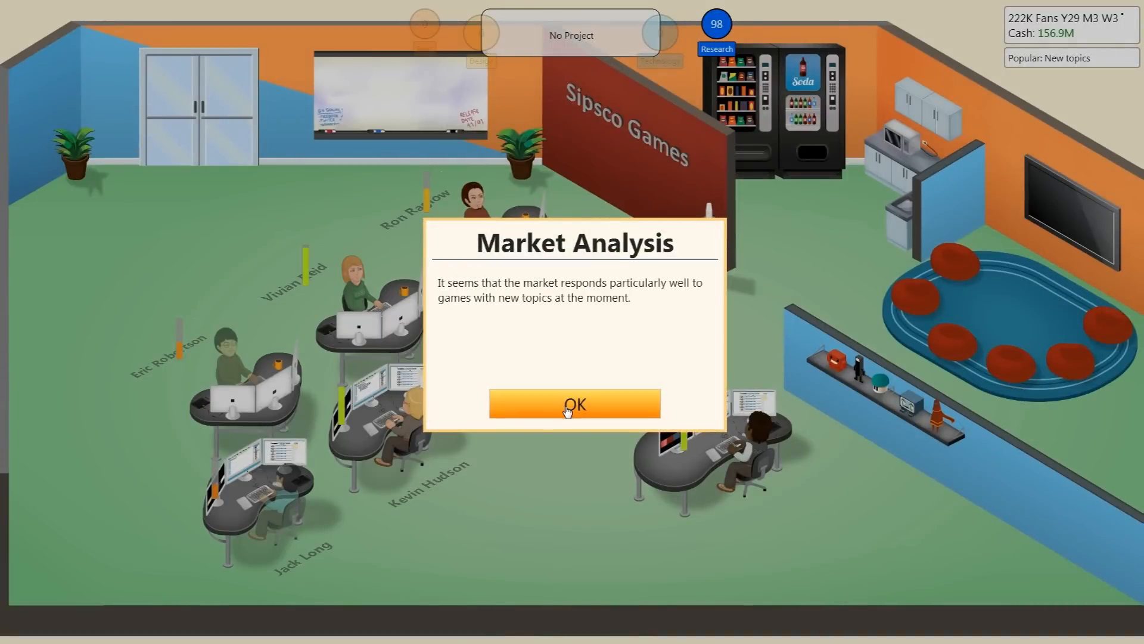
{"action": "left_click", "coordinate": [572, 404]}
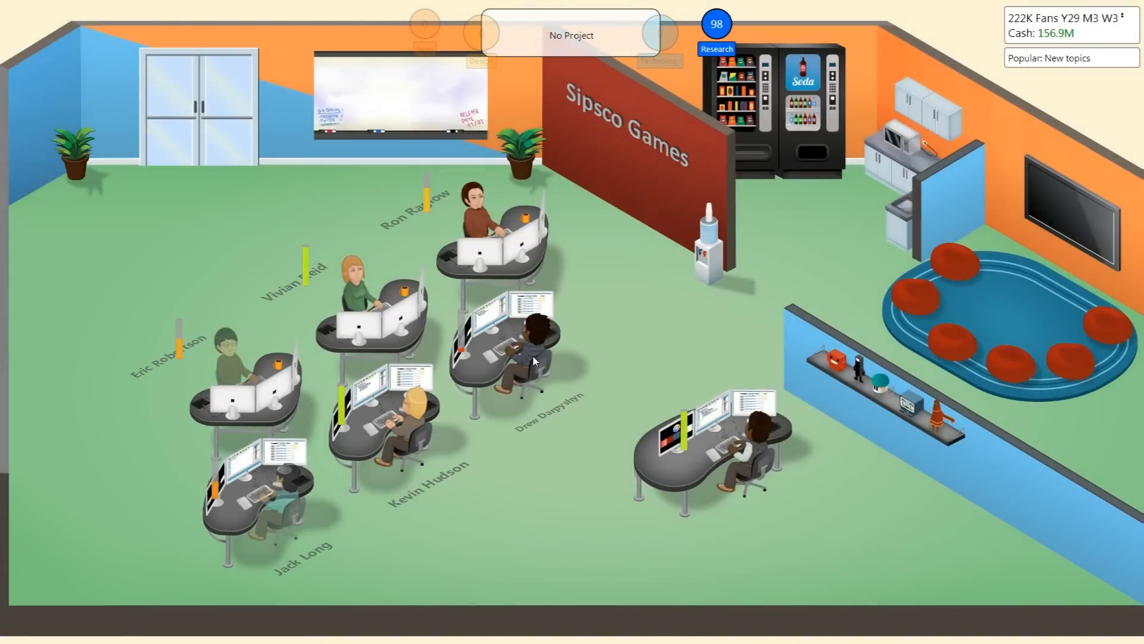
{"action": "left_click", "coordinate": [533, 358]}
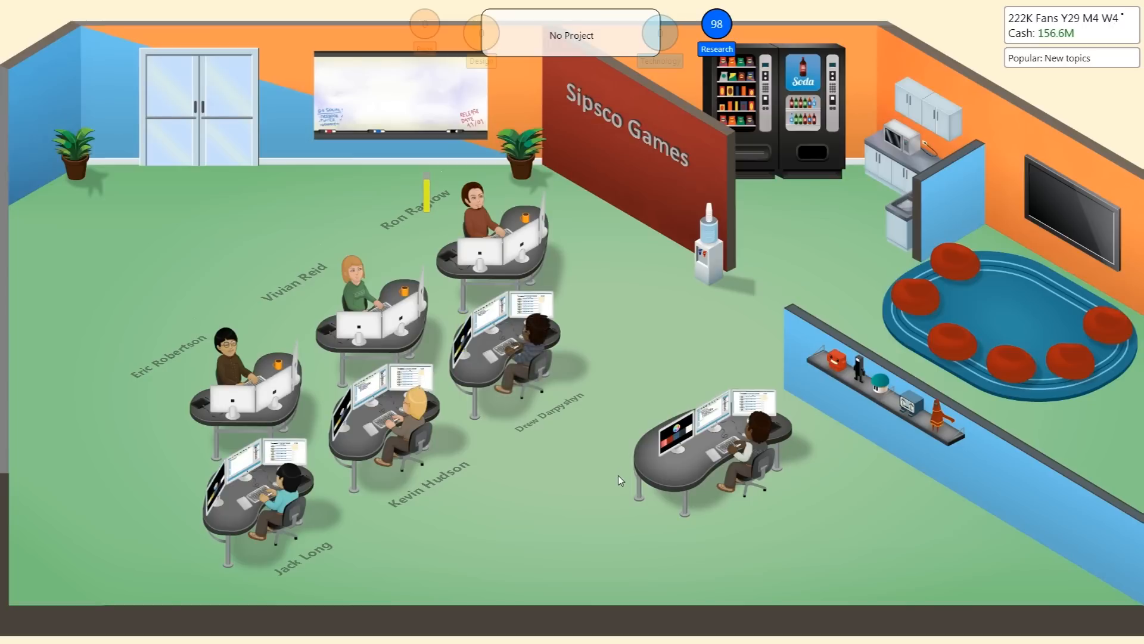
{"action": "mouse_move", "coordinate": [580, 475]}
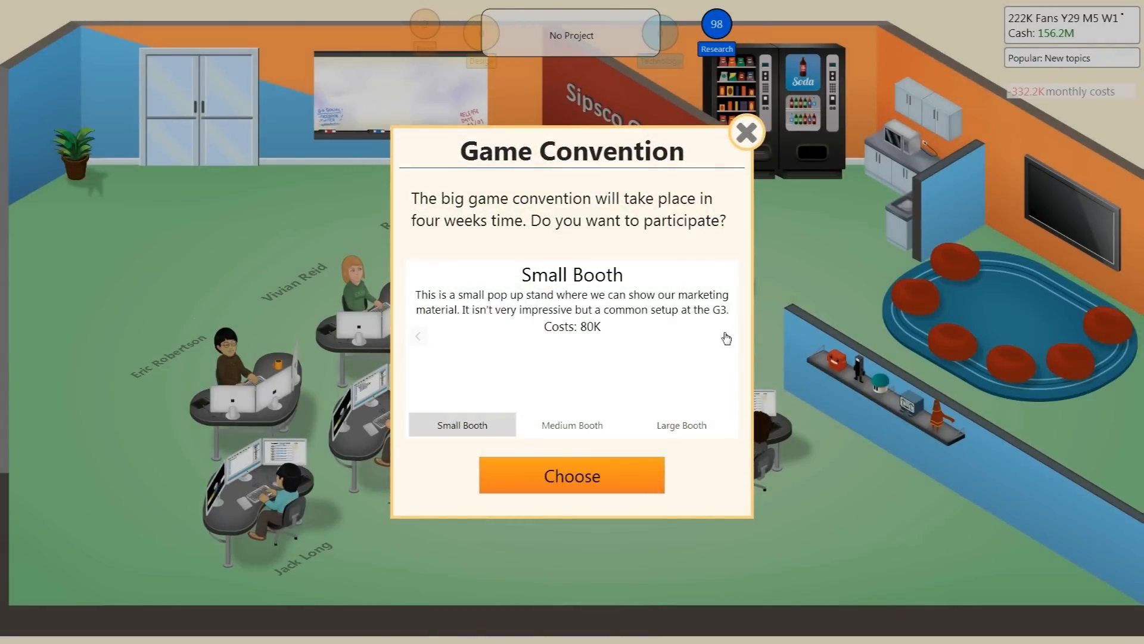
{"action": "mouse_move", "coordinate": [726, 339]}
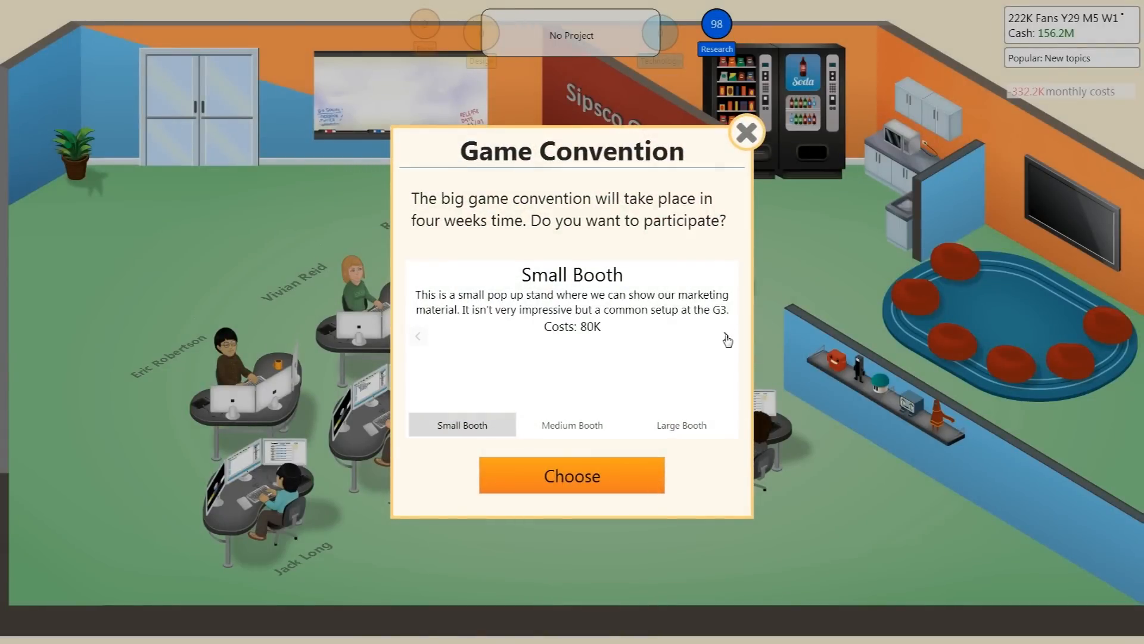
Page past Medium Booth and book the 1.5M Large Booth.
{"action": "left_click", "coordinate": [572, 425]}
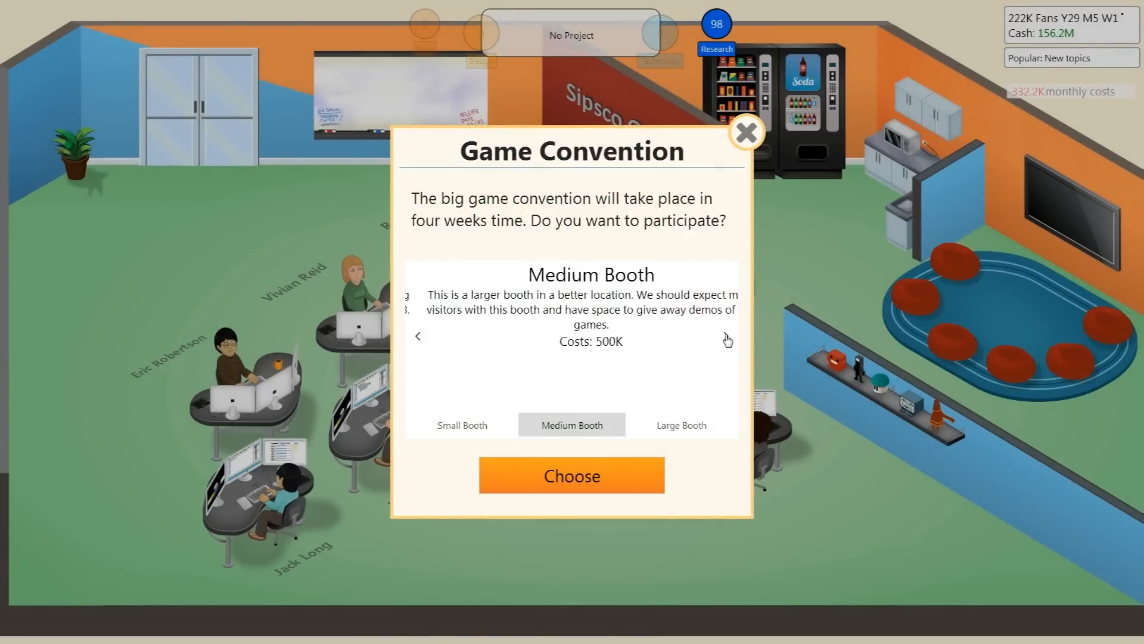
{"action": "left_click", "coordinate": [680, 424]}
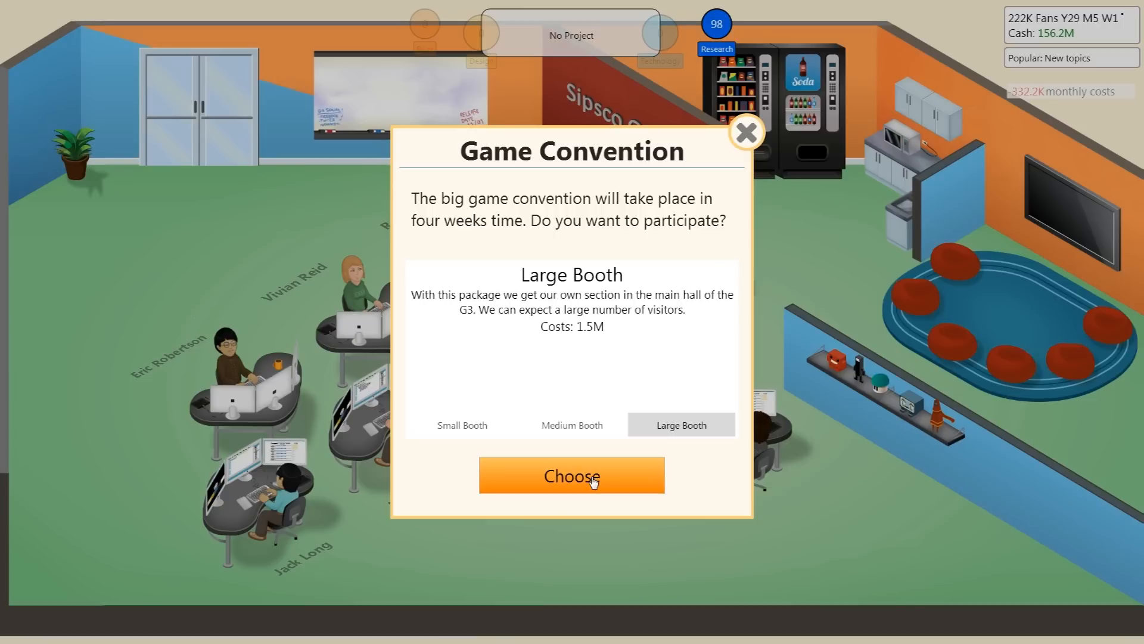
{"action": "left_click", "coordinate": [572, 475]}
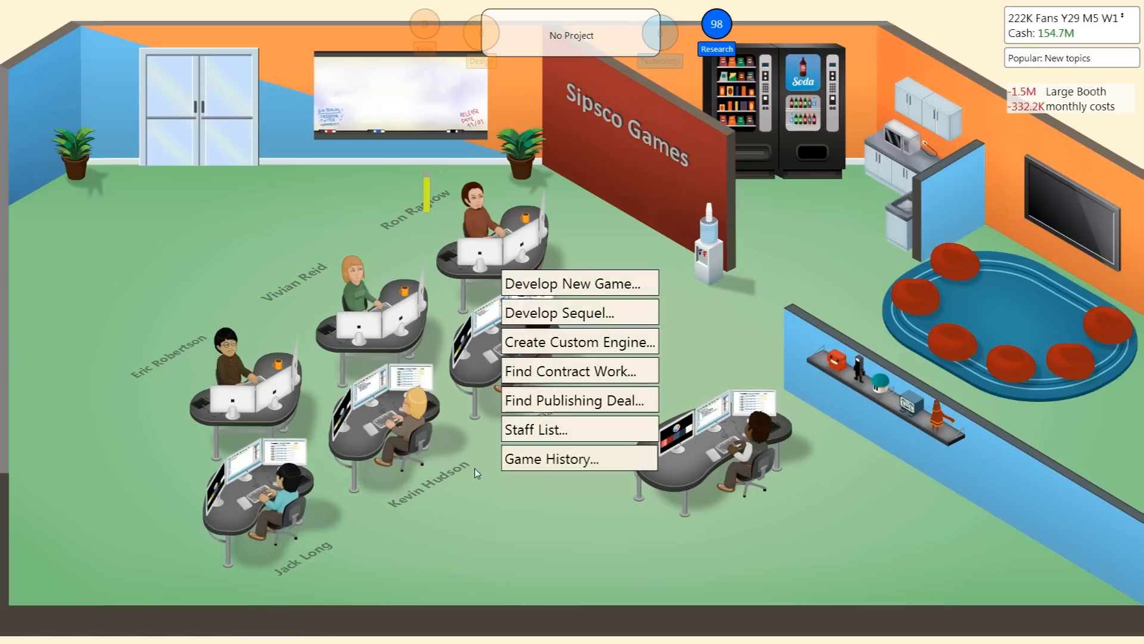
Choose Develop Sequel and select Glory Holin' from the released games.
{"action": "left_click", "coordinate": [550, 458]}
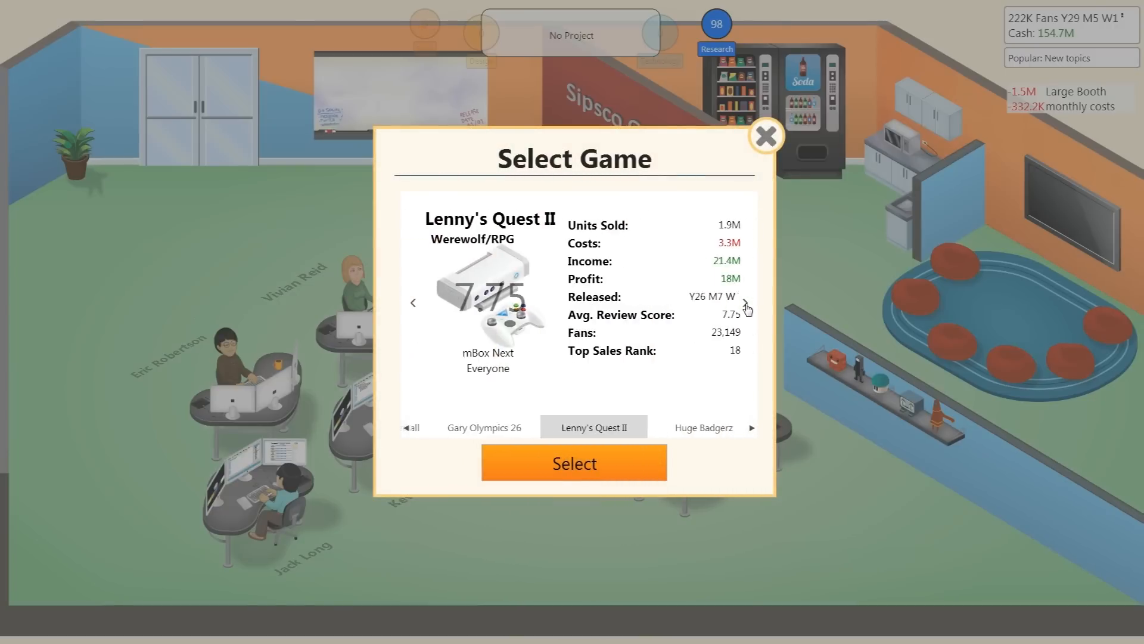
{"action": "left_click", "coordinate": [746, 302]}
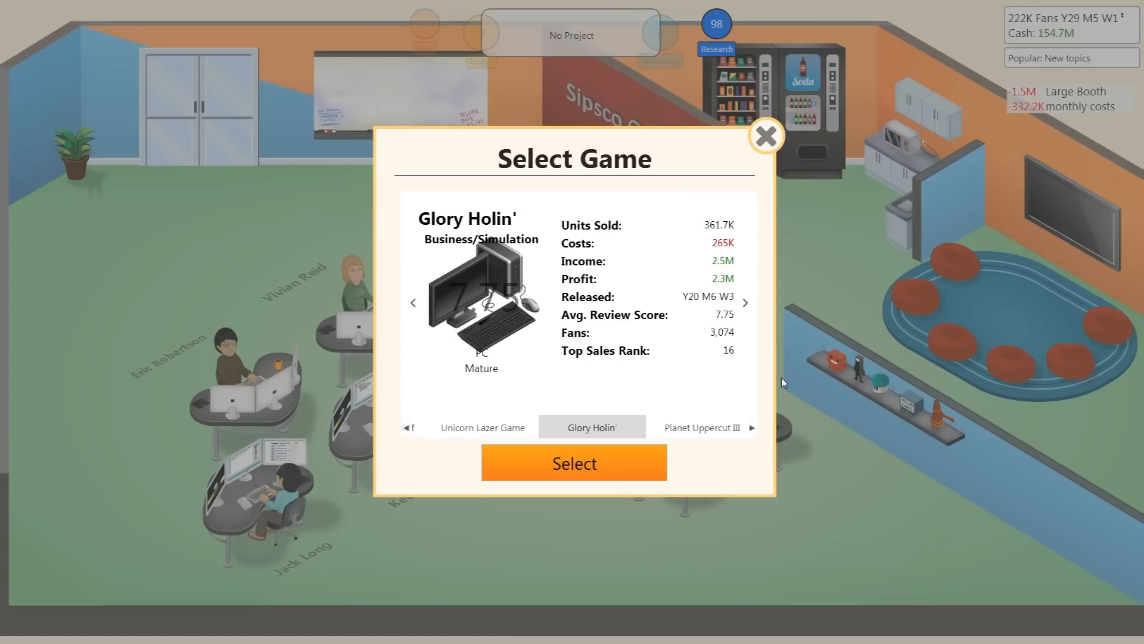
{"action": "mouse_move", "coordinate": [630, 481]}
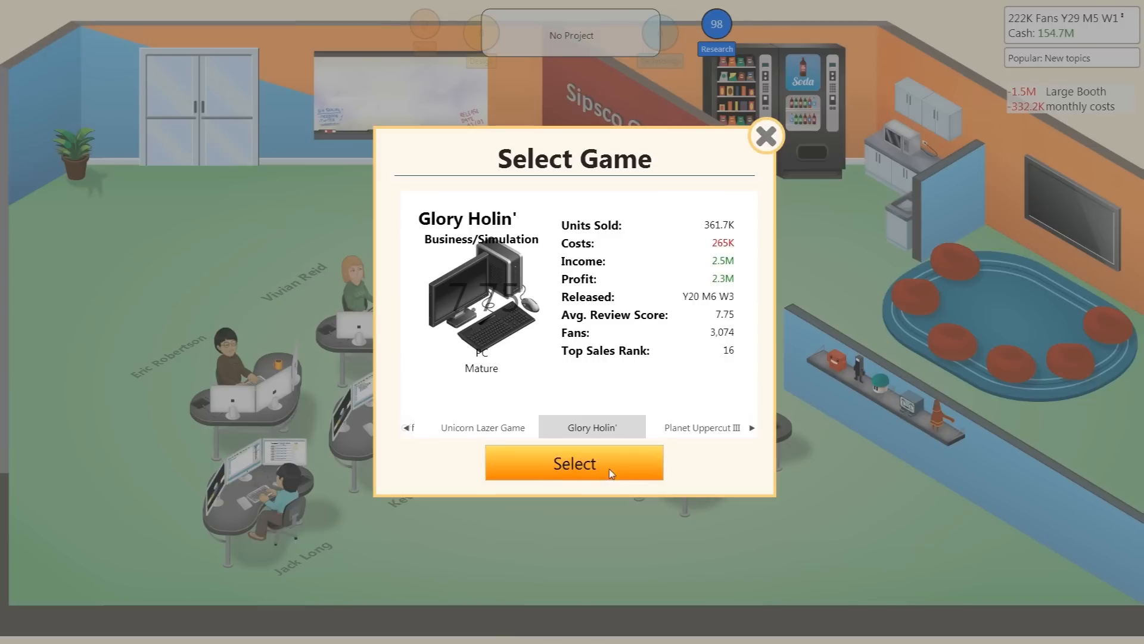
{"action": "left_click", "coordinate": [573, 463]}
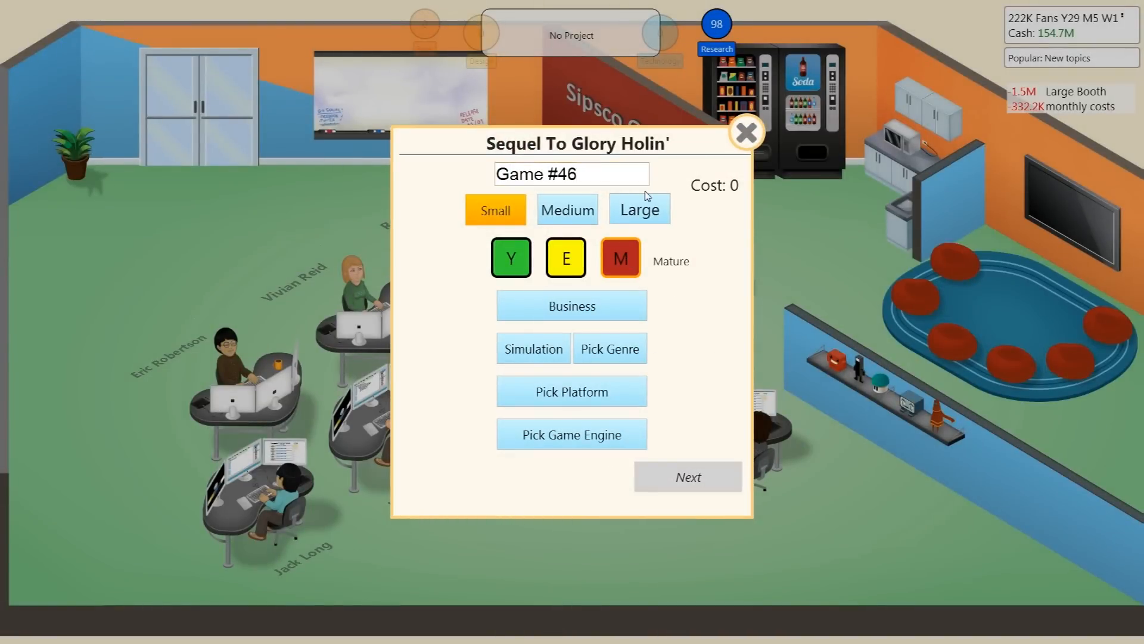
Make the sequel a large game and choose its genres.
{"action": "left_click", "coordinate": [638, 209]}
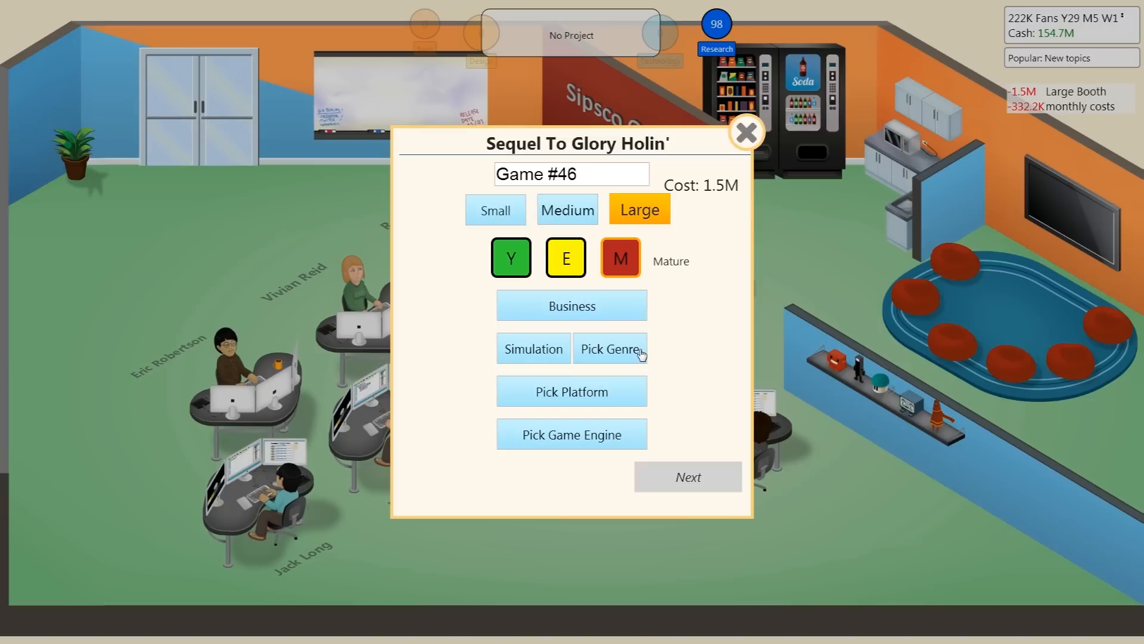
{"action": "left_click", "coordinate": [609, 348]}
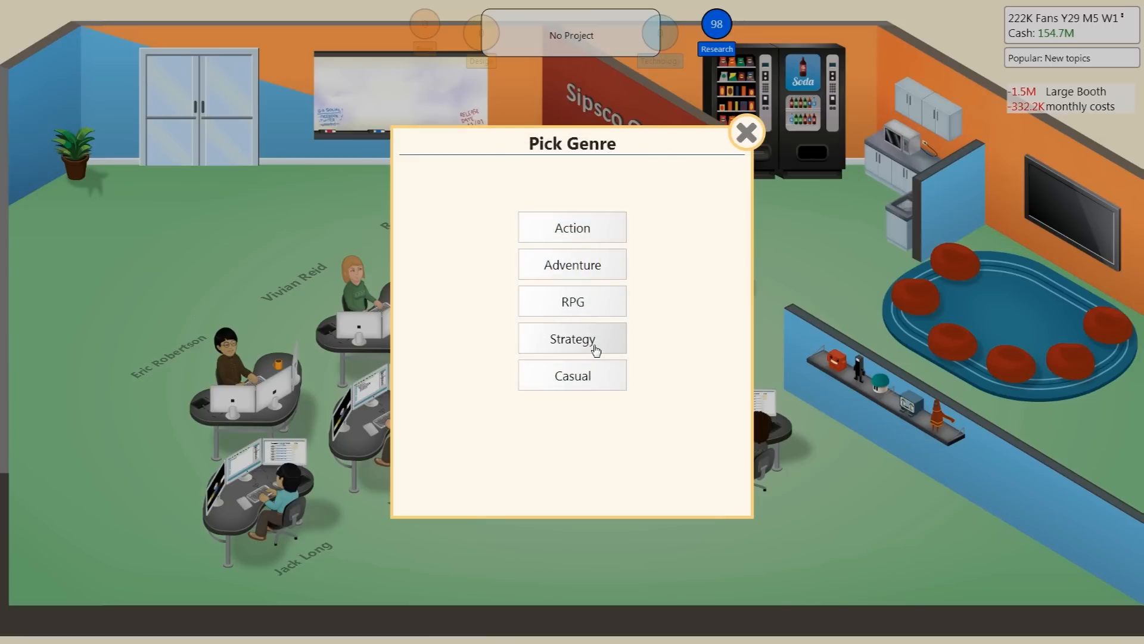
{"action": "left_click", "coordinate": [571, 338]}
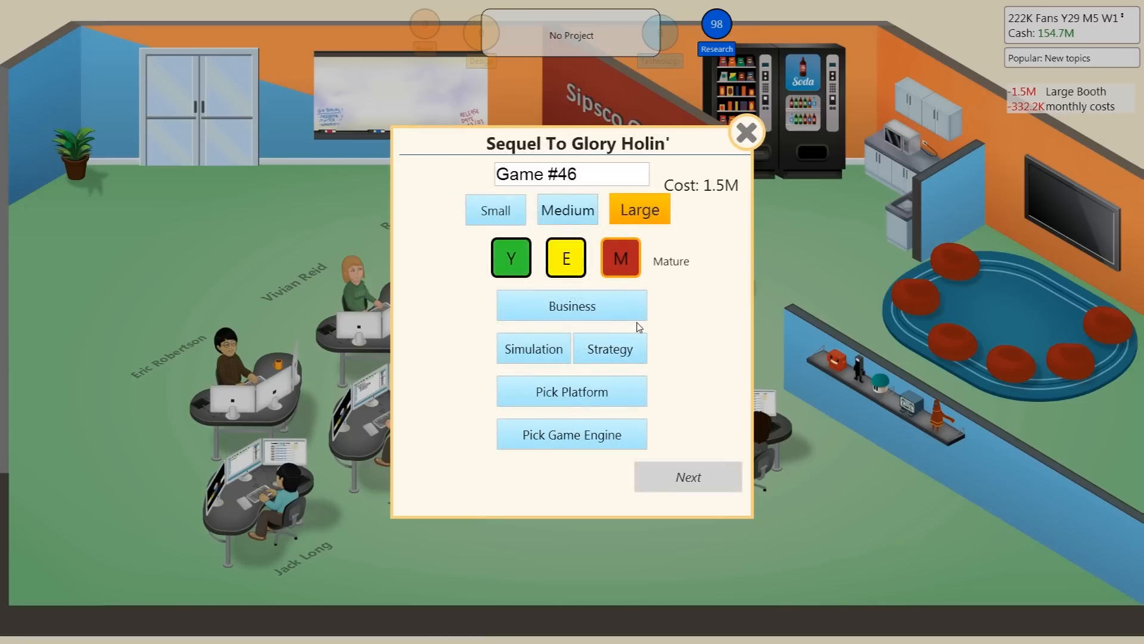
{"action": "mouse_move", "coordinate": [617, 377]}
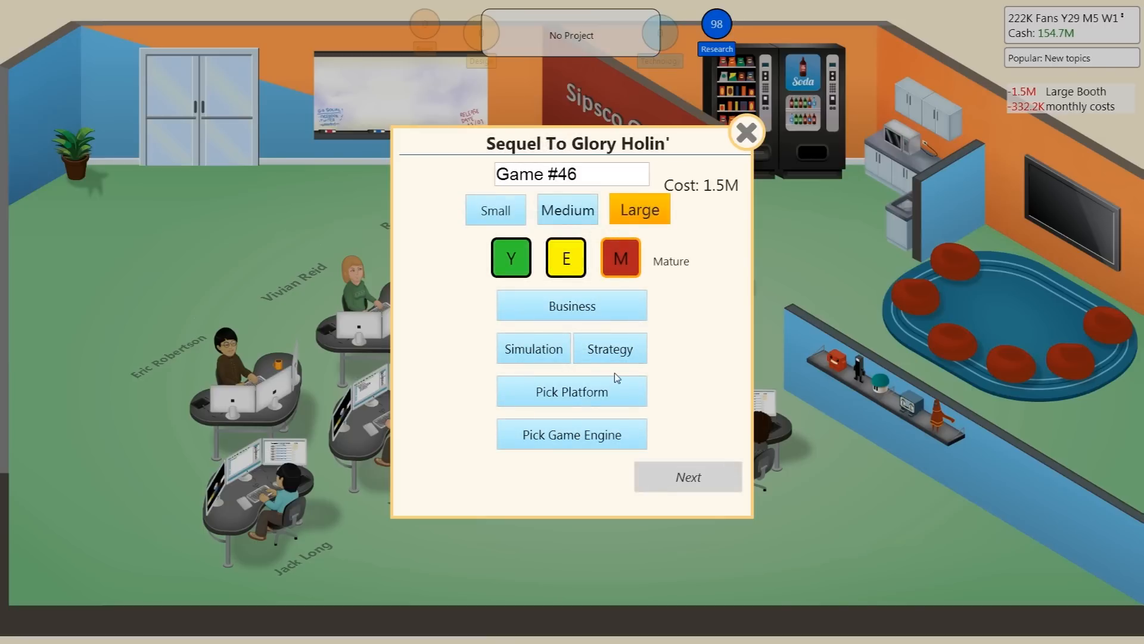
Set grPad as the platform and Longdong Silver 2.0 as the engine.
{"action": "left_click", "coordinate": [572, 390]}
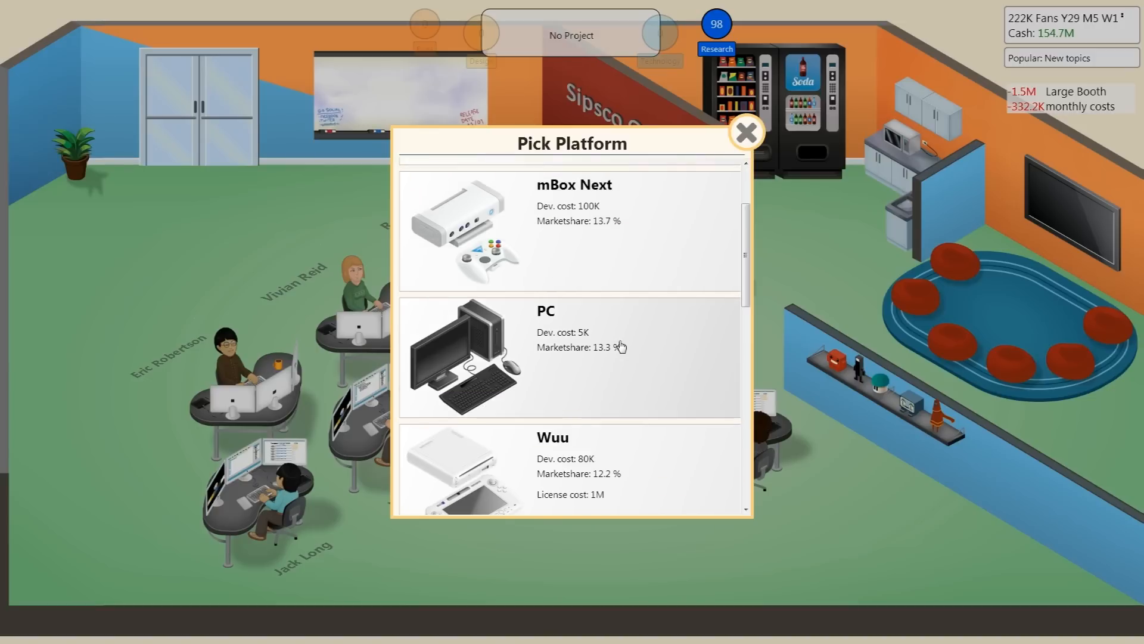
{"action": "scroll", "scroll_direction": "down", "scroll_amount": 3}
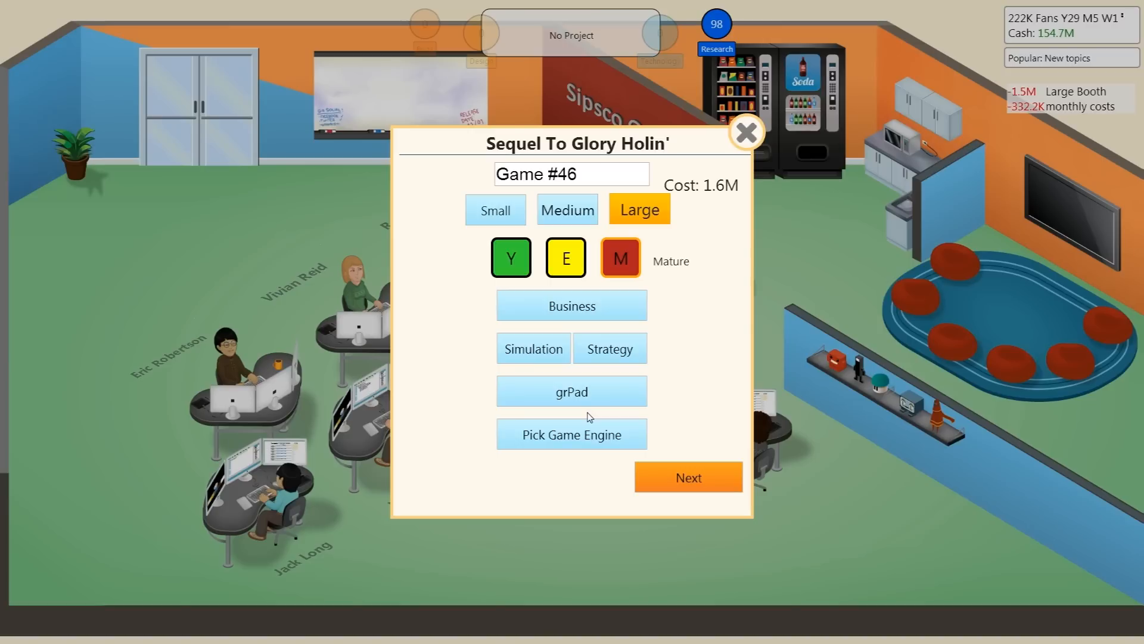
{"action": "mouse_move", "coordinate": [572, 434]}
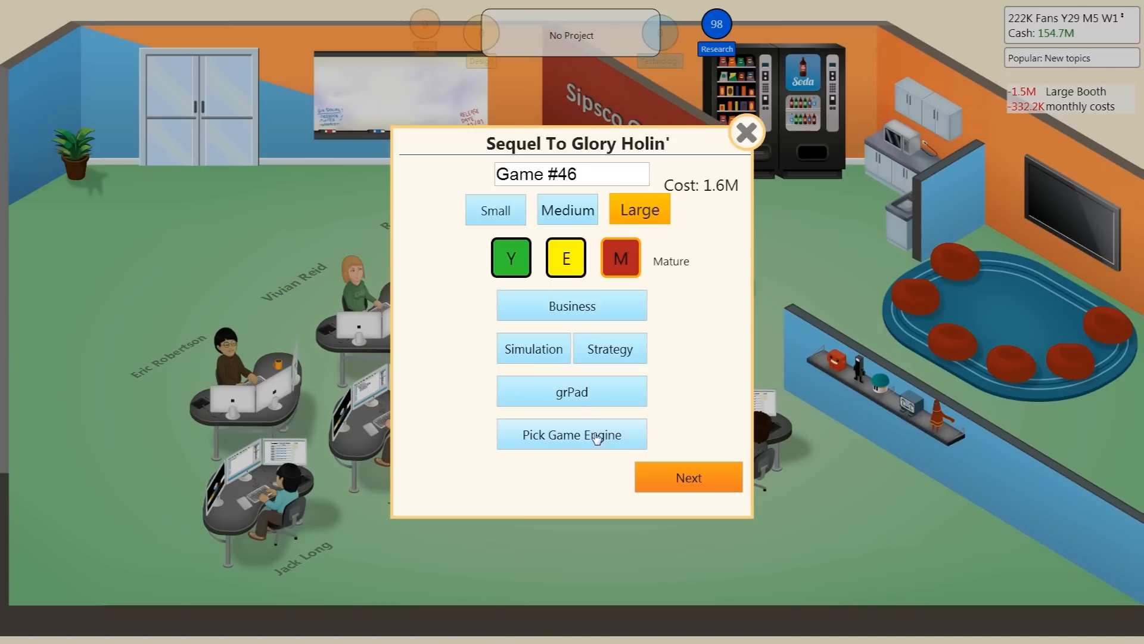
{"action": "left_click", "coordinate": [571, 434]}
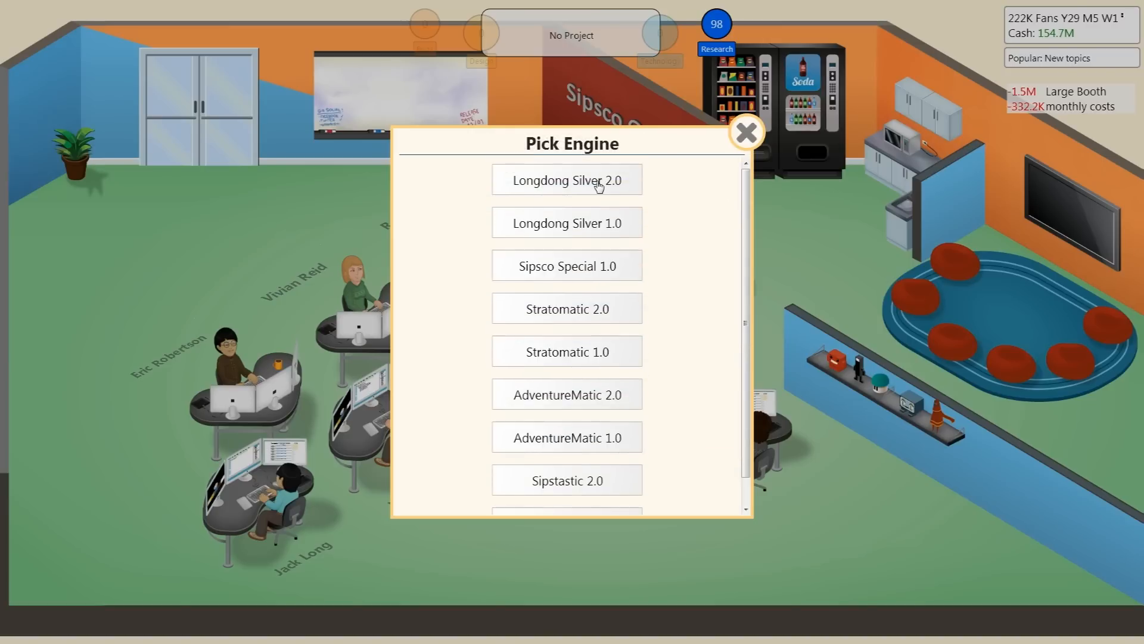
{"action": "left_click", "coordinate": [566, 179]}
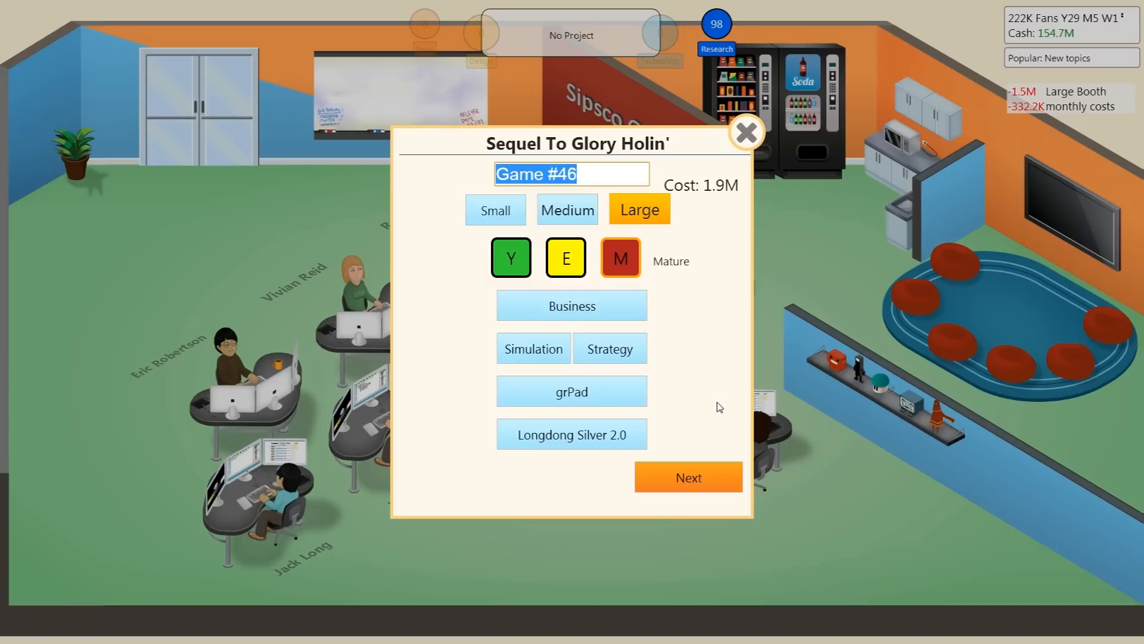
Title the sequel 'Hell Holin'' in place of Game #46.
{"action": "type", "text": "Hell Ho"}
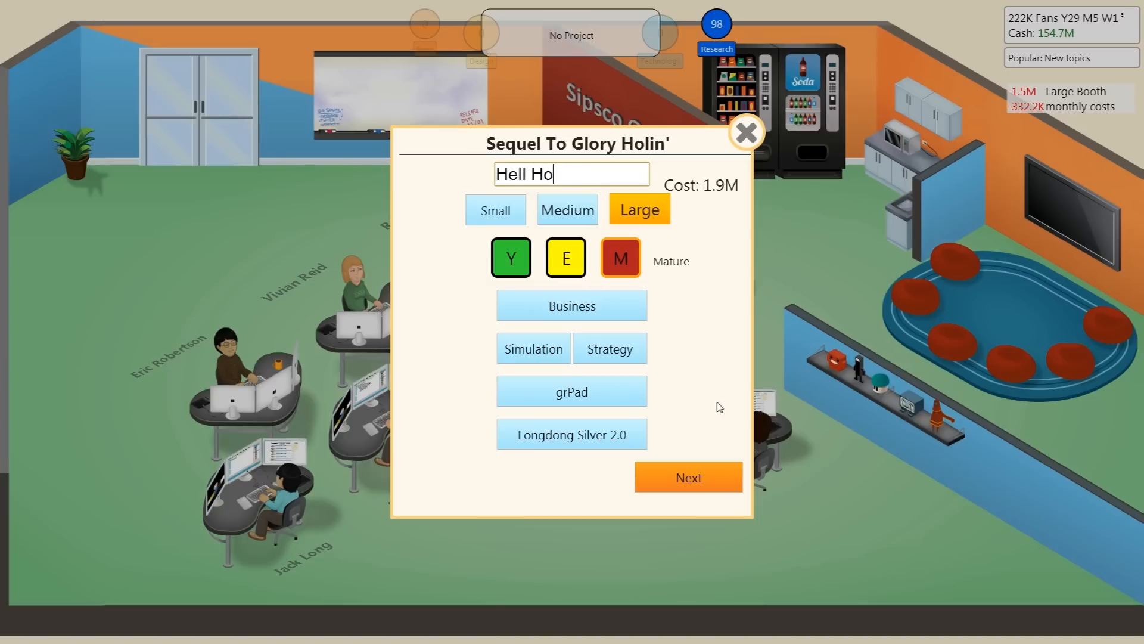
{"action": "type", "text": "lin'"}
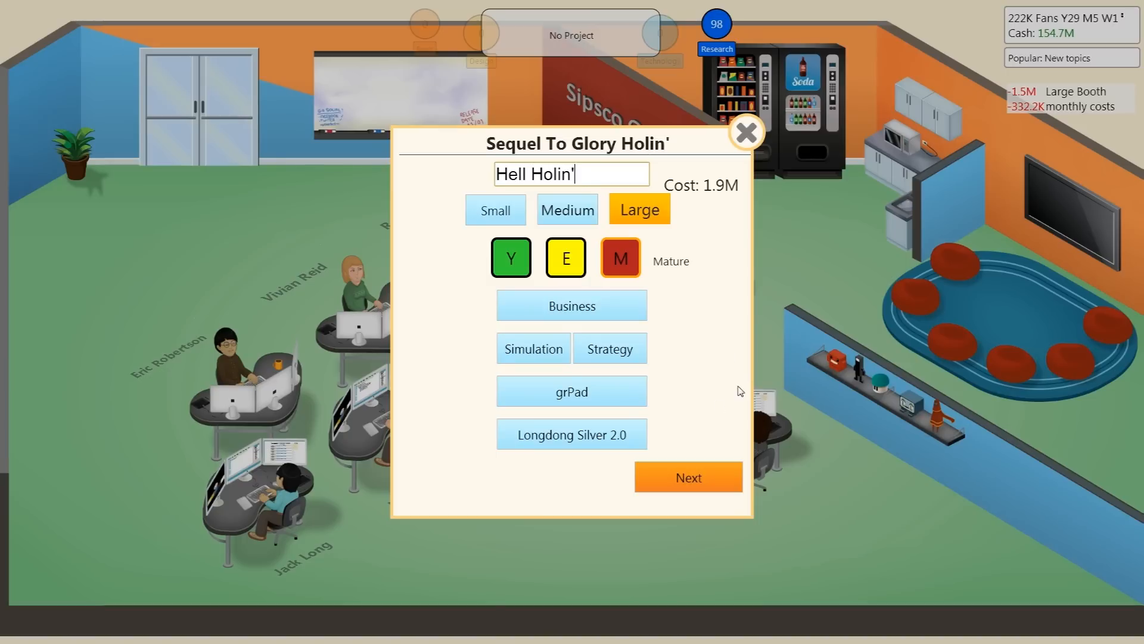
{"action": "mouse_move", "coordinate": [666, 337]}
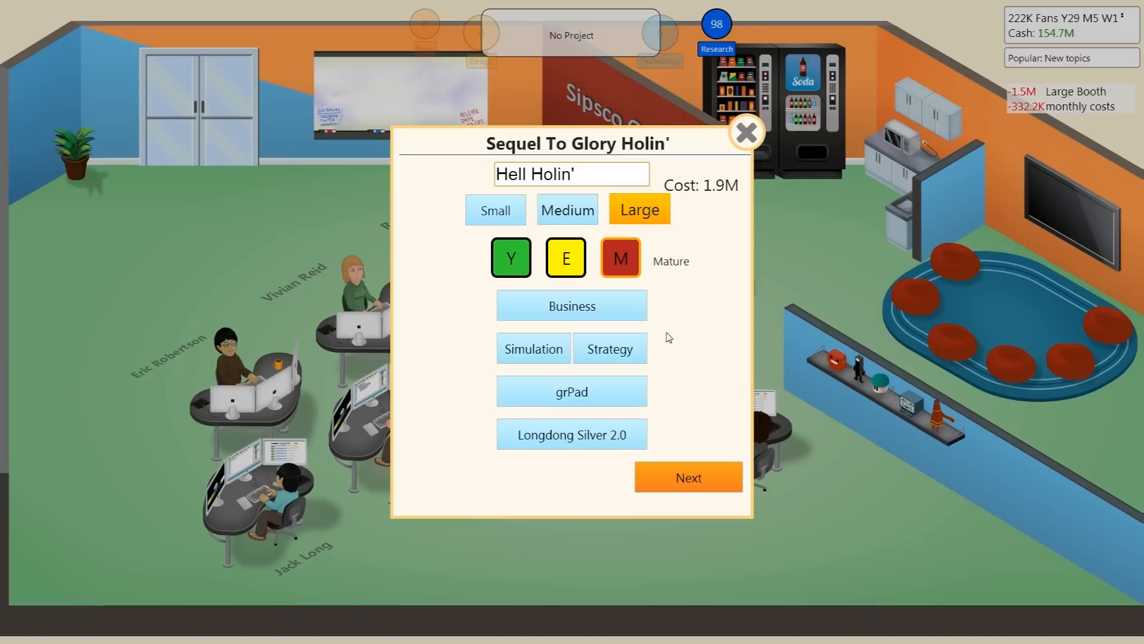
{"action": "mouse_move", "coordinate": [705, 329]}
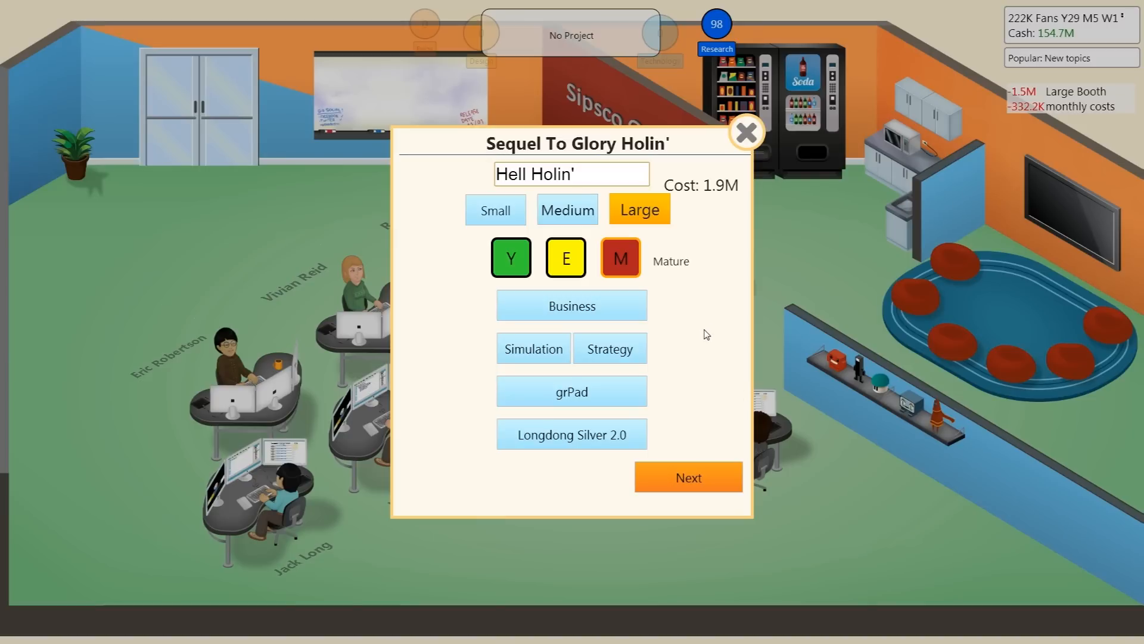
{"action": "mouse_move", "coordinate": [709, 310]}
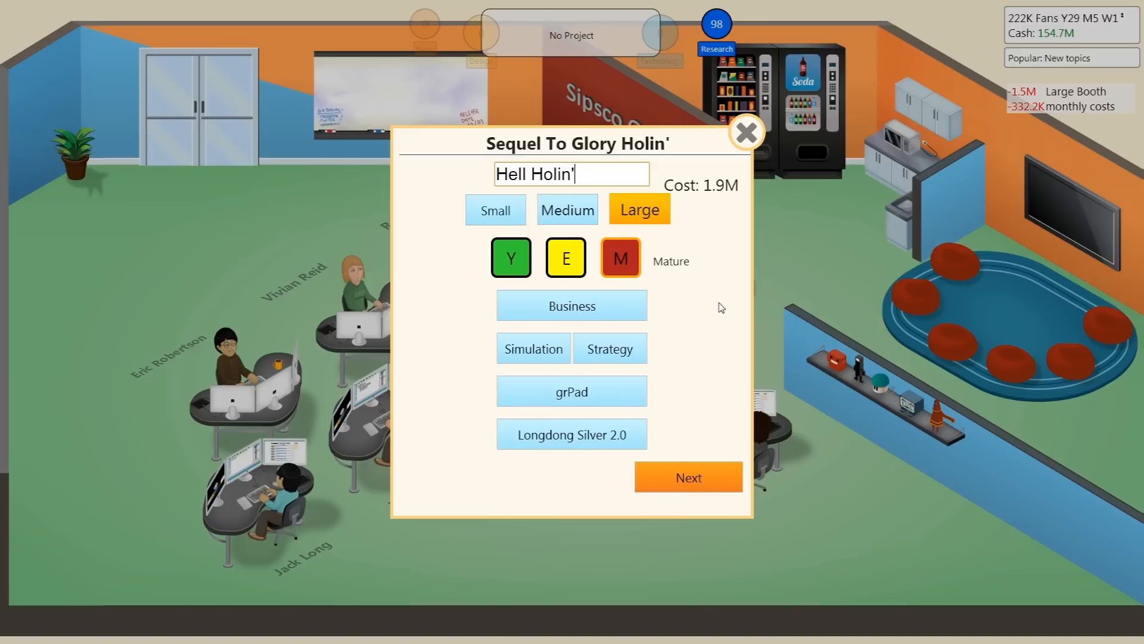
{"action": "mouse_move", "coordinate": [731, 311]}
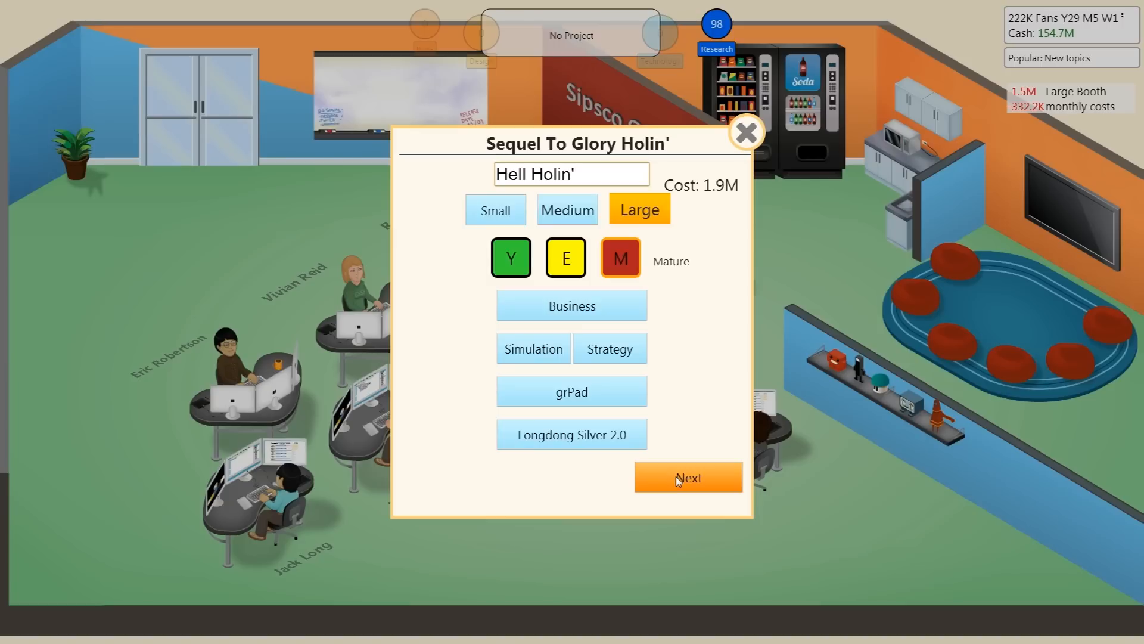
{"action": "left_click", "coordinate": [572, 174]}
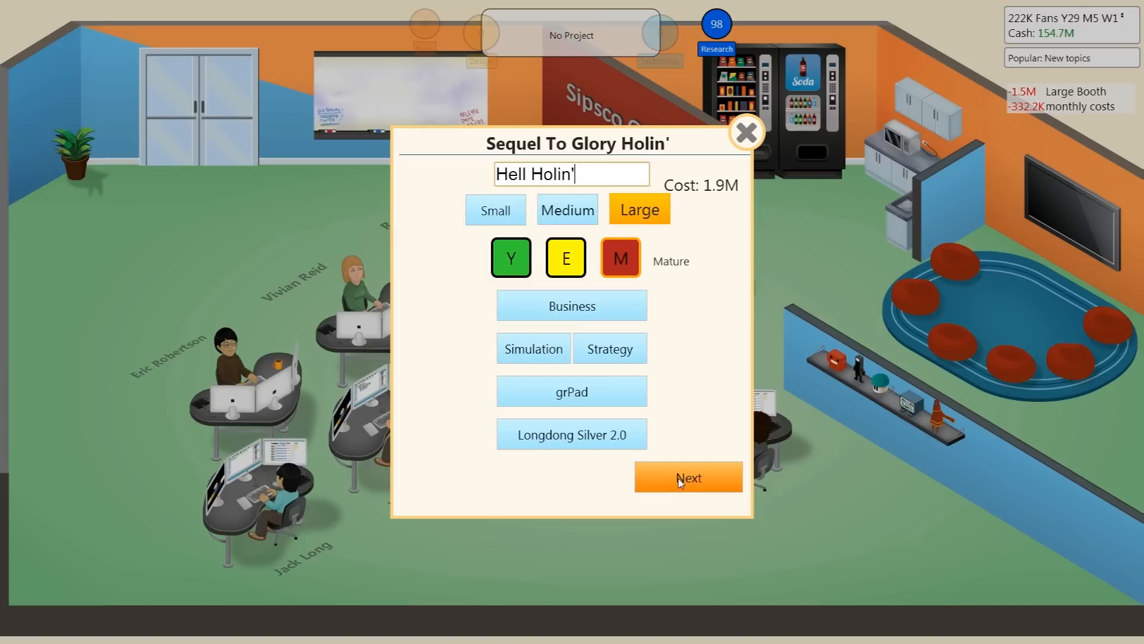
{"action": "mouse_move", "coordinate": [679, 481]}
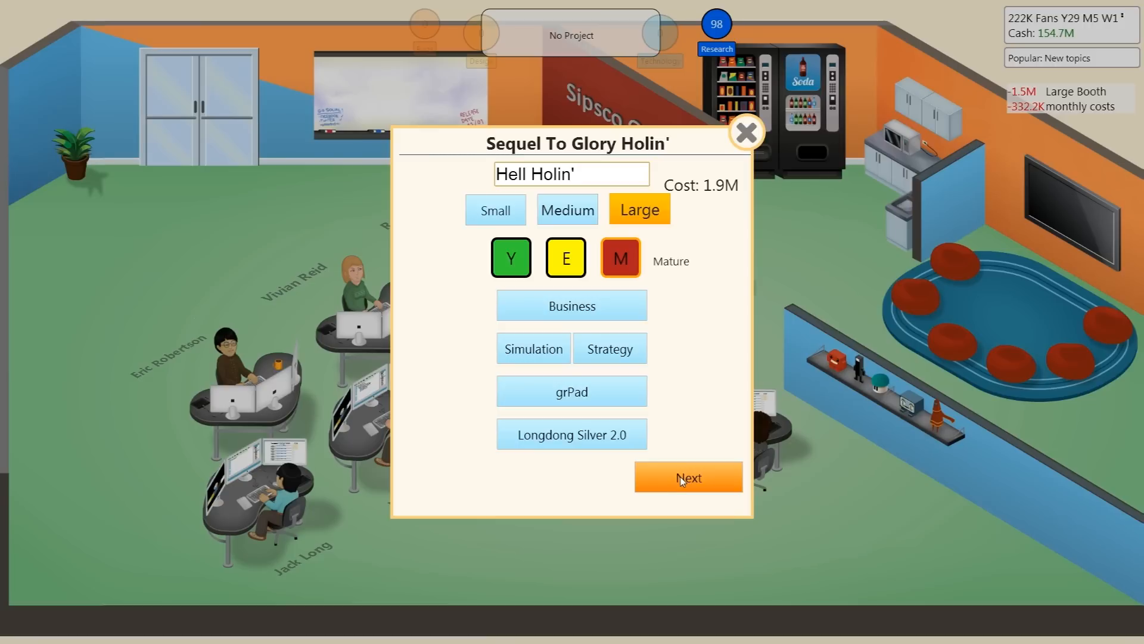
Pick 3D Graphics V3 as the graphics feature and begin developing Hell Holin'.
{"action": "left_click", "coordinate": [687, 477]}
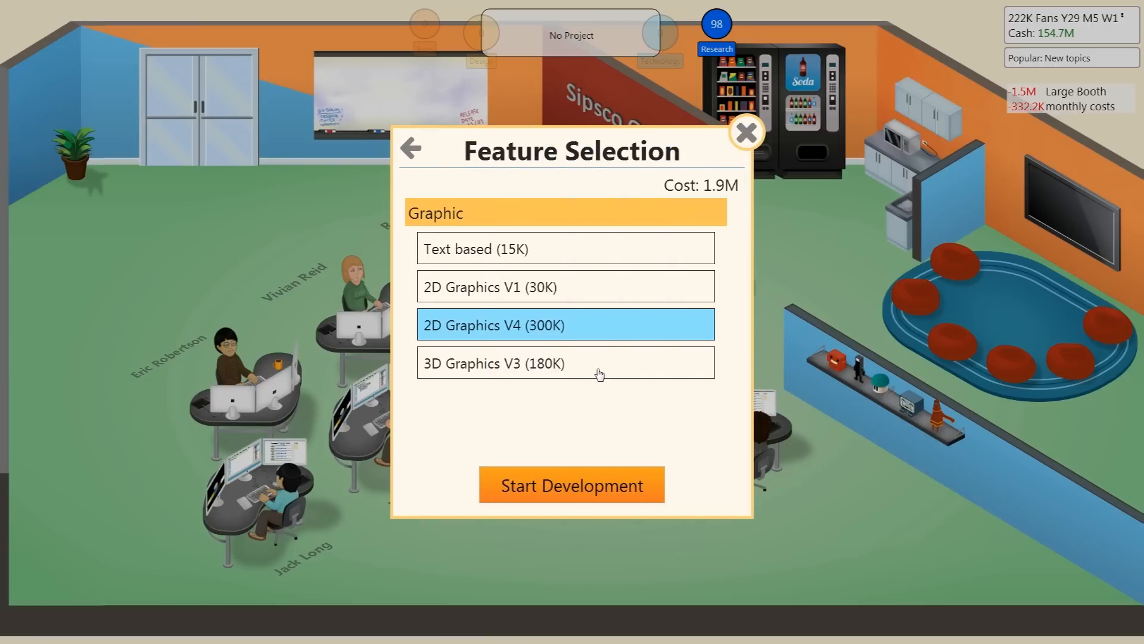
{"action": "left_click", "coordinate": [566, 363]}
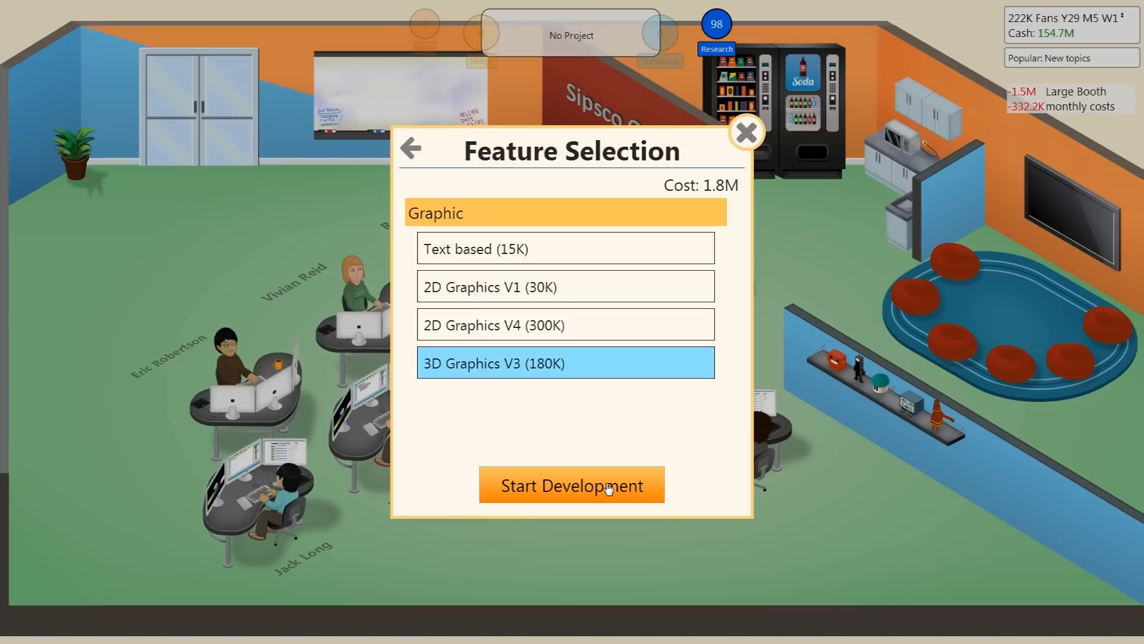
{"action": "left_click", "coordinate": [572, 484]}
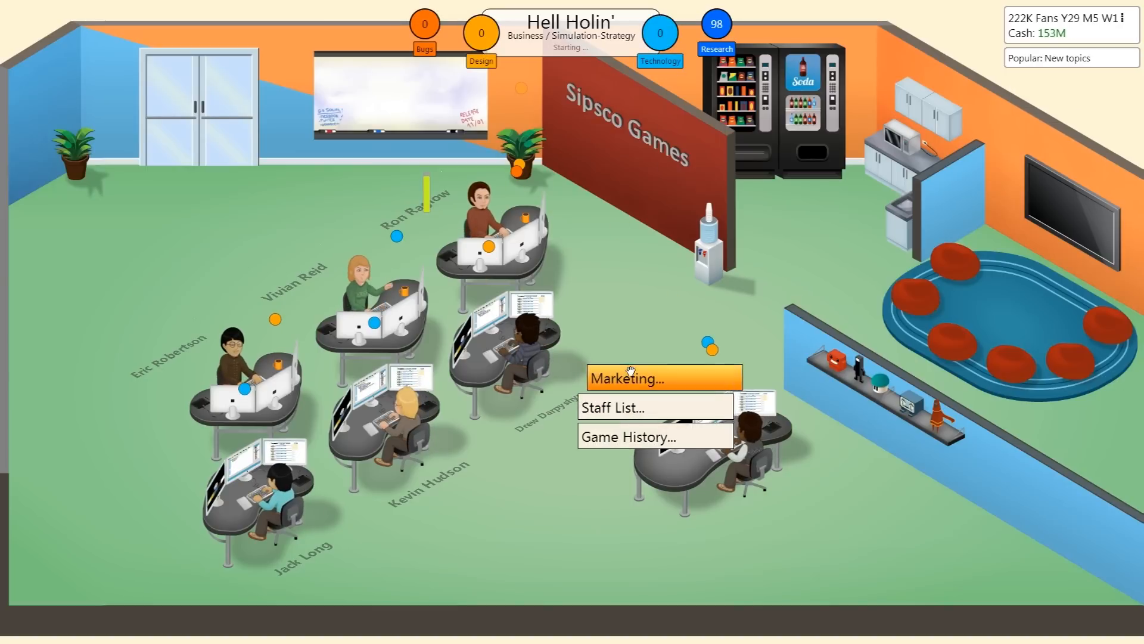
Buy the 2M Large Marketing Campaign for Hell Holin'.
{"action": "left_click", "coordinate": [637, 378]}
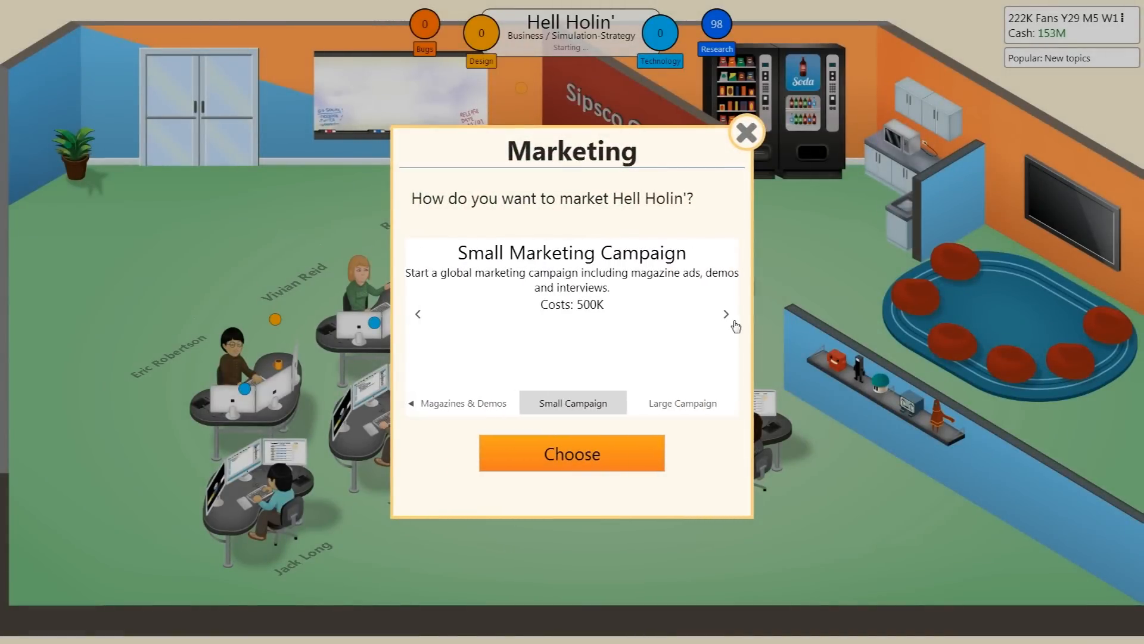
{"action": "left_click", "coordinate": [725, 314]}
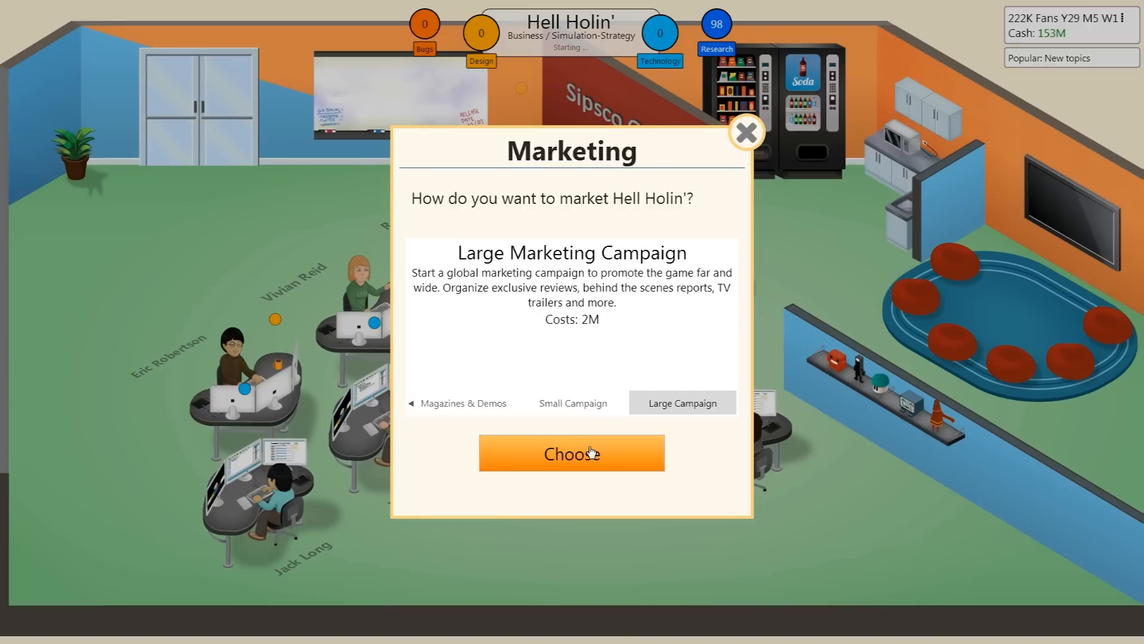
{"action": "left_click", "coordinate": [571, 452]}
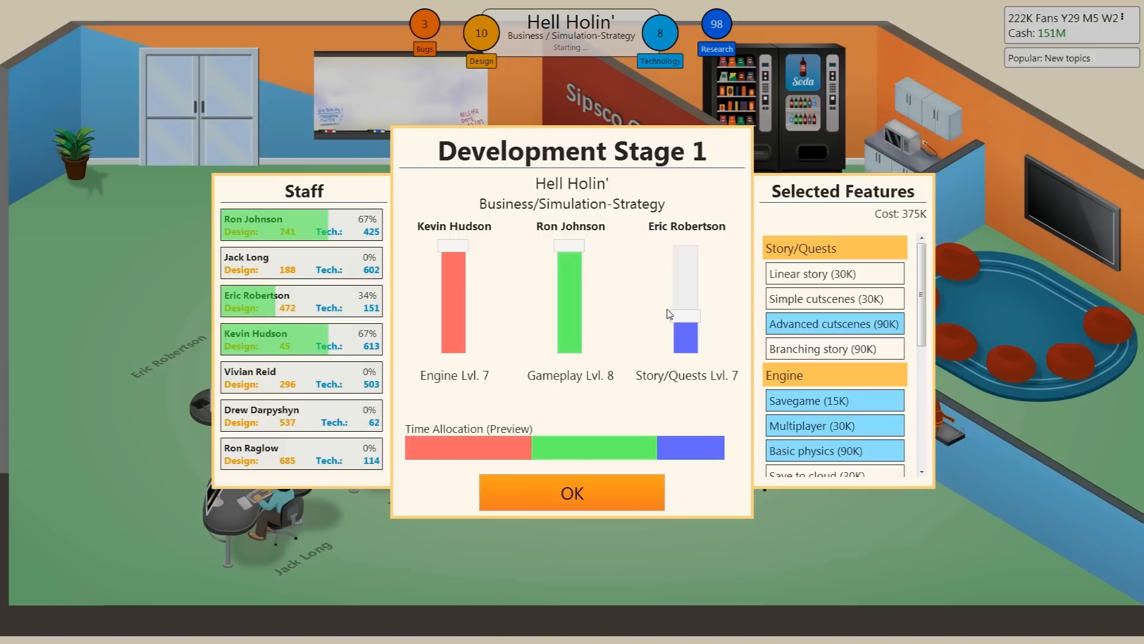
Lower Stage 1's Story/Quests slider, keeping Engine and Gameplay at maximum.
{"action": "left_click_drag", "start_coordinate": [683, 314], "coordinate": [683, 318]}
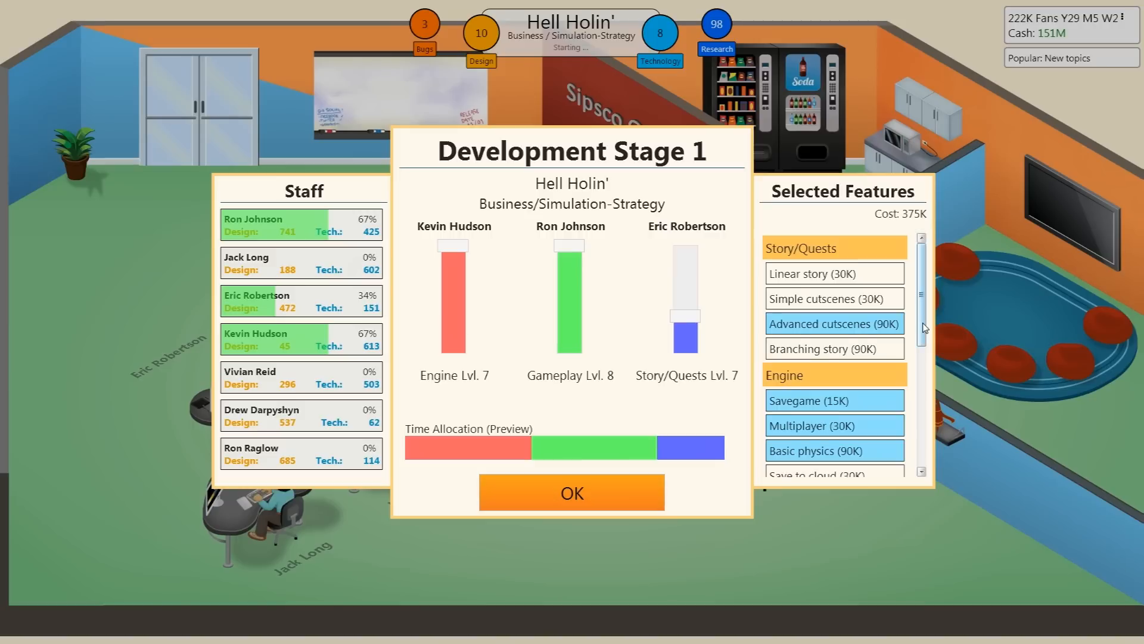
Add then remove Save to cloud and Mod support, and minimize Story/Quests time.
{"action": "scroll", "scroll_direction": "down", "scroll_amount": 3}
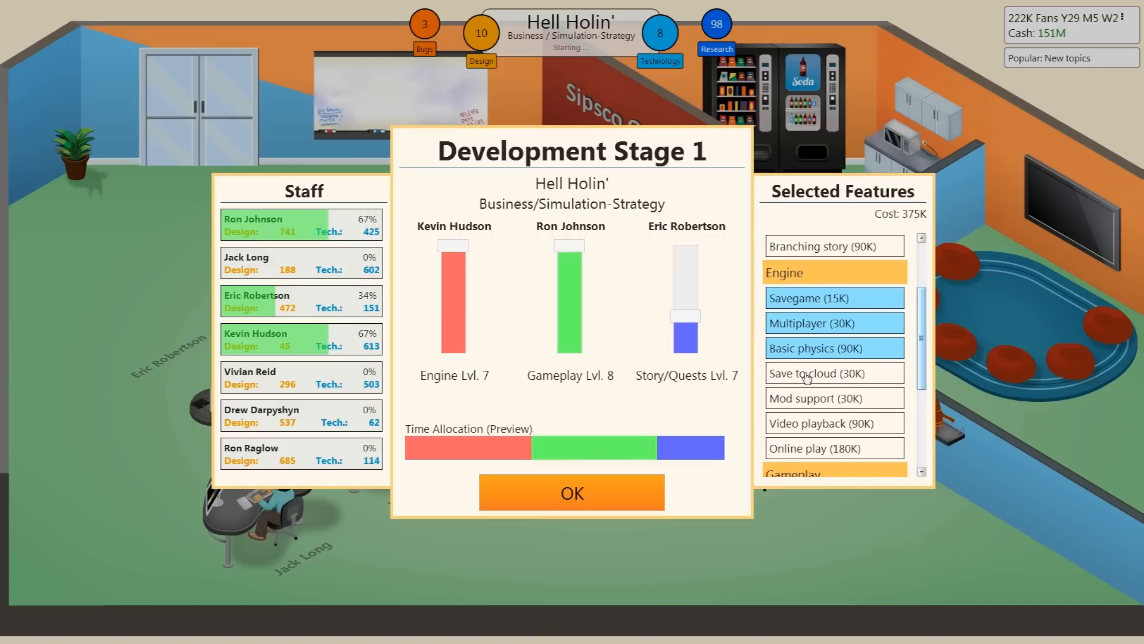
{"action": "left_click", "coordinate": [816, 373]}
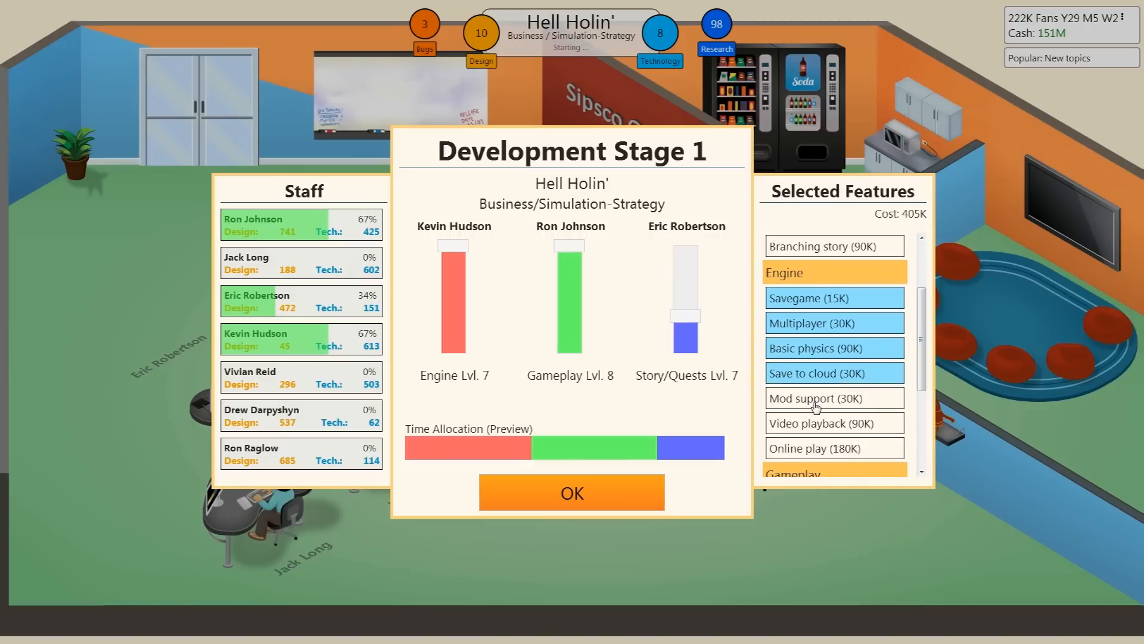
{"action": "left_click", "coordinate": [815, 397]}
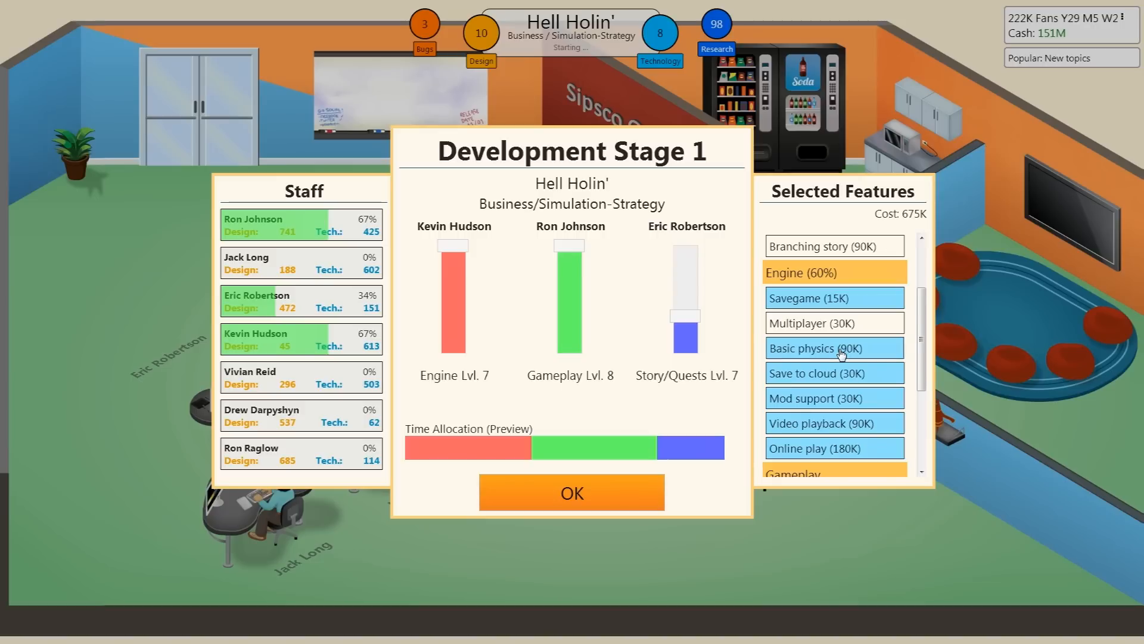
{"action": "mouse_move", "coordinate": [844, 377]}
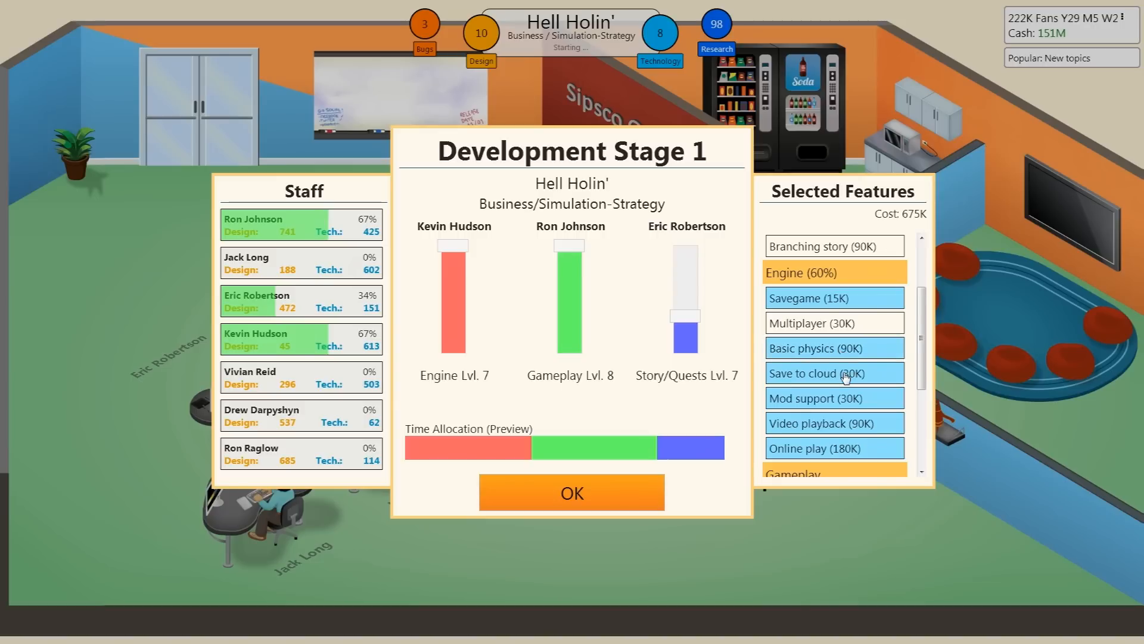
{"action": "left_click", "coordinate": [834, 373]}
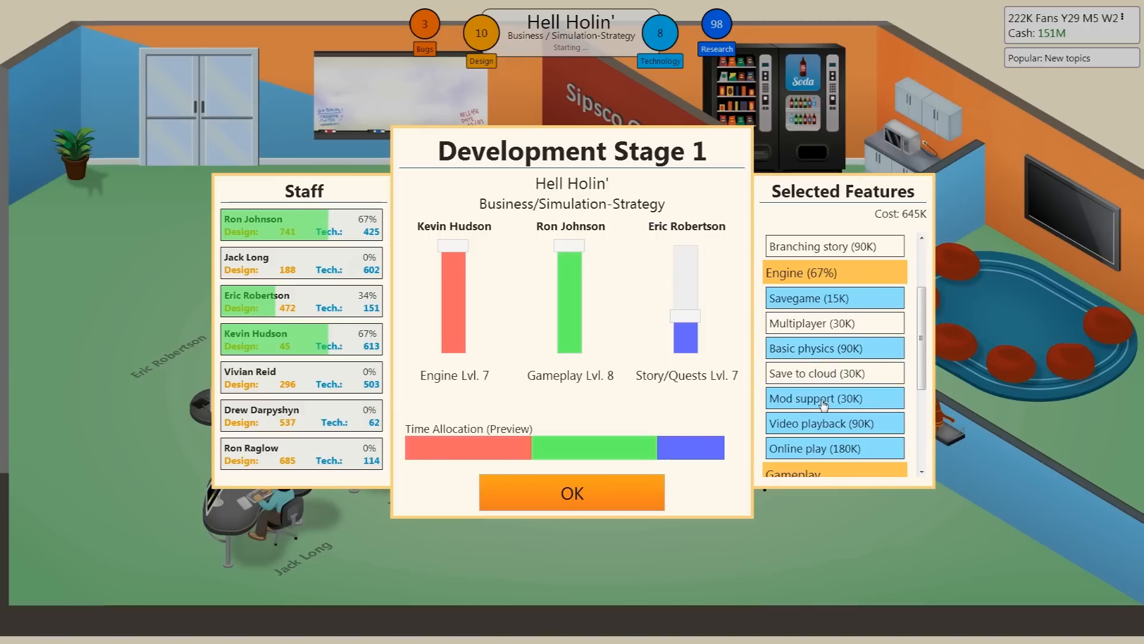
{"action": "left_click", "coordinate": [822, 397]}
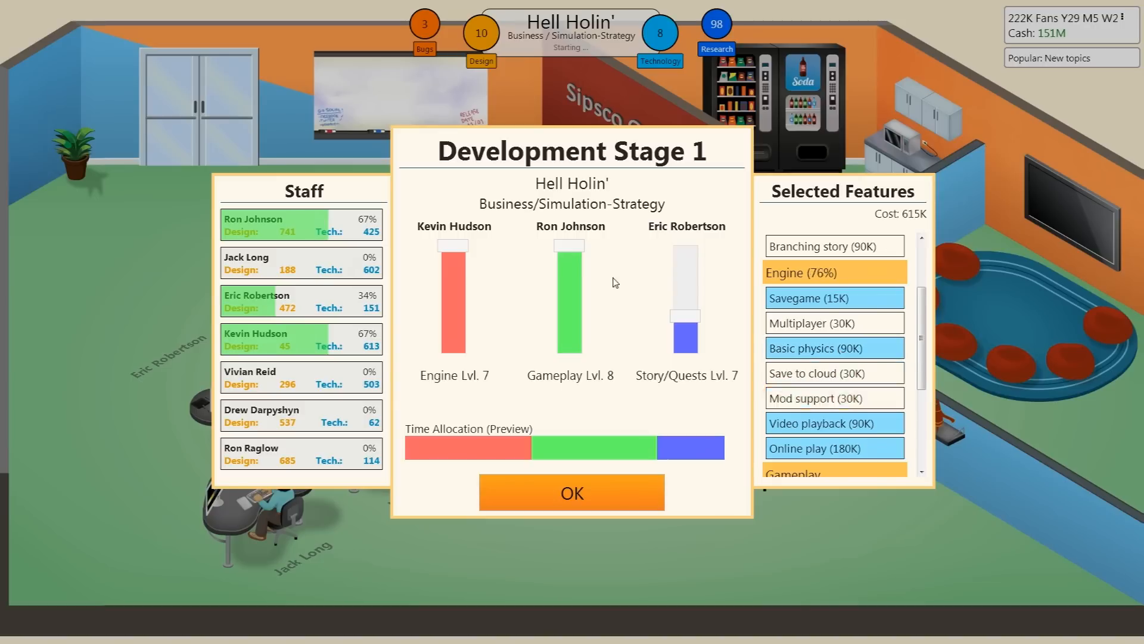
{"action": "mouse_move", "coordinate": [579, 249]}
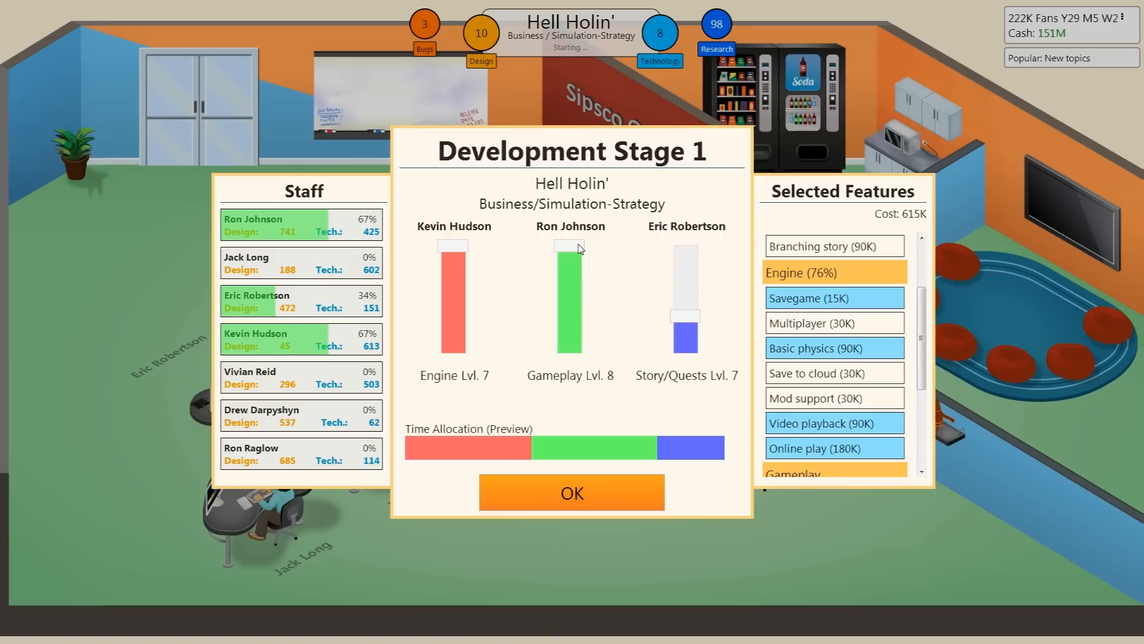
{"action": "left_click_drag", "start_coordinate": [571, 247], "coordinate": [571, 263]}
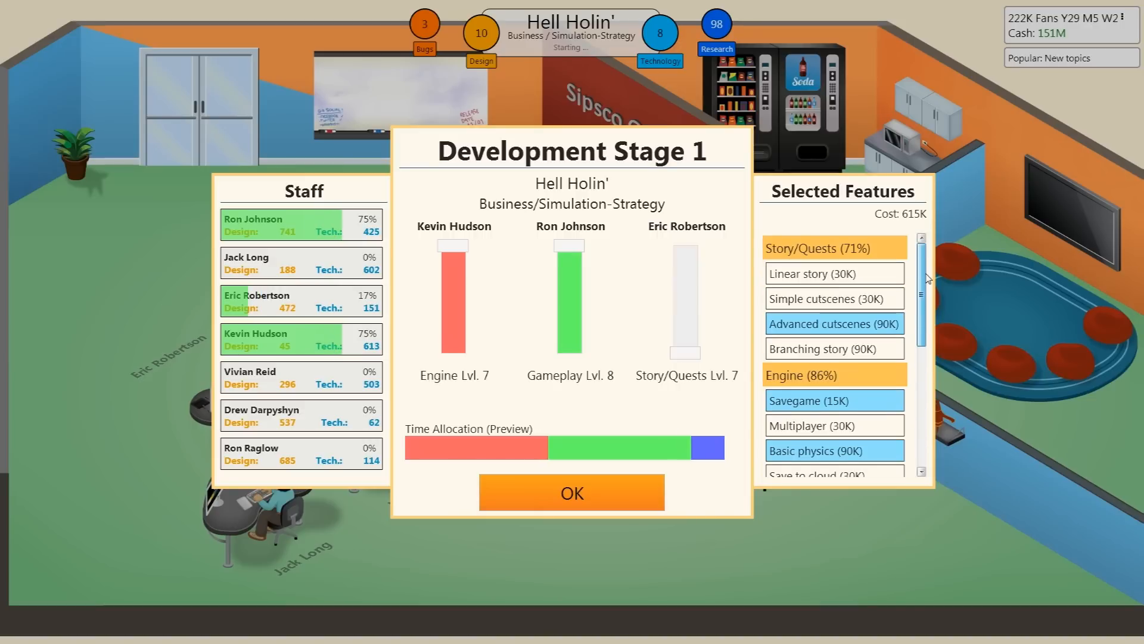
Replace Advanced cutscenes with Simple cutscenes in Stage 1's story features.
{"action": "left_click", "coordinate": [834, 323]}
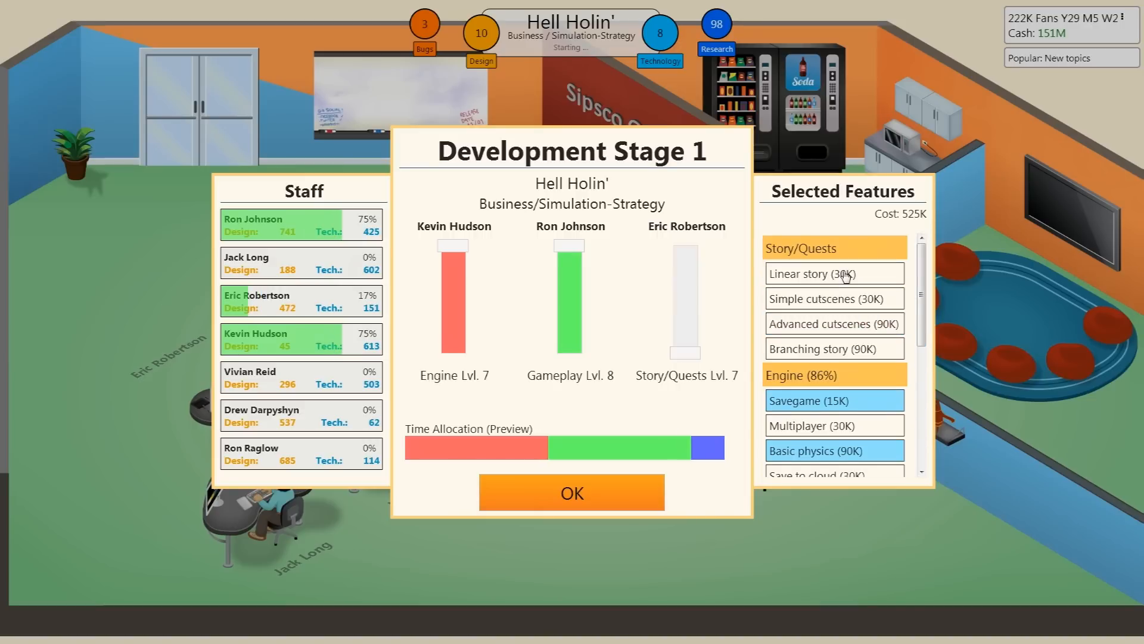
{"action": "left_click", "coordinate": [834, 298]}
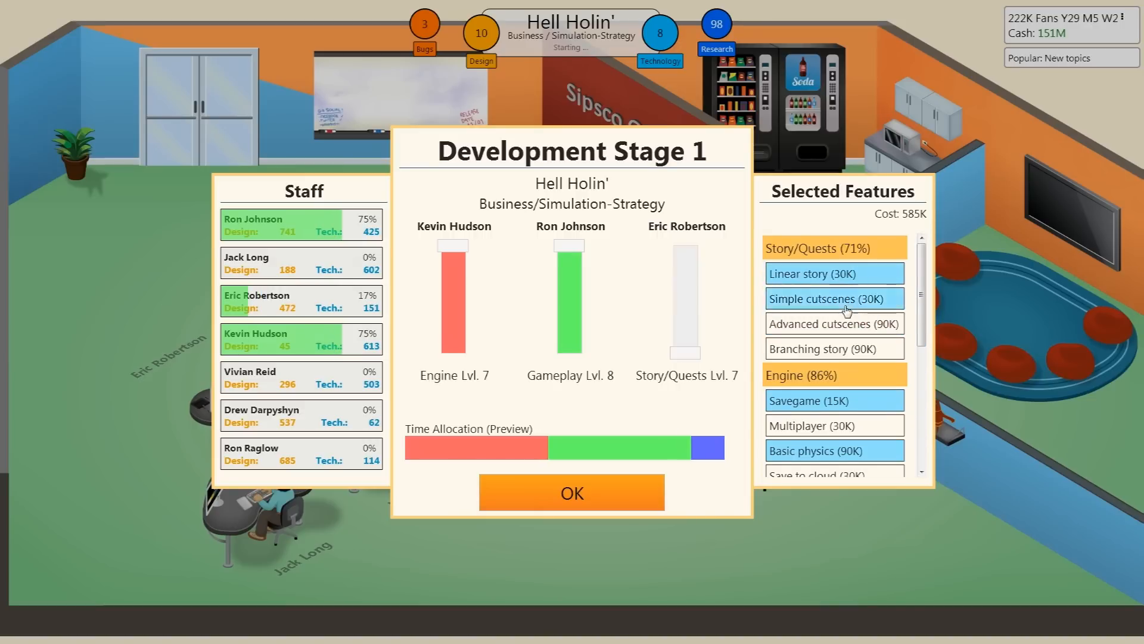
{"action": "left_click", "coordinate": [834, 299]}
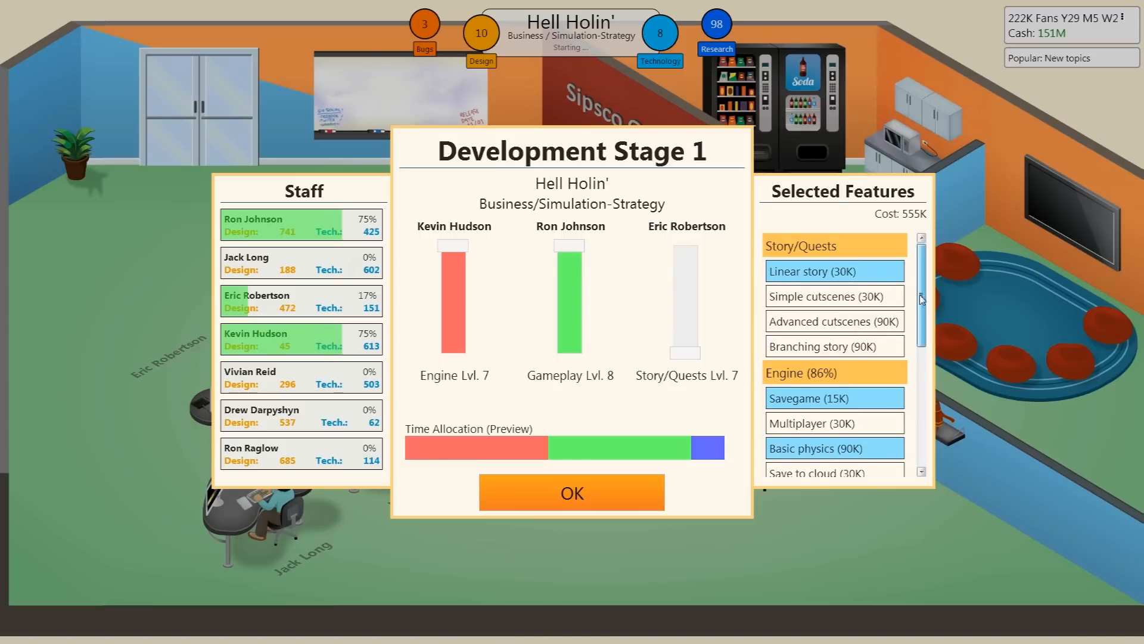
{"action": "scroll", "scroll_direction": "down", "scroll_amount": 3}
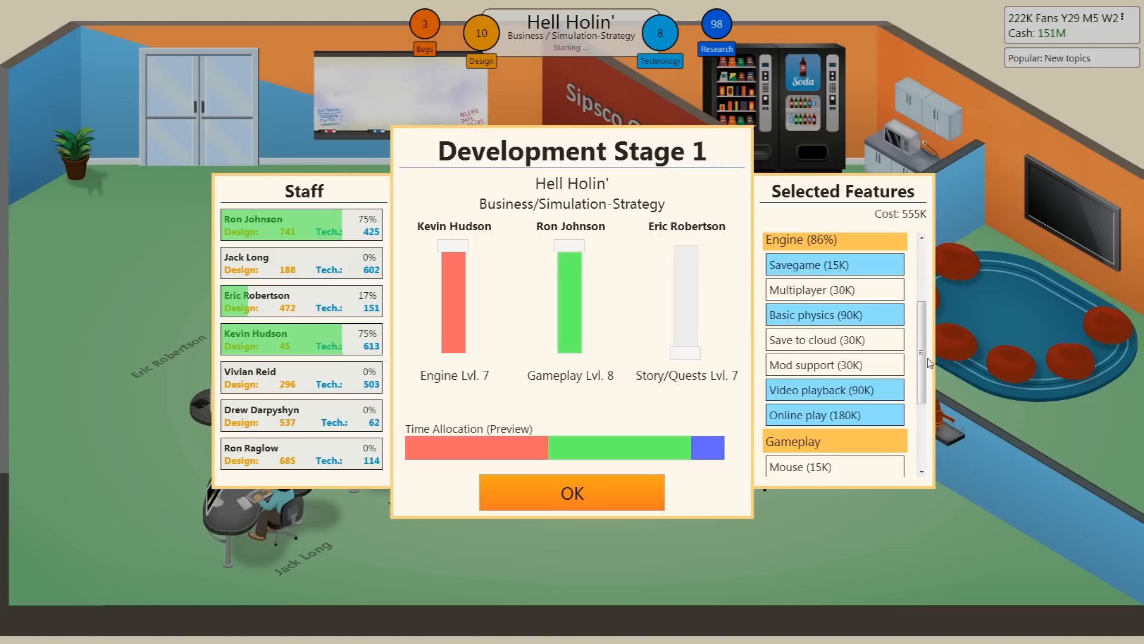
{"action": "scroll", "scroll_direction": "down", "scroll_amount": 3}
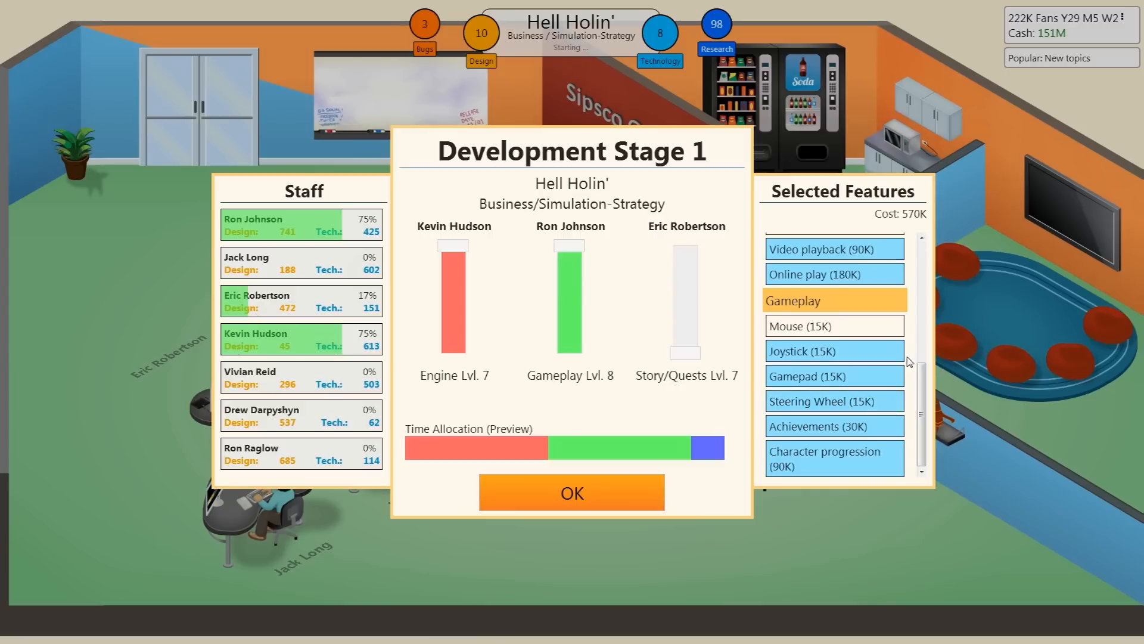
Add Mouse support and shift development time from Gameplay to Engine.
{"action": "left_click", "coordinate": [808, 325]}
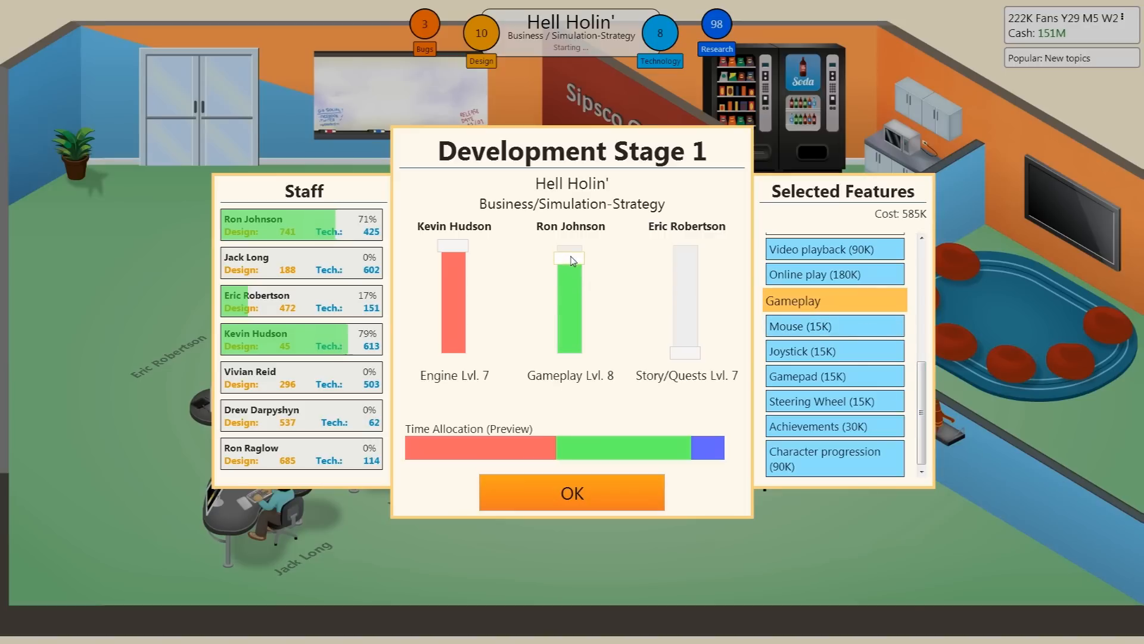
{"action": "left_click_drag", "start_coordinate": [571, 261], "coordinate": [571, 298]}
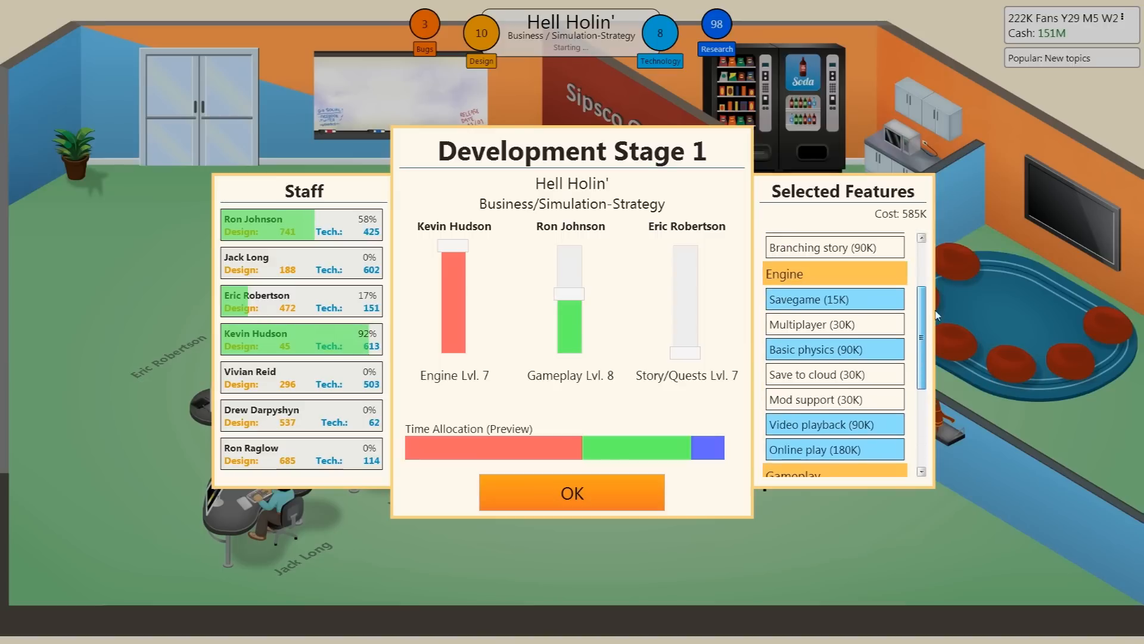
{"action": "scroll", "scroll_direction": "down", "scroll_amount": 3}
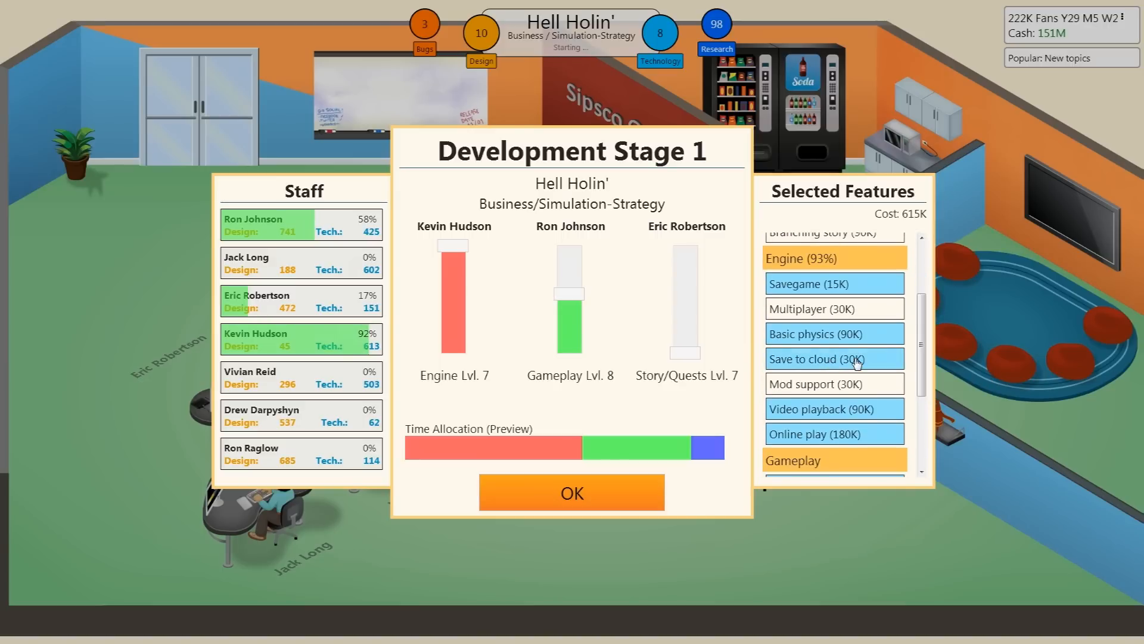
Untick Save to cloud in Stage 1's engine features, bringing cost to 585K.
{"action": "left_click", "coordinate": [834, 358]}
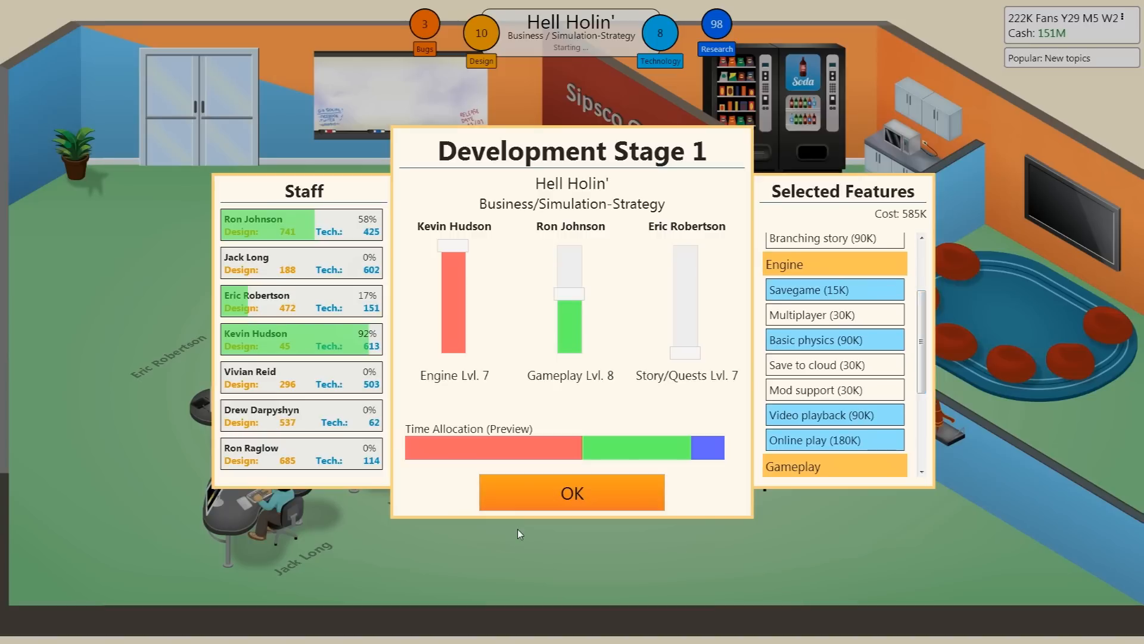
{"action": "mouse_move", "coordinate": [572, 492]}
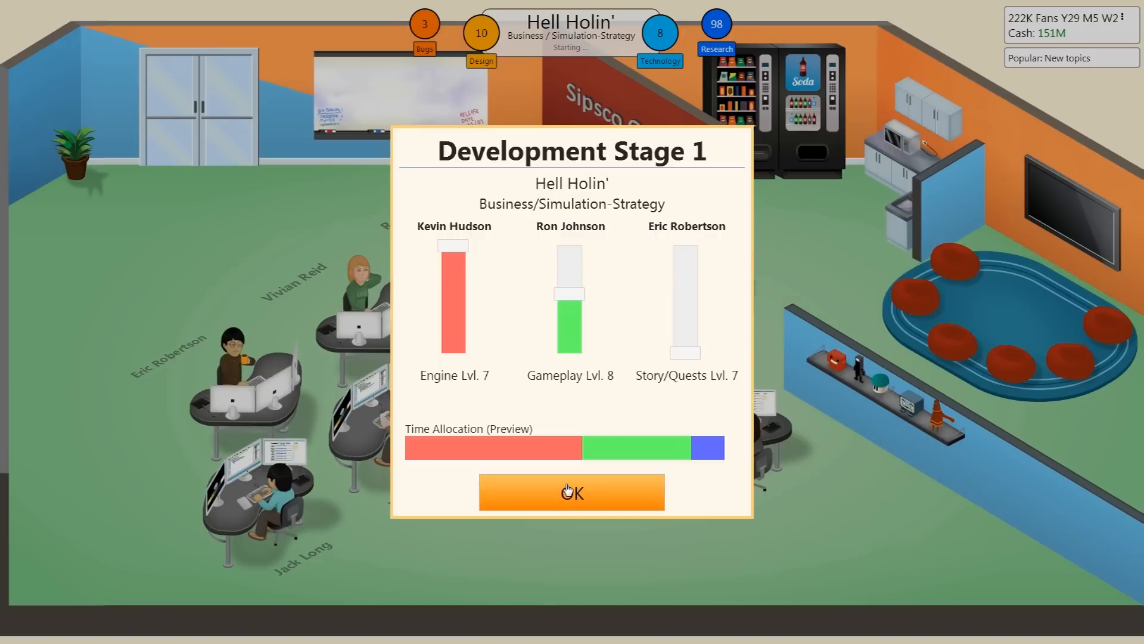
Confirm the Stage 1 plan and dismiss the G3 results (1,007,526 visitors, place 57).
{"action": "left_click", "coordinate": [572, 492]}
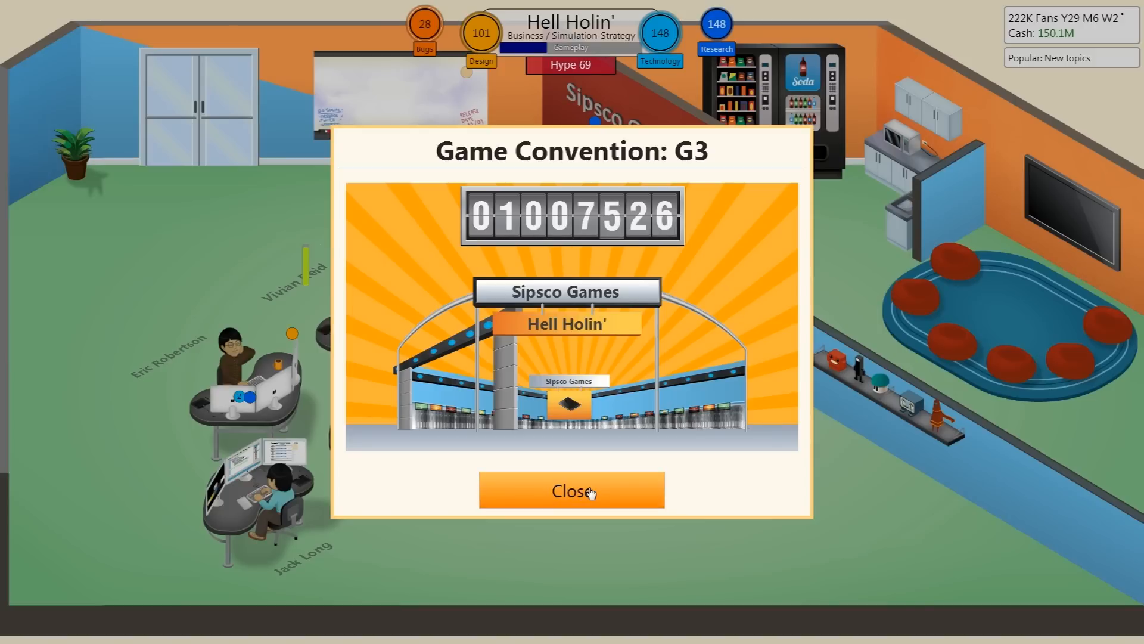
{"action": "left_click", "coordinate": [572, 489]}
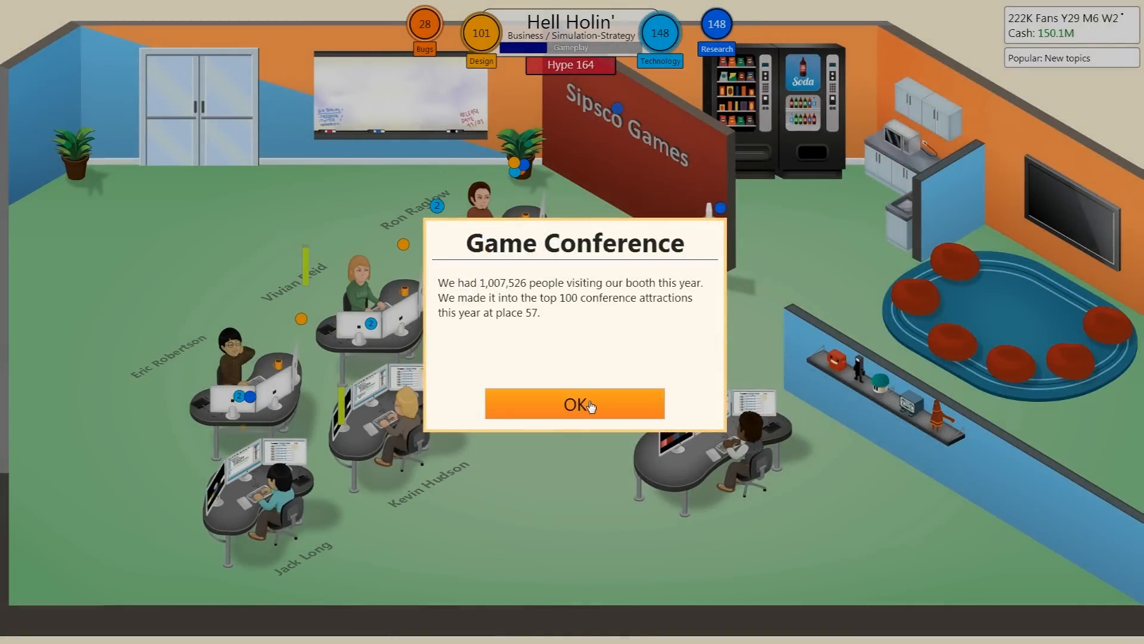
{"action": "left_click", "coordinate": [573, 403]}
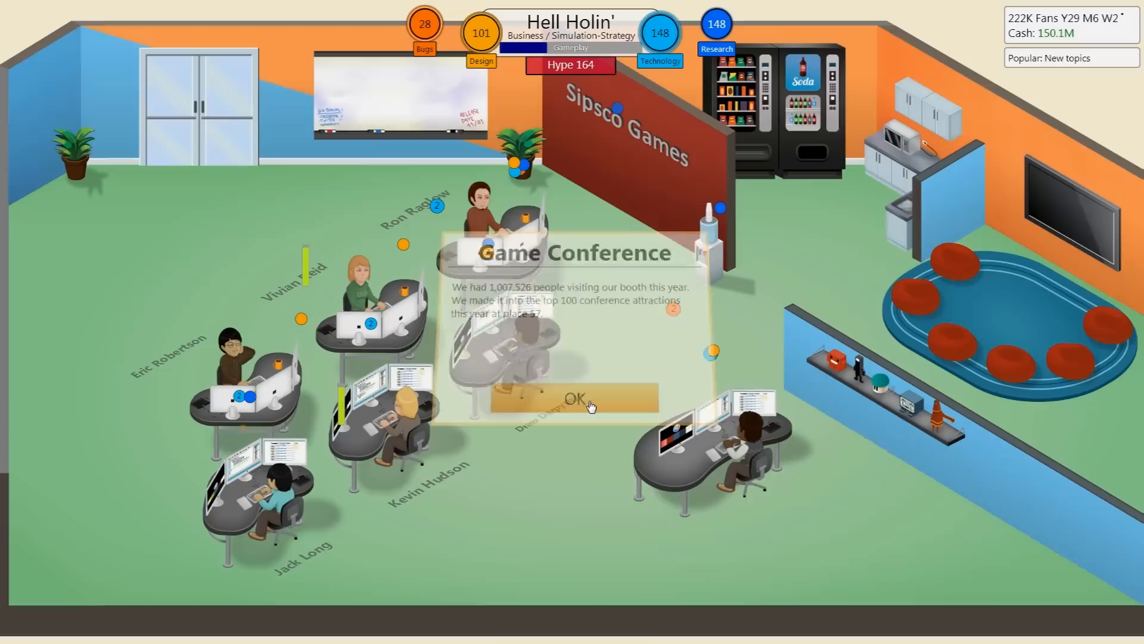
{"action": "left_click", "coordinate": [573, 397]}
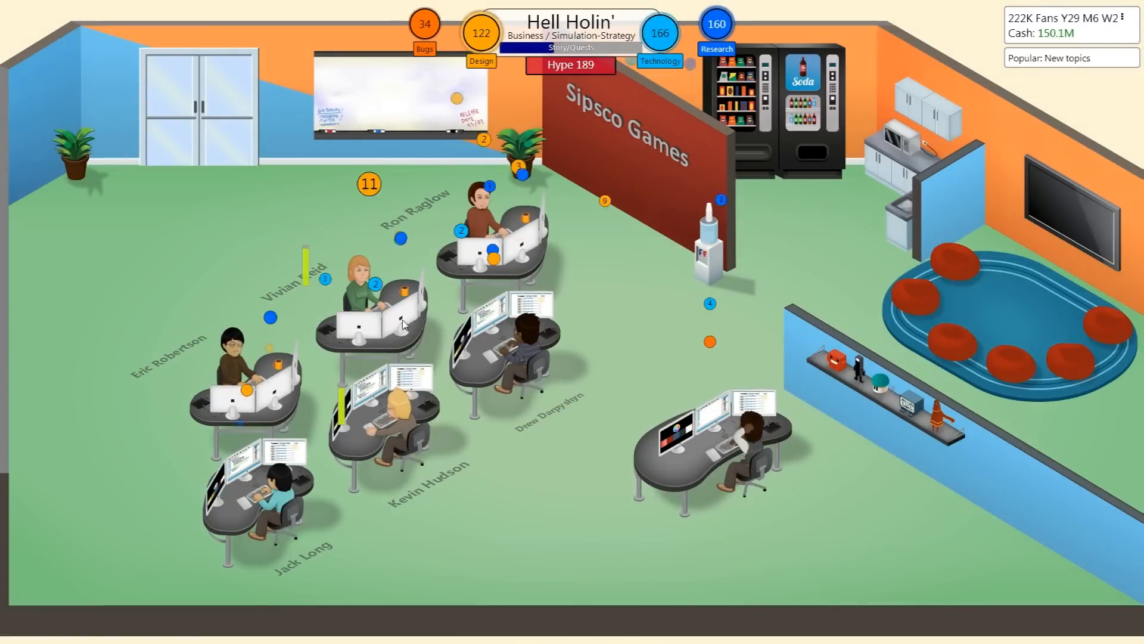
{"action": "left_click", "coordinate": [357, 300]}
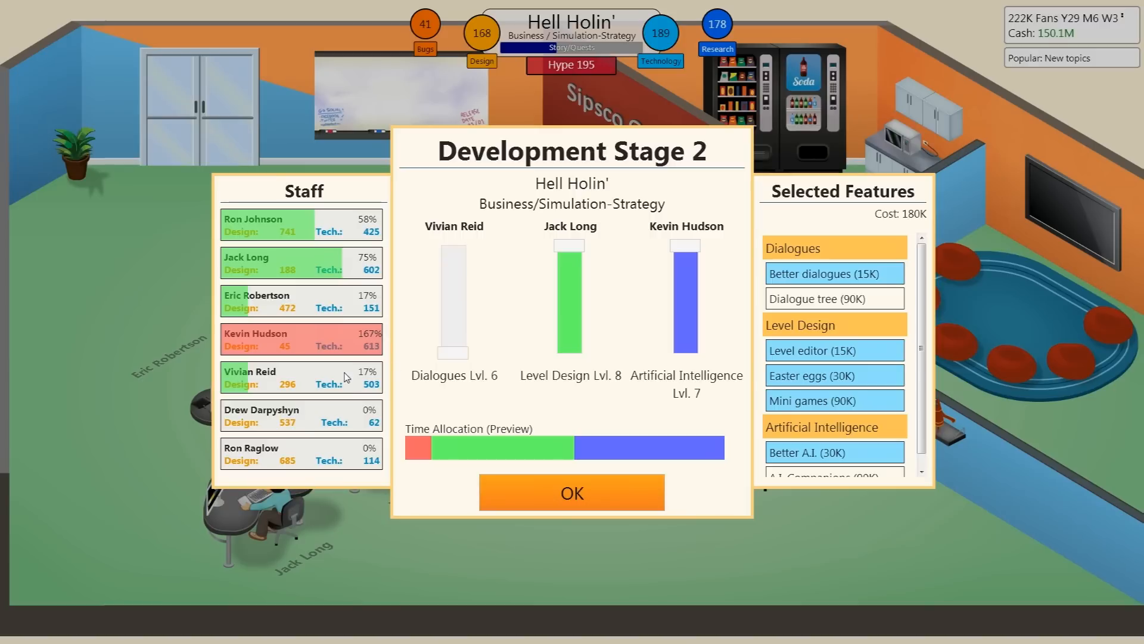
{"action": "mouse_move", "coordinate": [332, 419]}
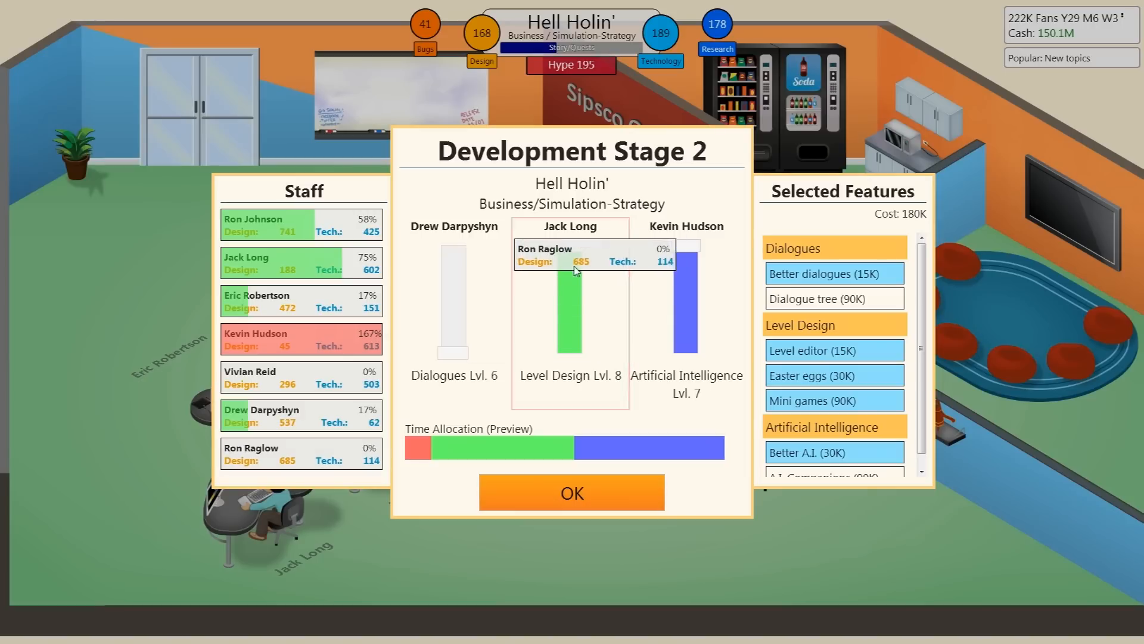
{"action": "left_click", "coordinate": [571, 261]}
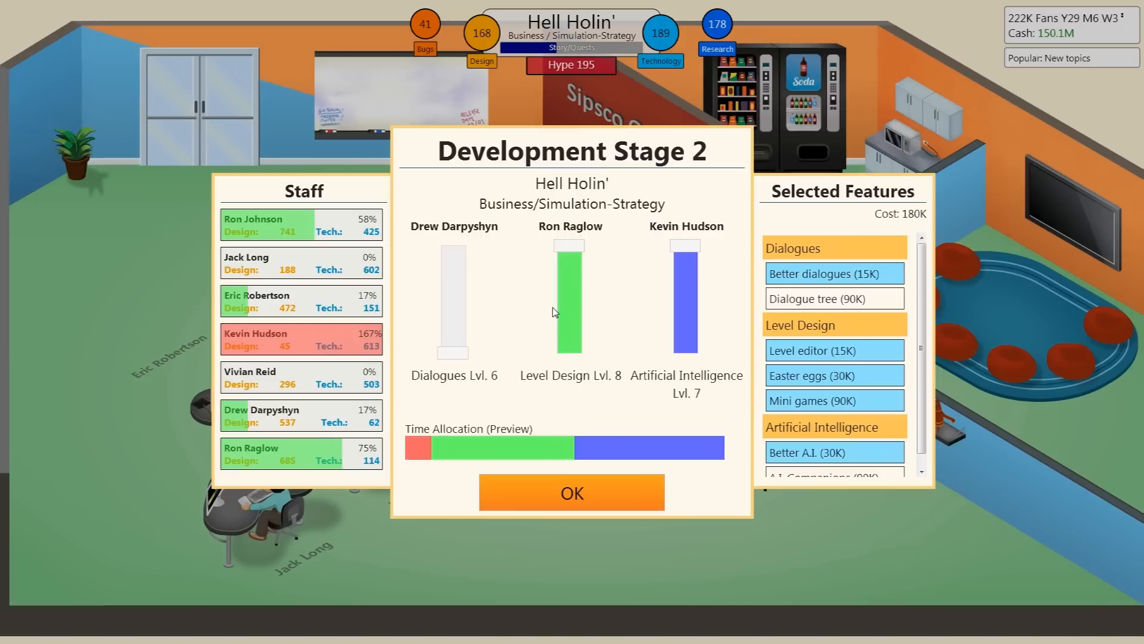
{"action": "mouse_move", "coordinate": [301, 269]}
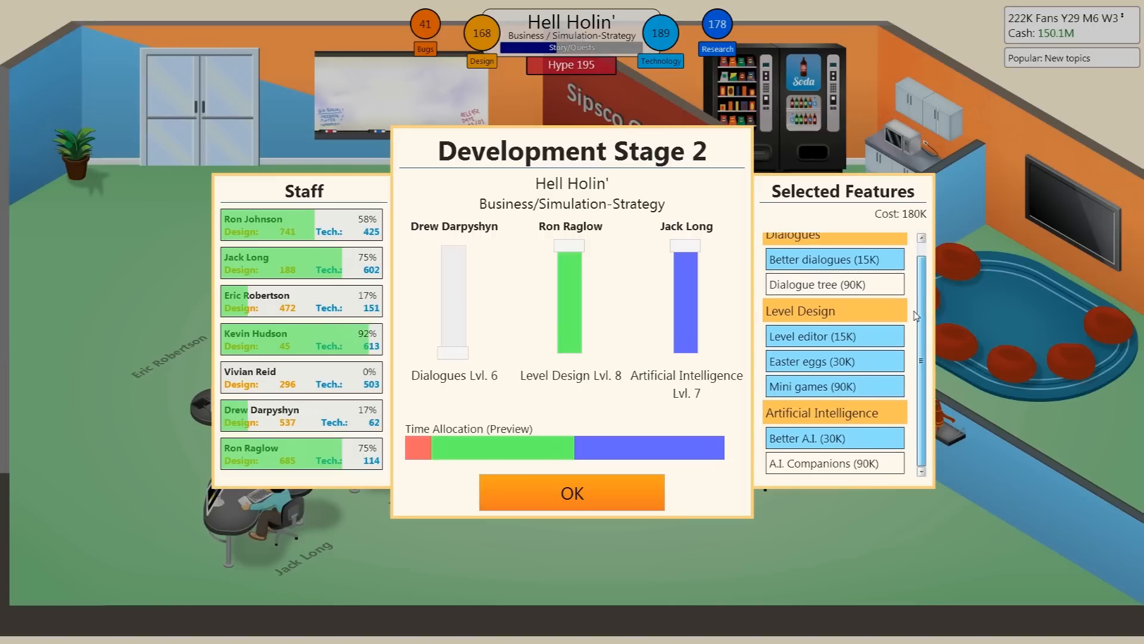
{"action": "mouse_move", "coordinate": [969, 364]}
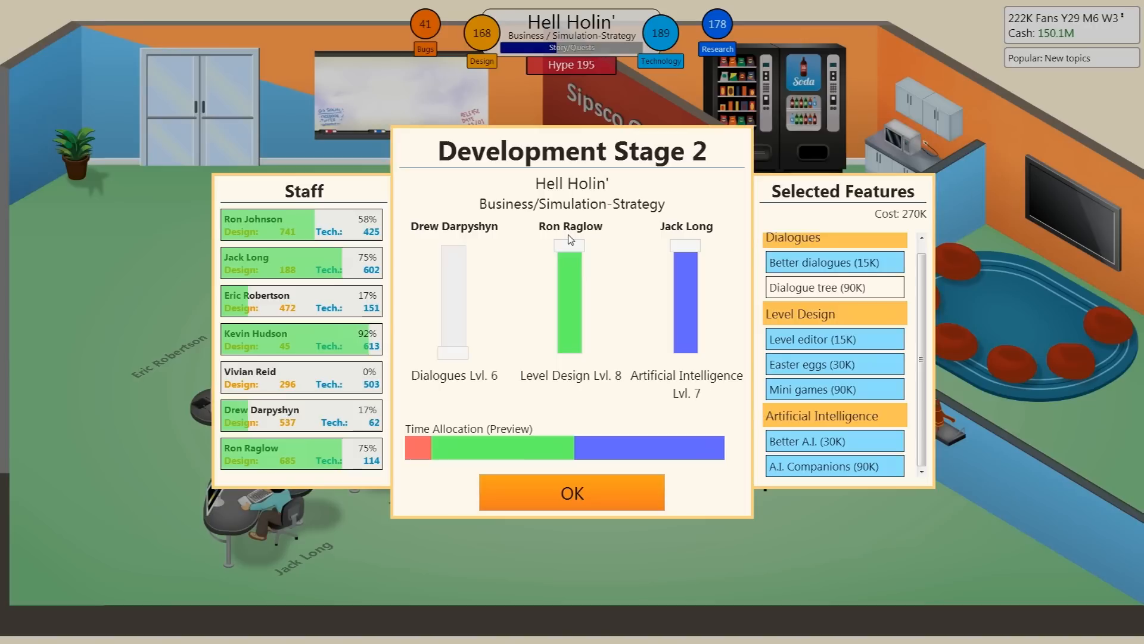
{"action": "mouse_move", "coordinate": [653, 273]}
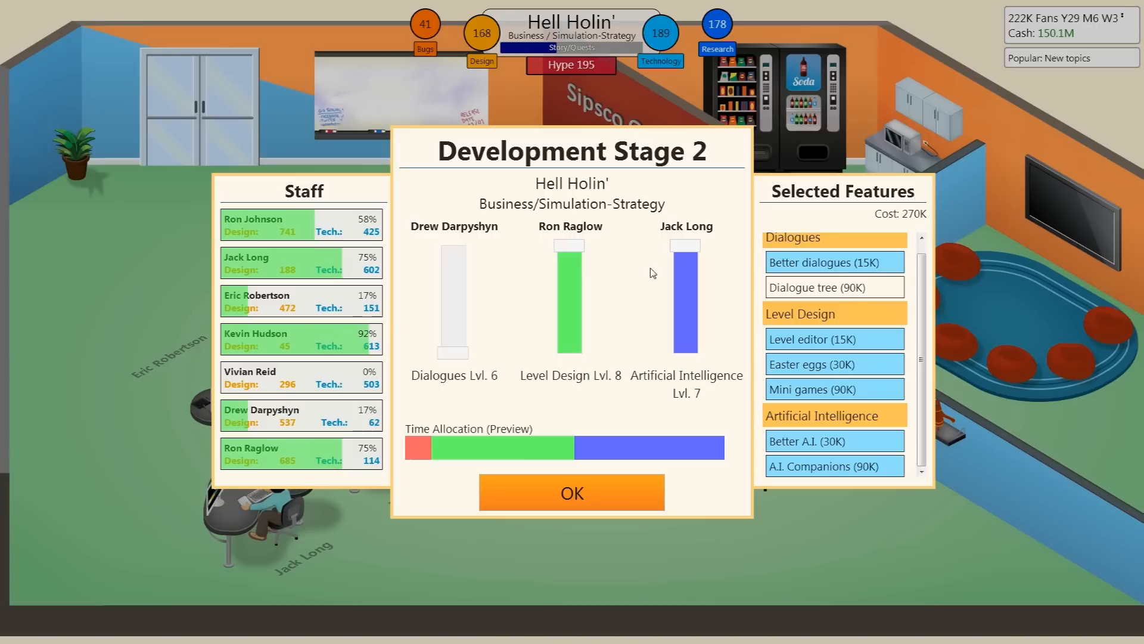
{"action": "mouse_move", "coordinate": [846, 287]}
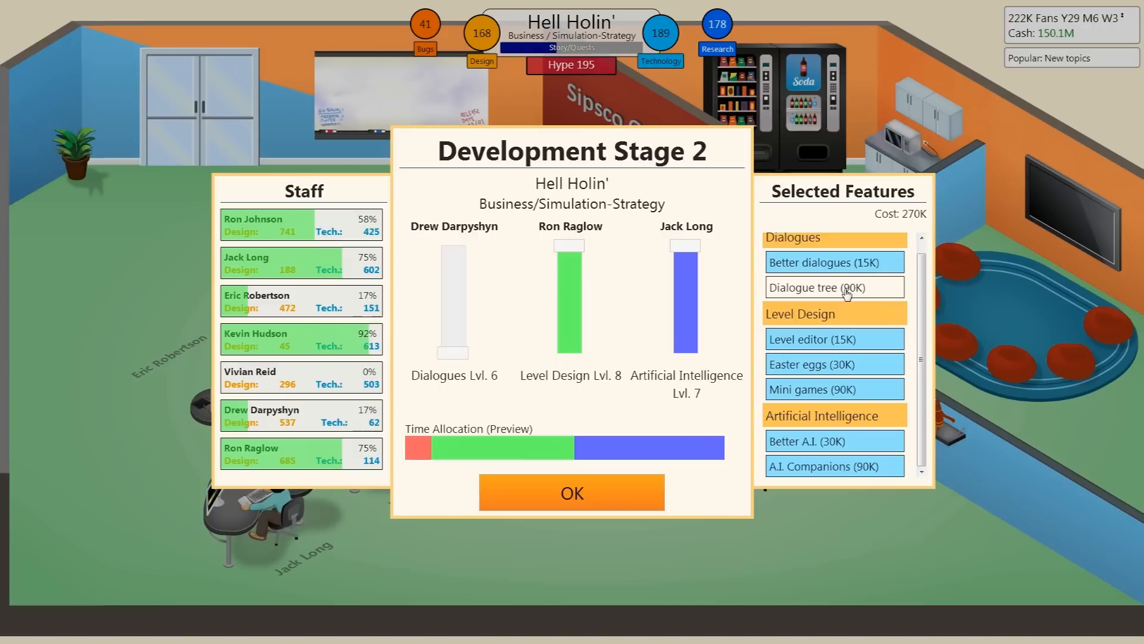
{"action": "left_click", "coordinate": [835, 286]}
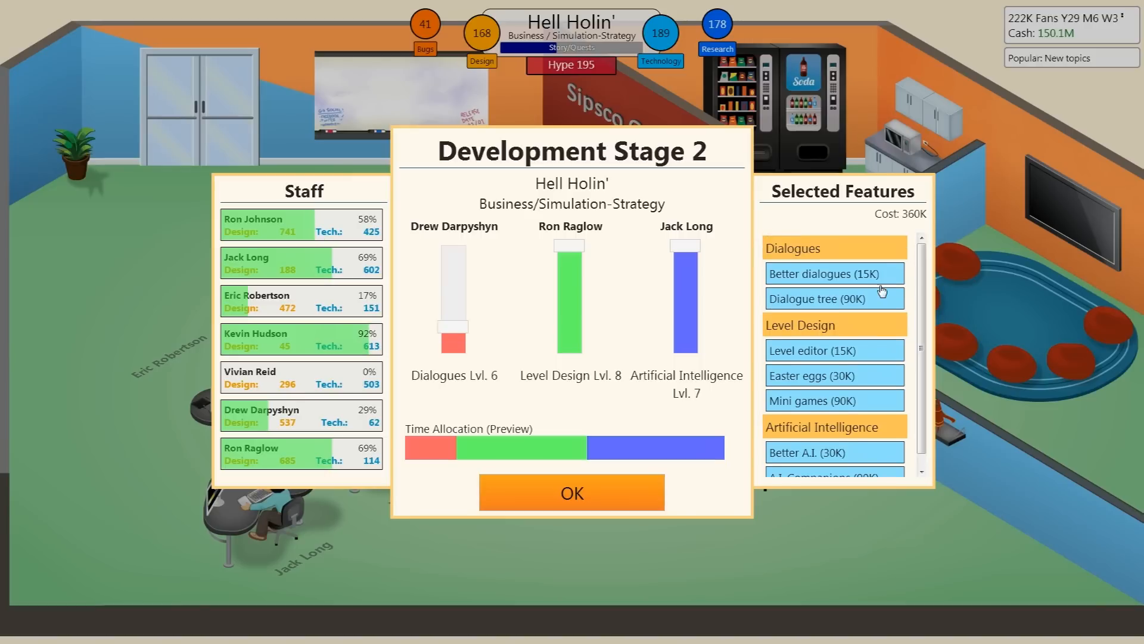
{"action": "mouse_move", "coordinate": [587, 495]}
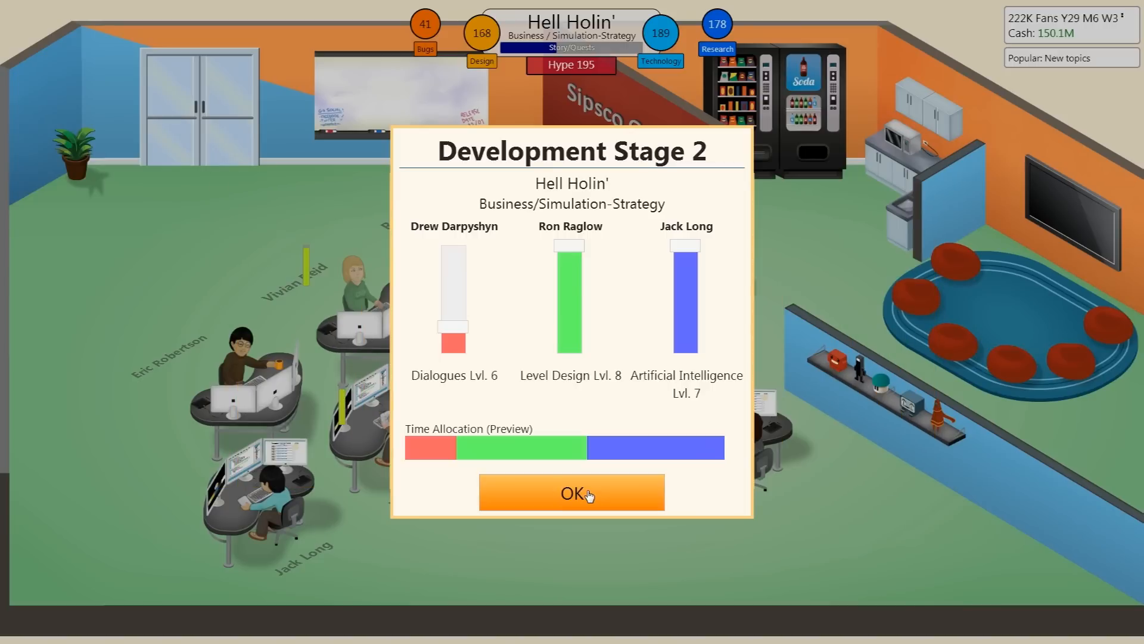
Confirm the Stage 2 plan and dismiss the notification to reach Stage 3 planning at 150K.
{"action": "left_click", "coordinate": [571, 493]}
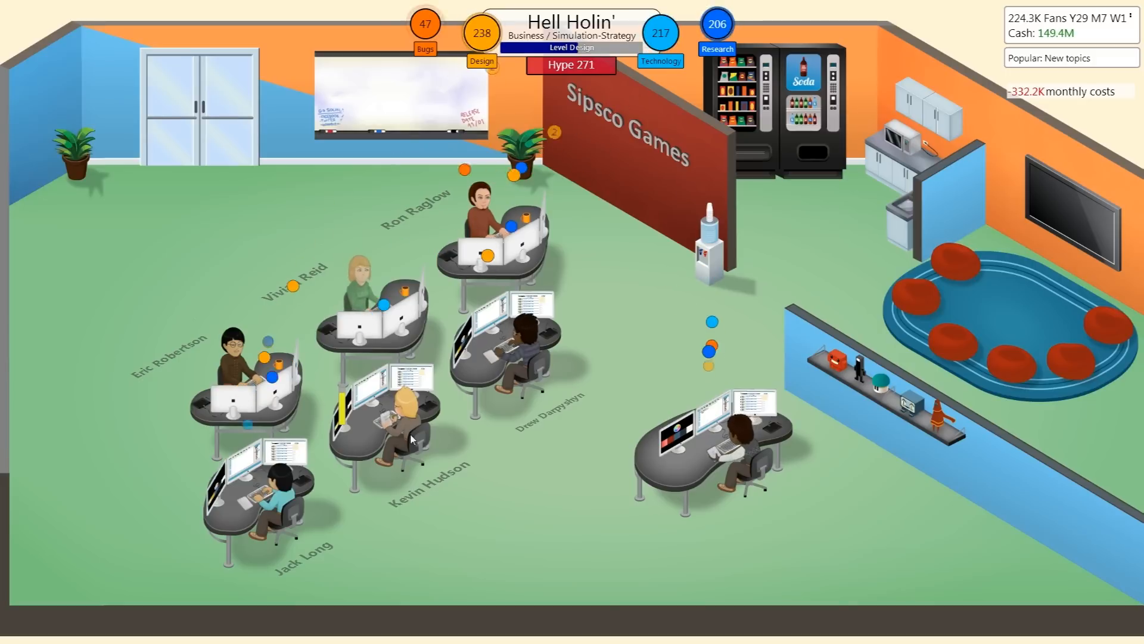
{"action": "left_click", "coordinate": [405, 415]}
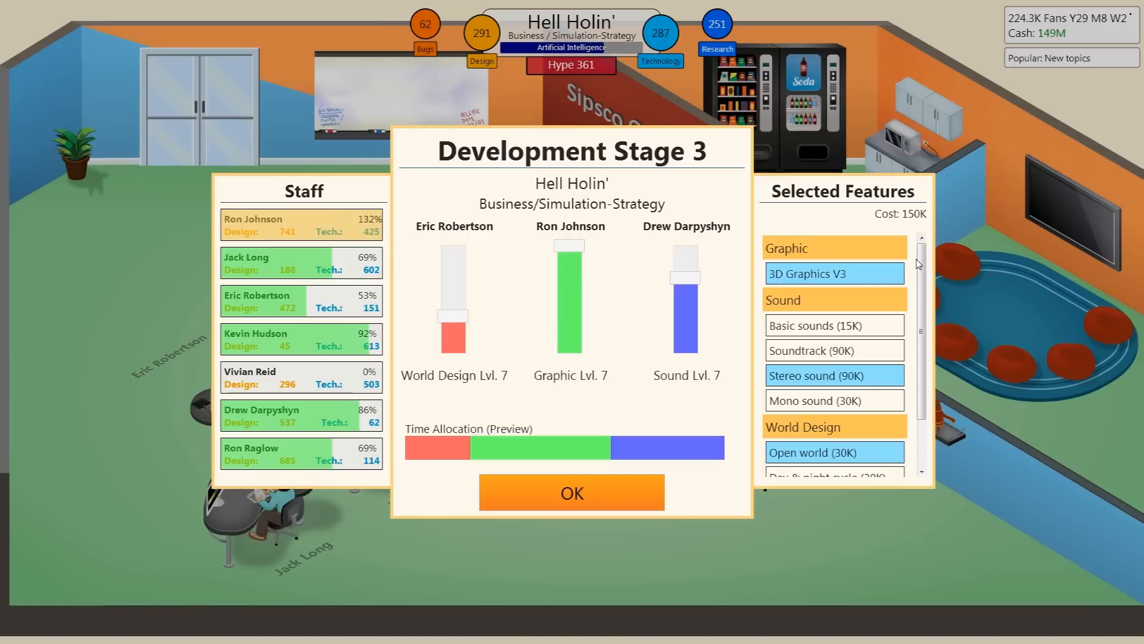
Swap Open world for Virtual economy and Rich backstory in World Design, raising cost to 210K.
{"action": "scroll", "scroll_direction": "down", "scroll_amount": 3}
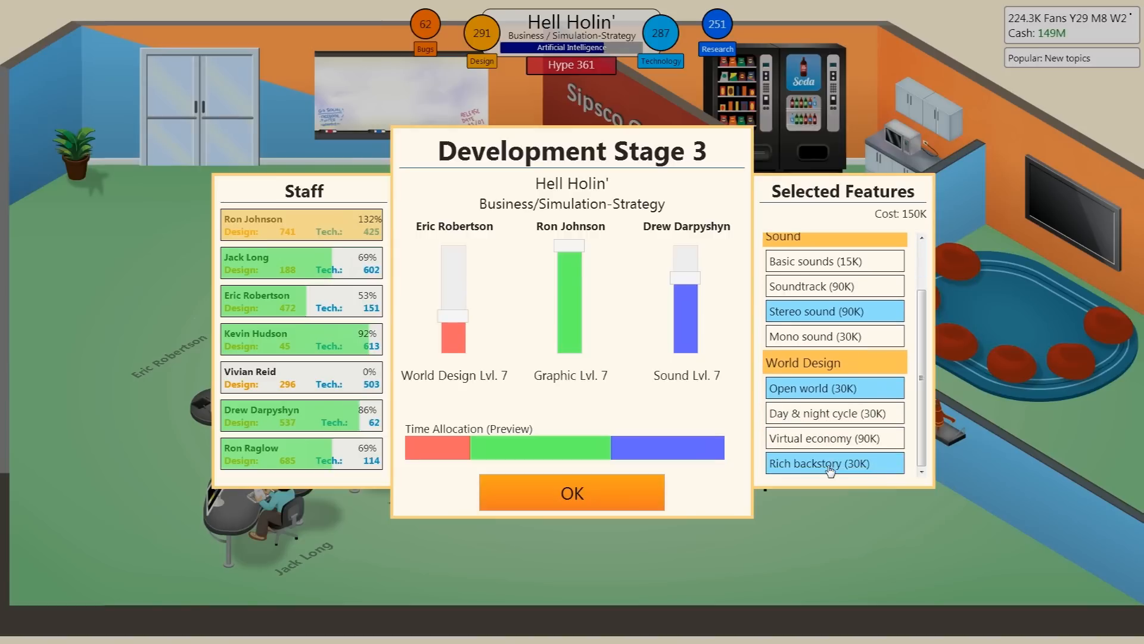
{"action": "left_click", "coordinate": [829, 464]}
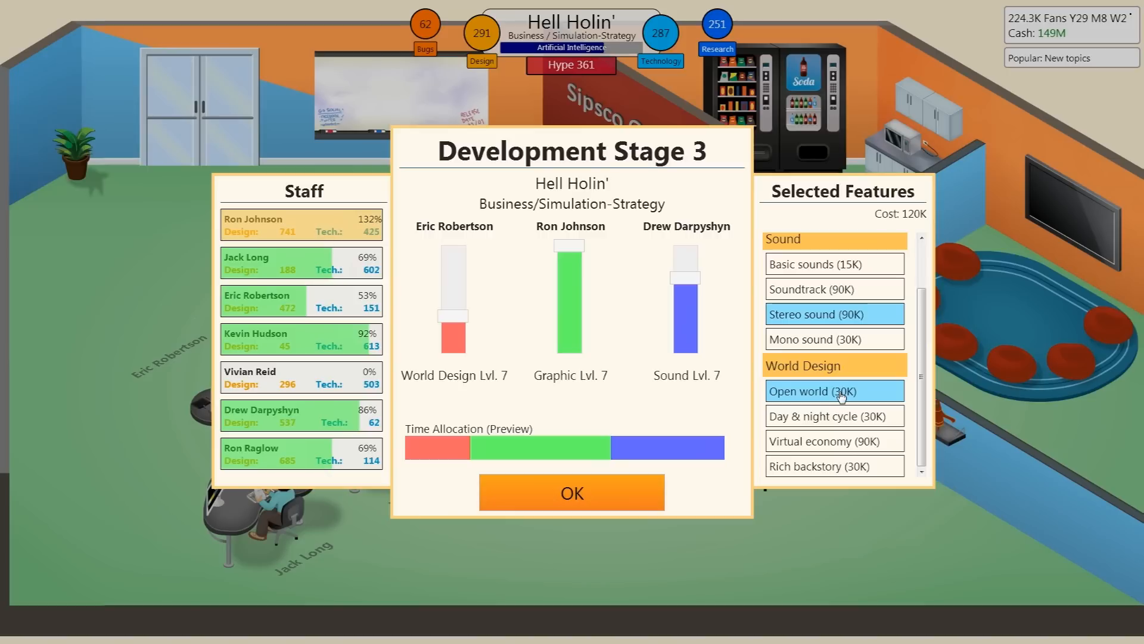
{"action": "left_click", "coordinate": [835, 390]}
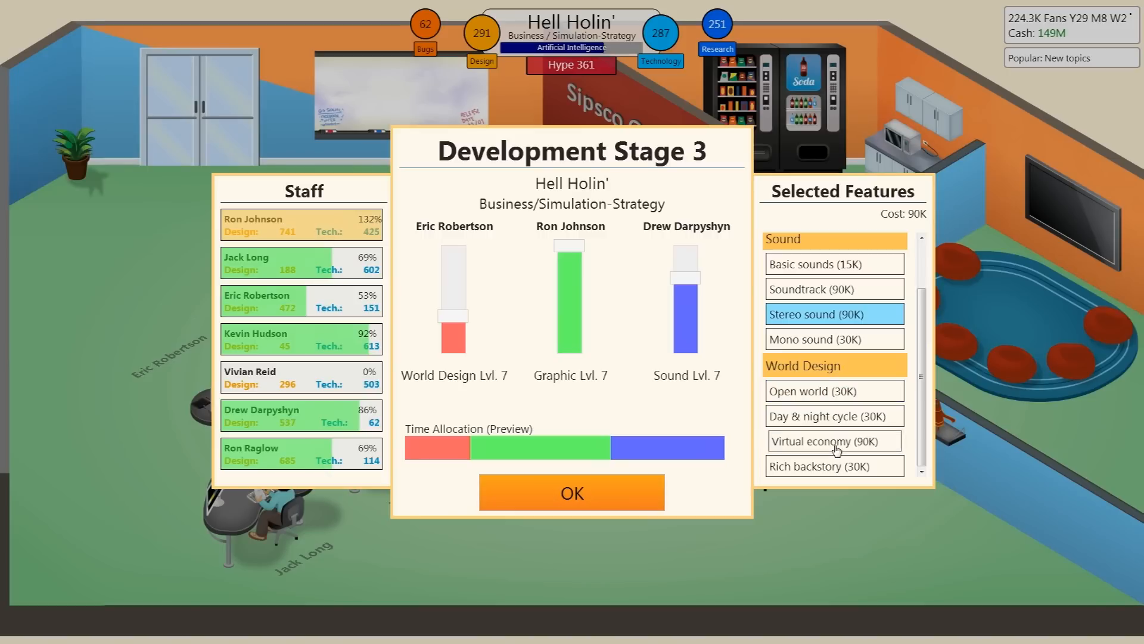
{"action": "left_click", "coordinate": [834, 441]}
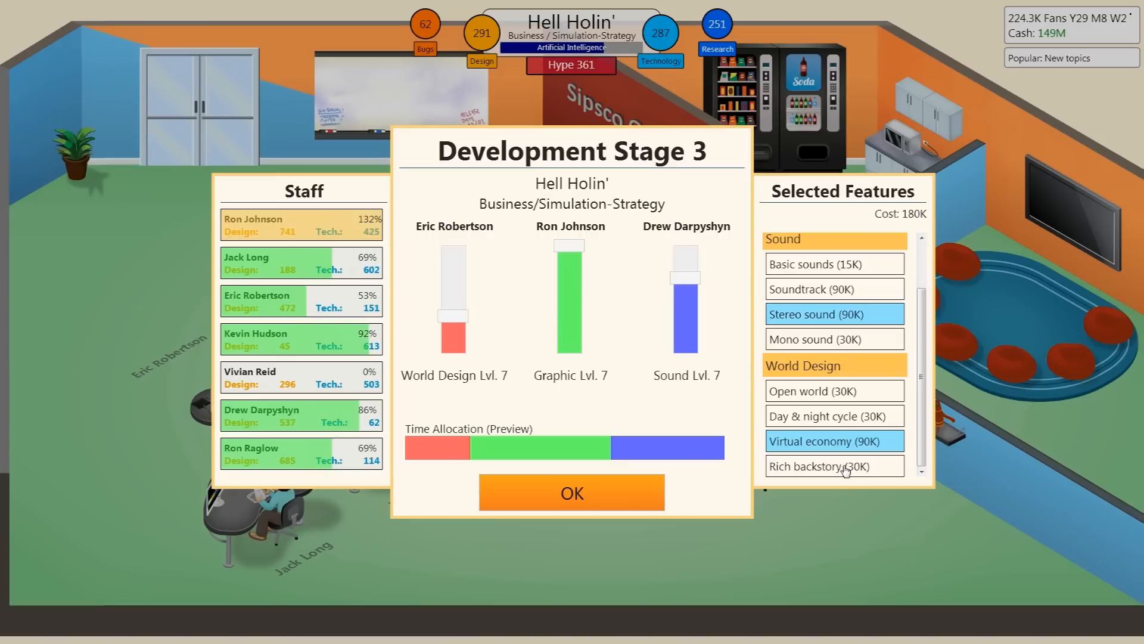
{"action": "left_click", "coordinate": [834, 465]}
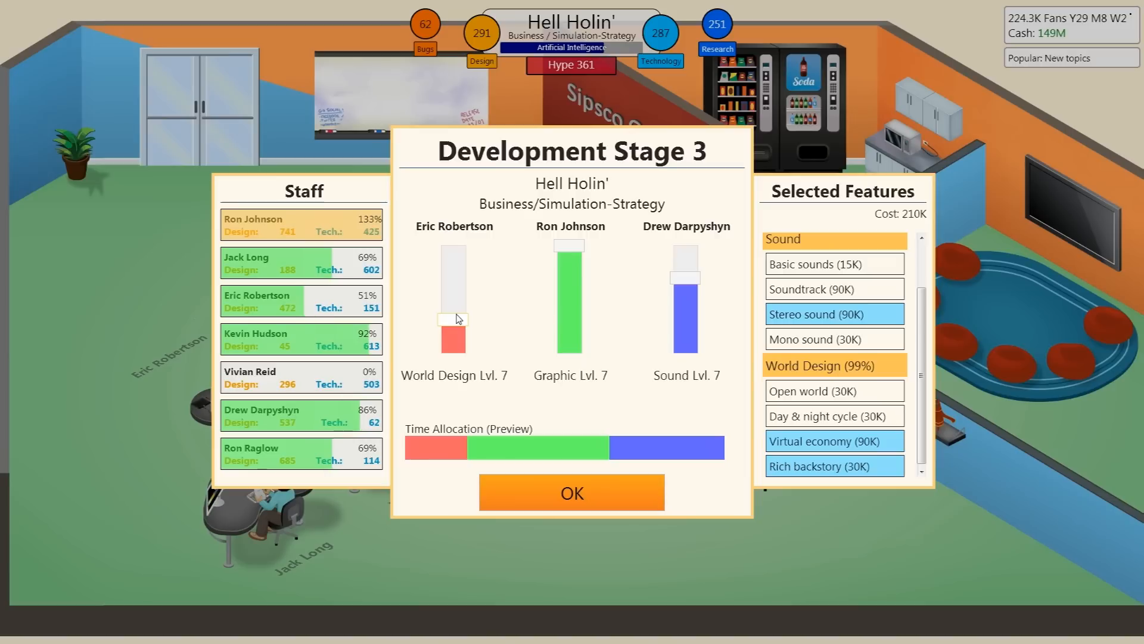
{"action": "left_click_drag", "start_coordinate": [453, 319], "coordinate": [452, 316]}
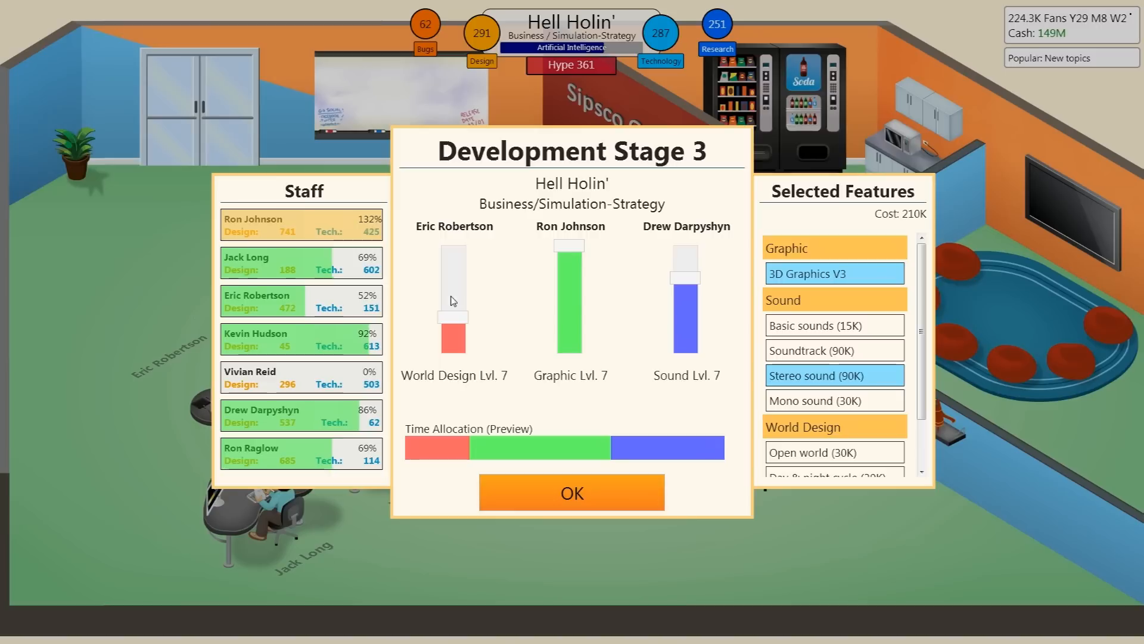
{"action": "mouse_move", "coordinate": [452, 299]}
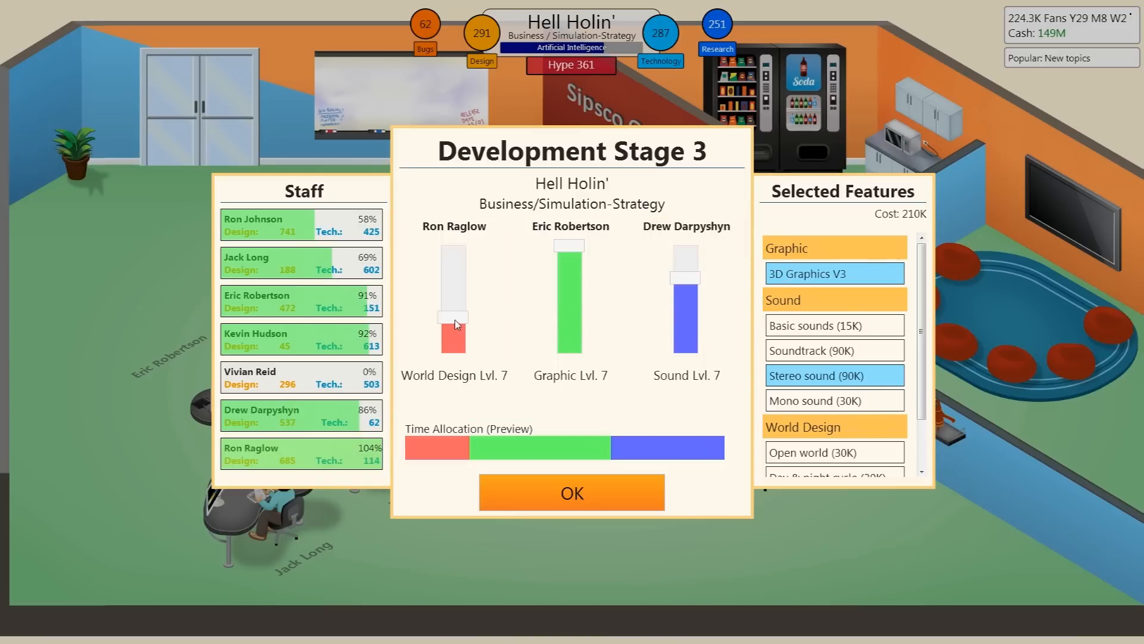
{"action": "left_click_drag", "start_coordinate": [452, 323], "coordinate": [452, 330]}
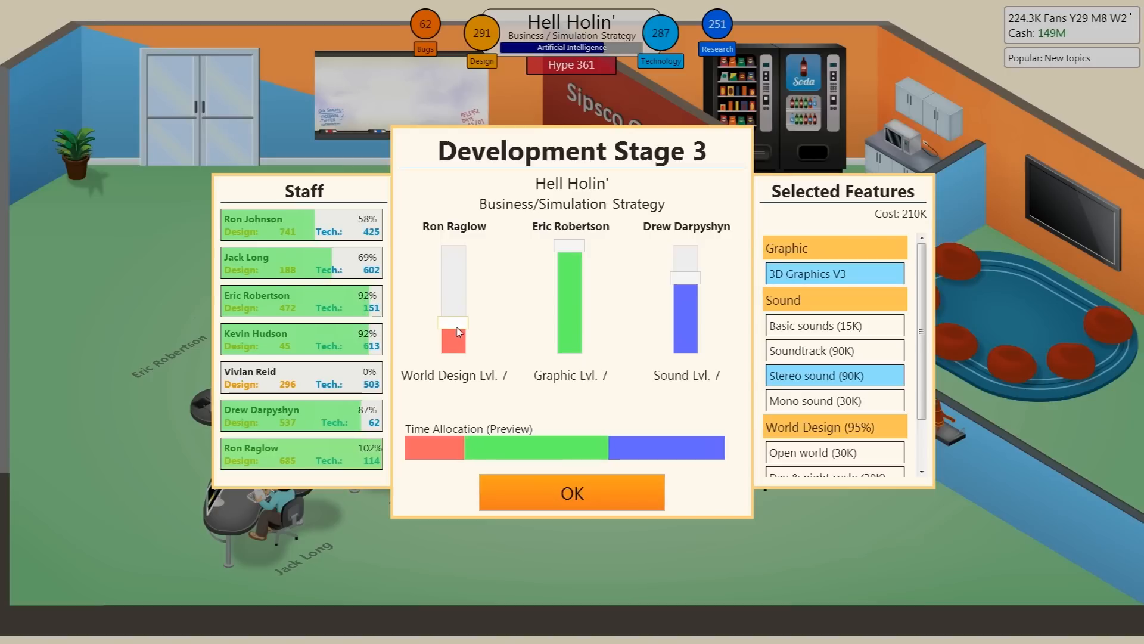
{"action": "left_click_drag", "start_coordinate": [453, 325], "coordinate": [452, 336]}
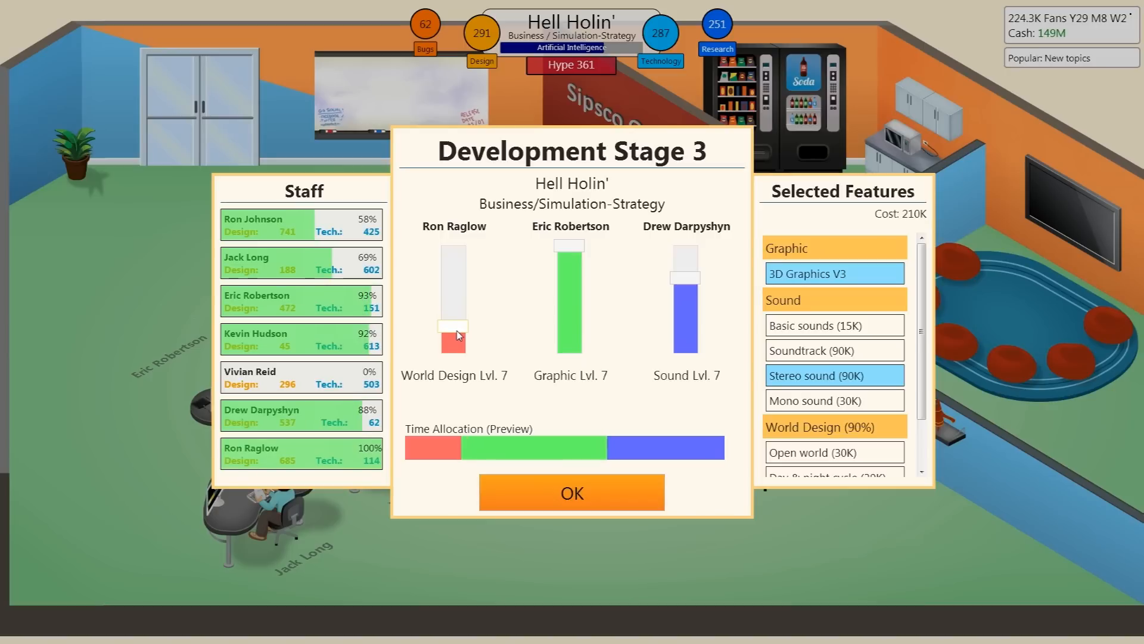
{"action": "left_click_drag", "start_coordinate": [452, 335], "coordinate": [453, 327]}
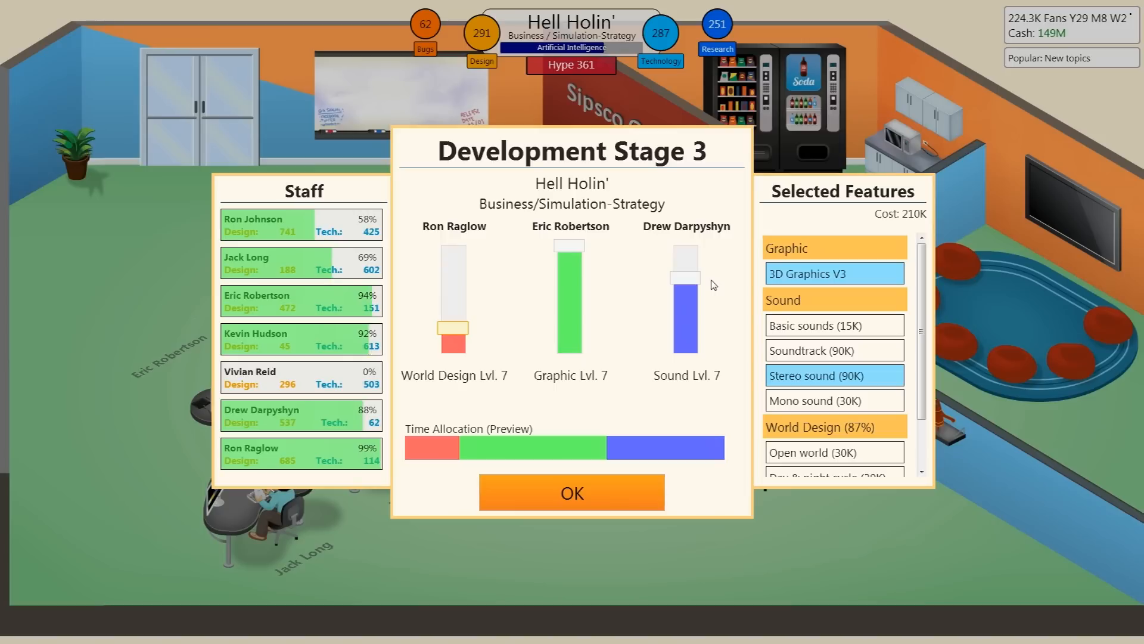
{"action": "mouse_move", "coordinate": [318, 386]}
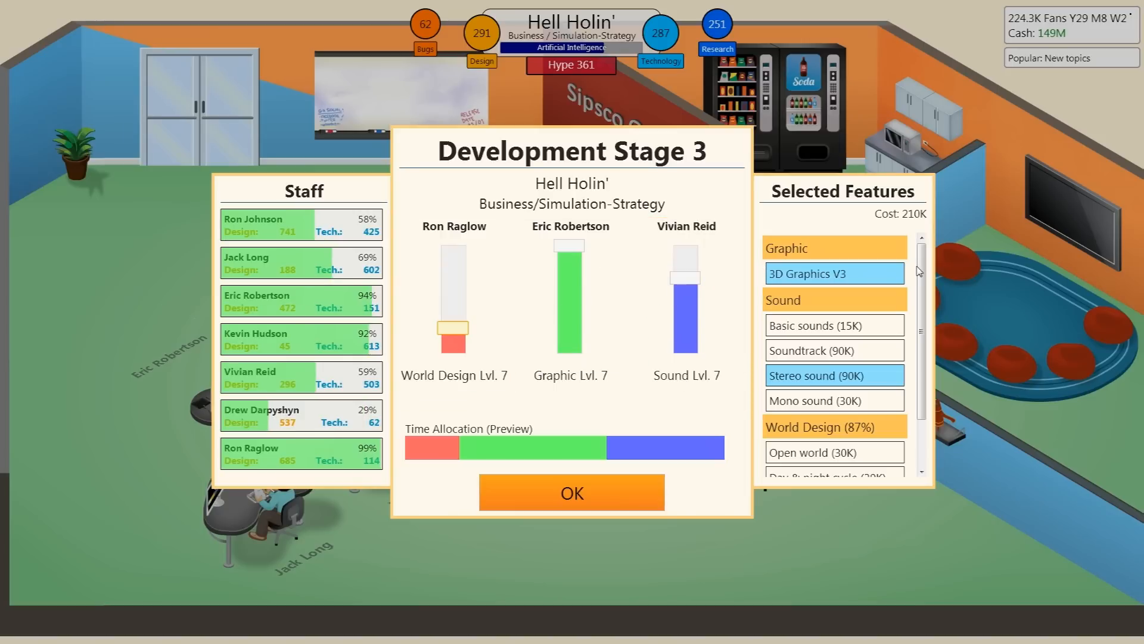
{"action": "mouse_move", "coordinate": [917, 275]}
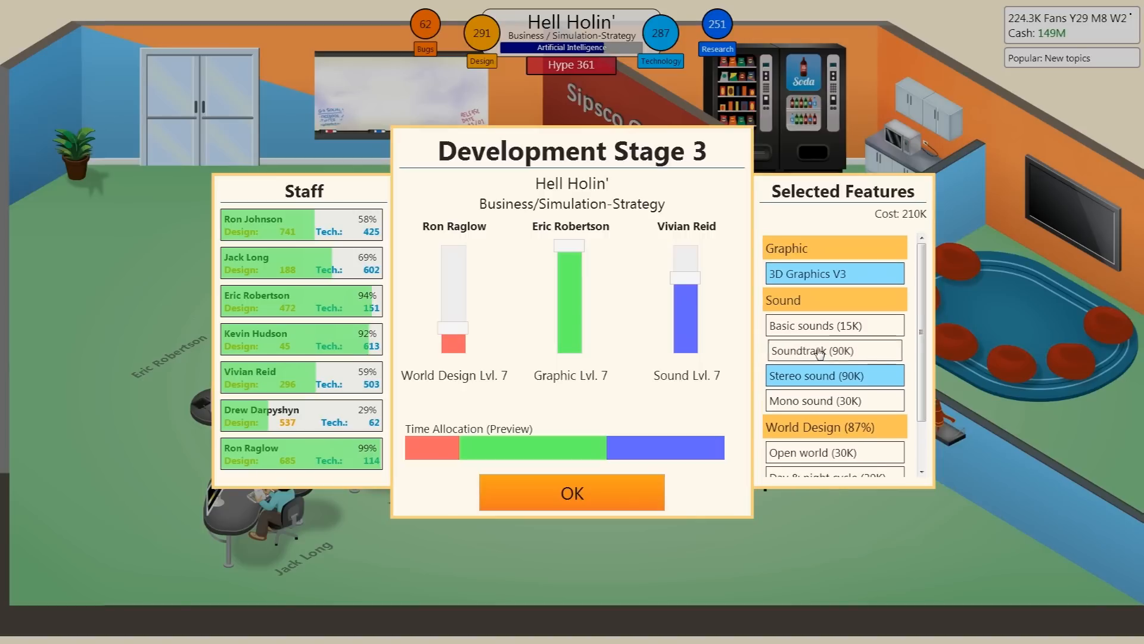
Add Soundtrack alongside Stereo sound in the sound features, bringing the cost to 300K.
{"action": "left_click", "coordinate": [833, 351]}
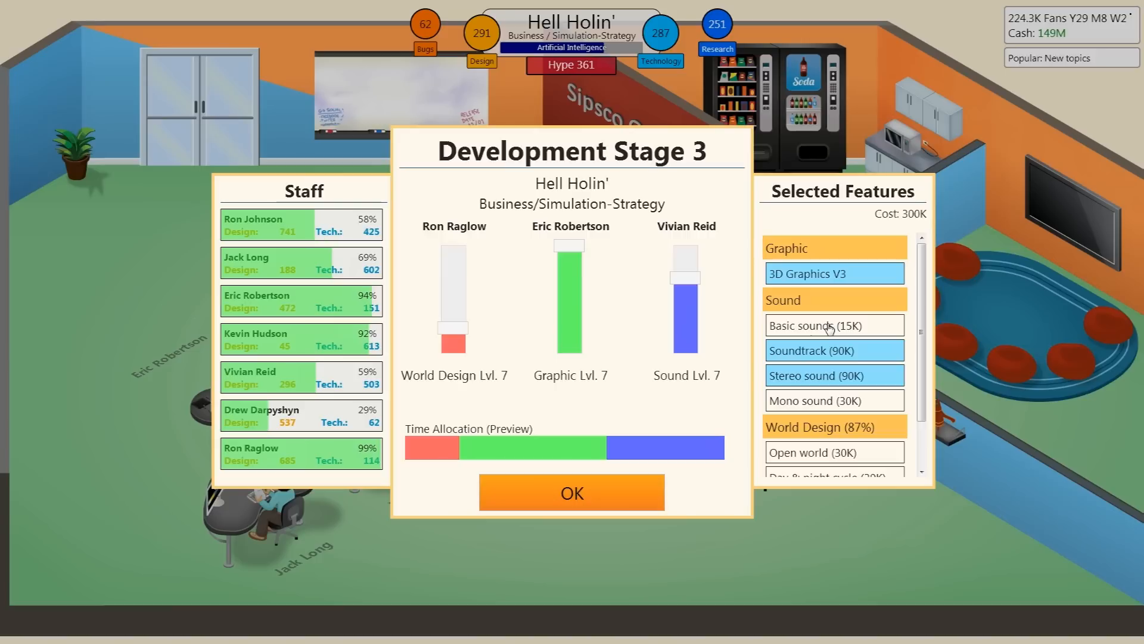
{"action": "left_click", "coordinate": [835, 375]}
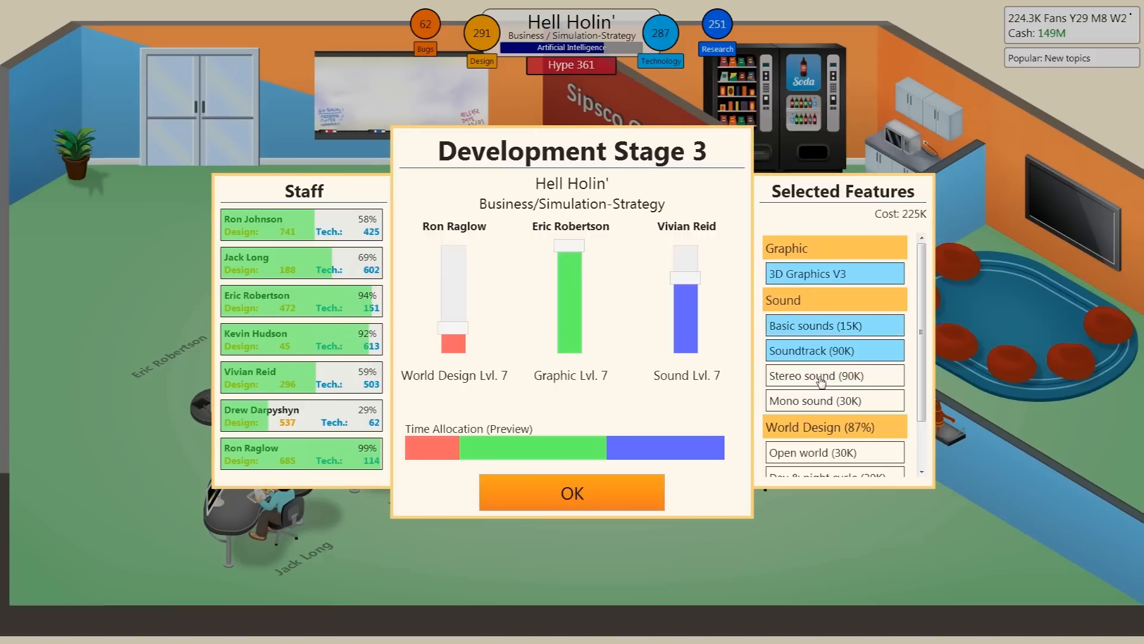
{"action": "left_click", "coordinate": [834, 400]}
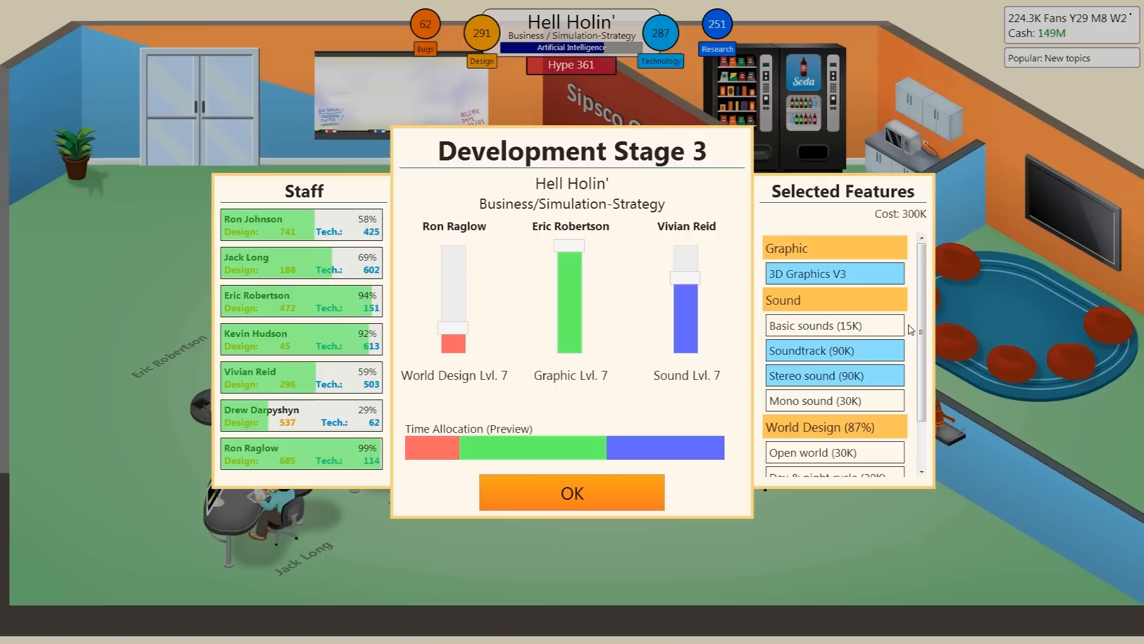
{"action": "scroll", "scroll_direction": "down", "scroll_amount": 3}
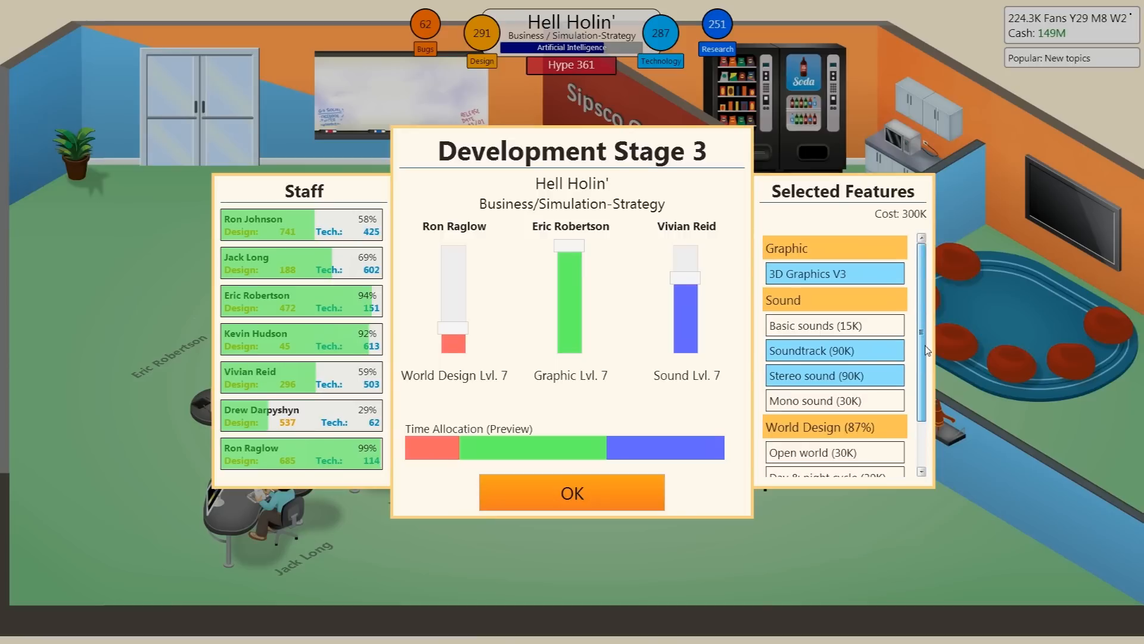
{"action": "scroll", "scroll_direction": "down", "scroll_amount": 3}
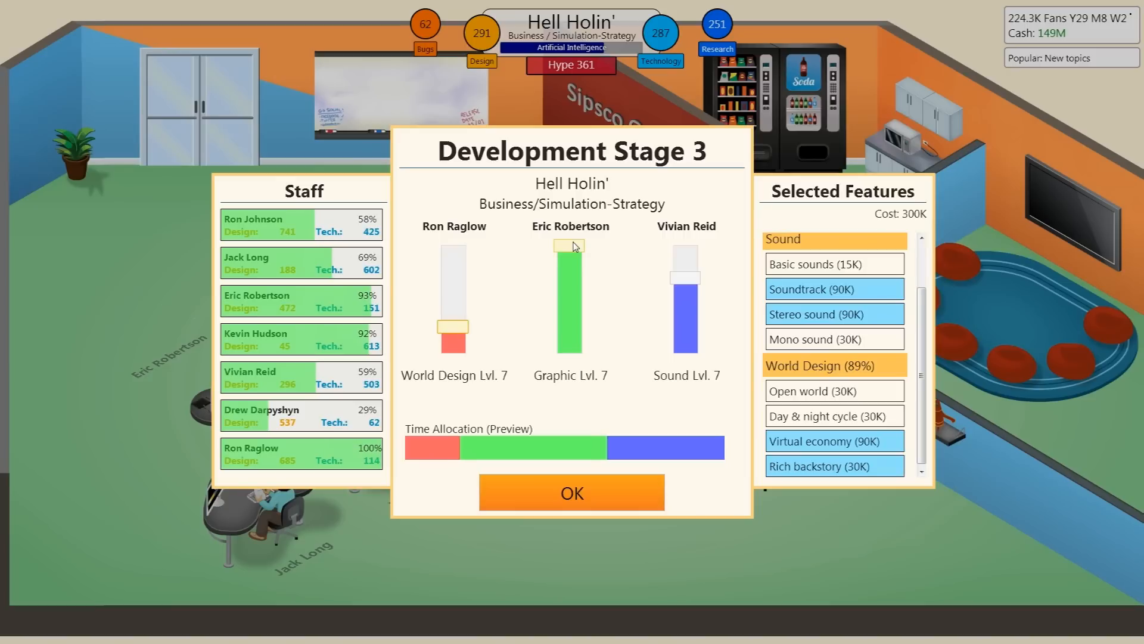
Deselect Rich backstory for 270K, cut World Design time and max the Sound slider.
{"action": "left_click_drag", "start_coordinate": [569, 247], "coordinate": [569, 254]}
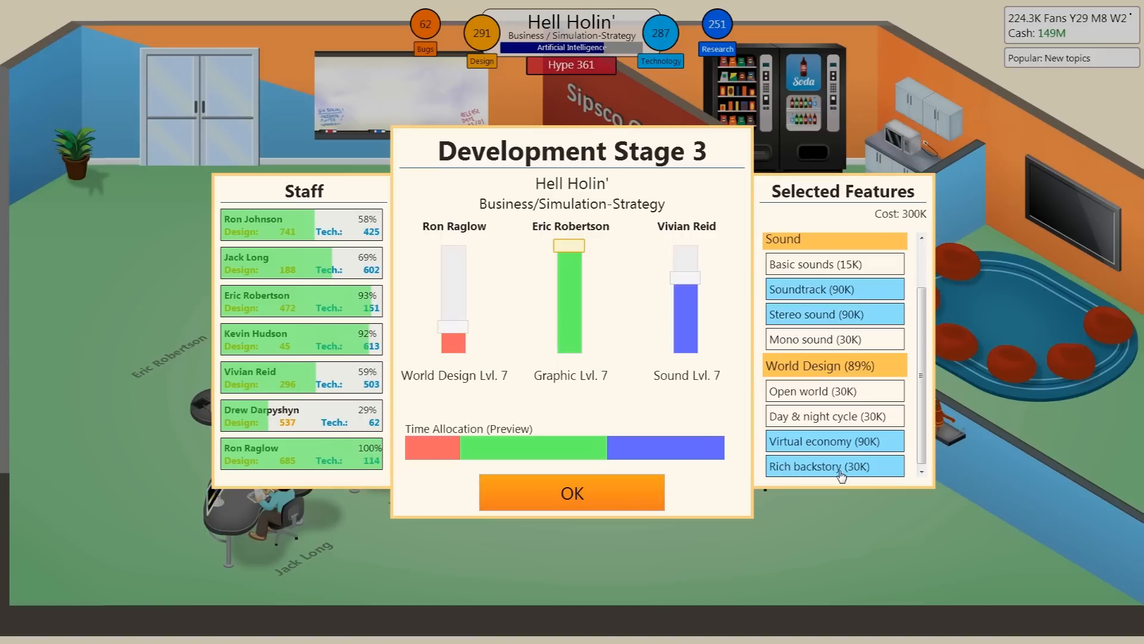
{"action": "left_click", "coordinate": [834, 465]}
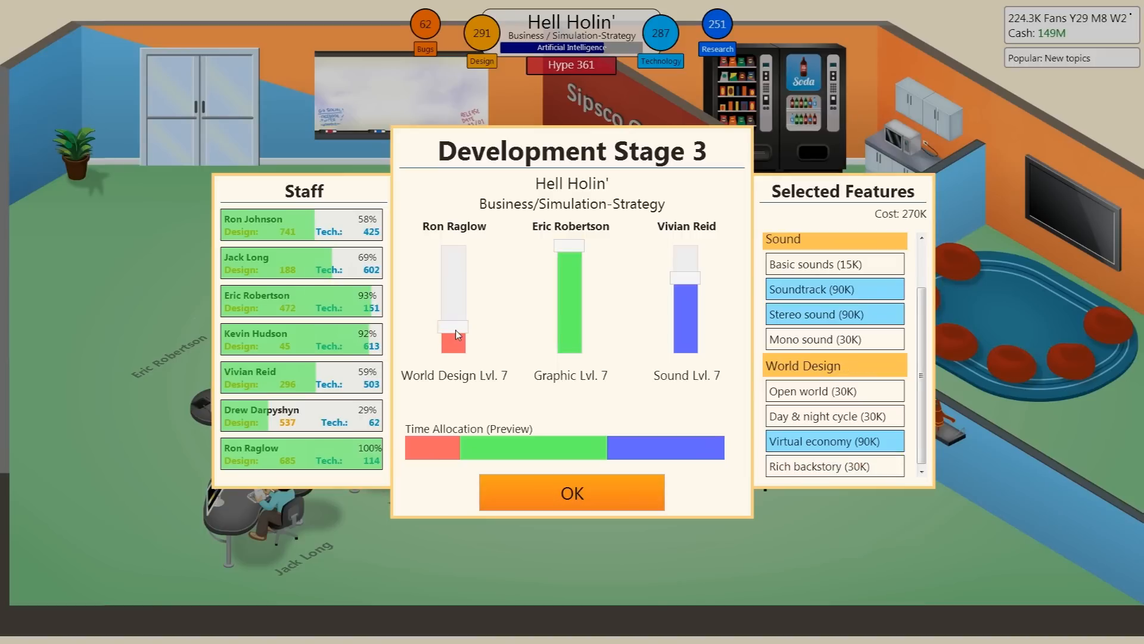
{"action": "left_click_drag", "start_coordinate": [452, 327], "coordinate": [452, 347]}
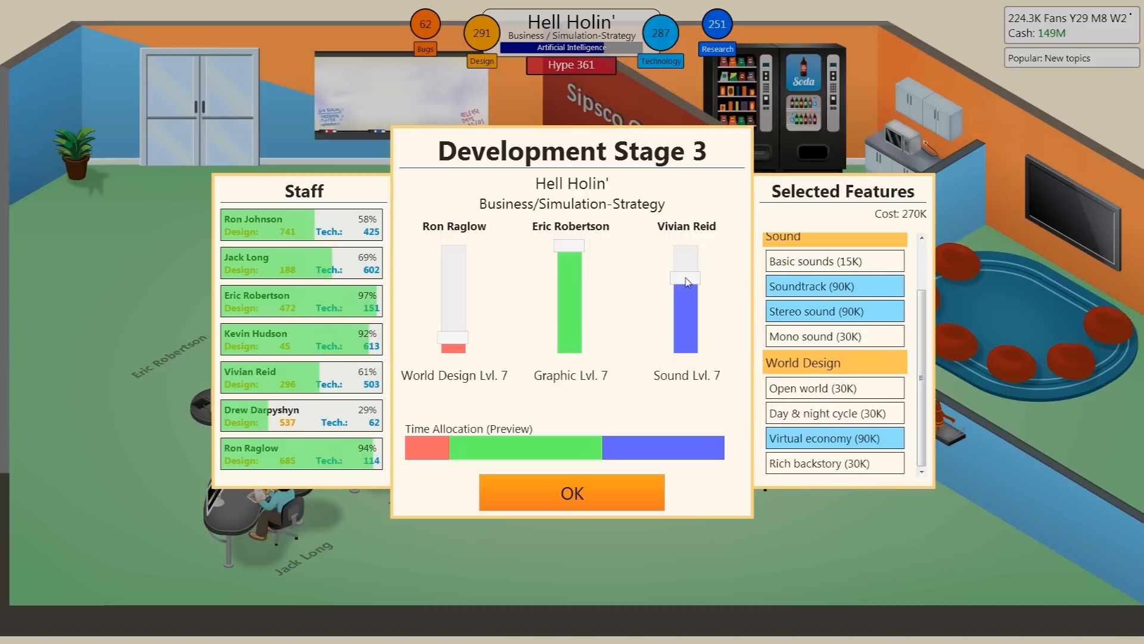
{"action": "left_click_drag", "start_coordinate": [686, 282], "coordinate": [686, 267]}
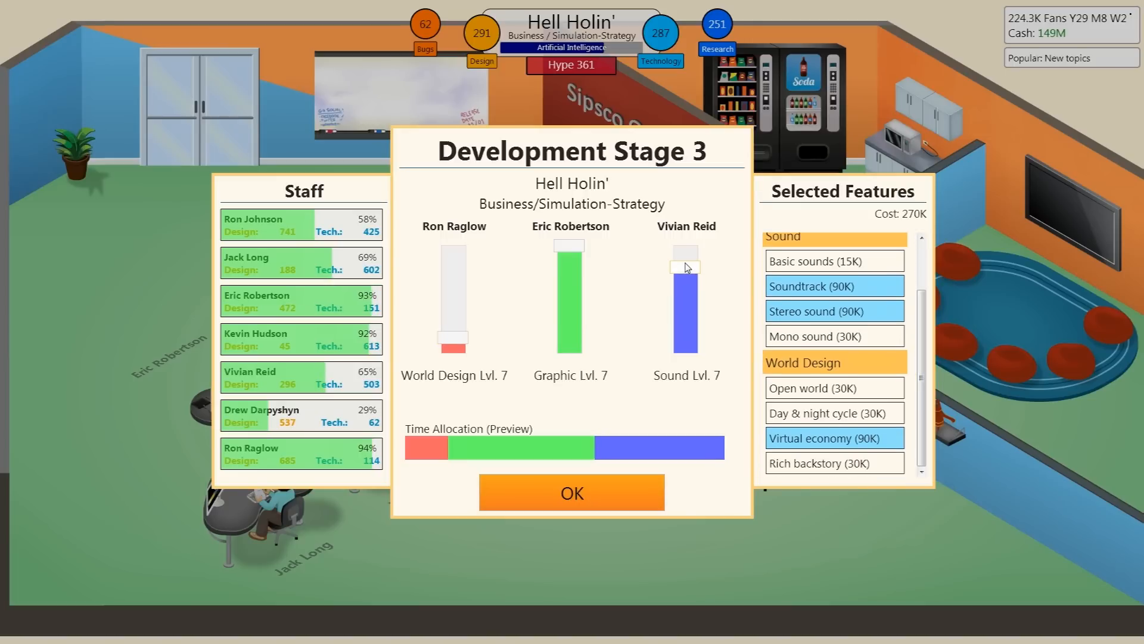
{"action": "left_click_drag", "start_coordinate": [685, 262], "coordinate": [684, 244]}
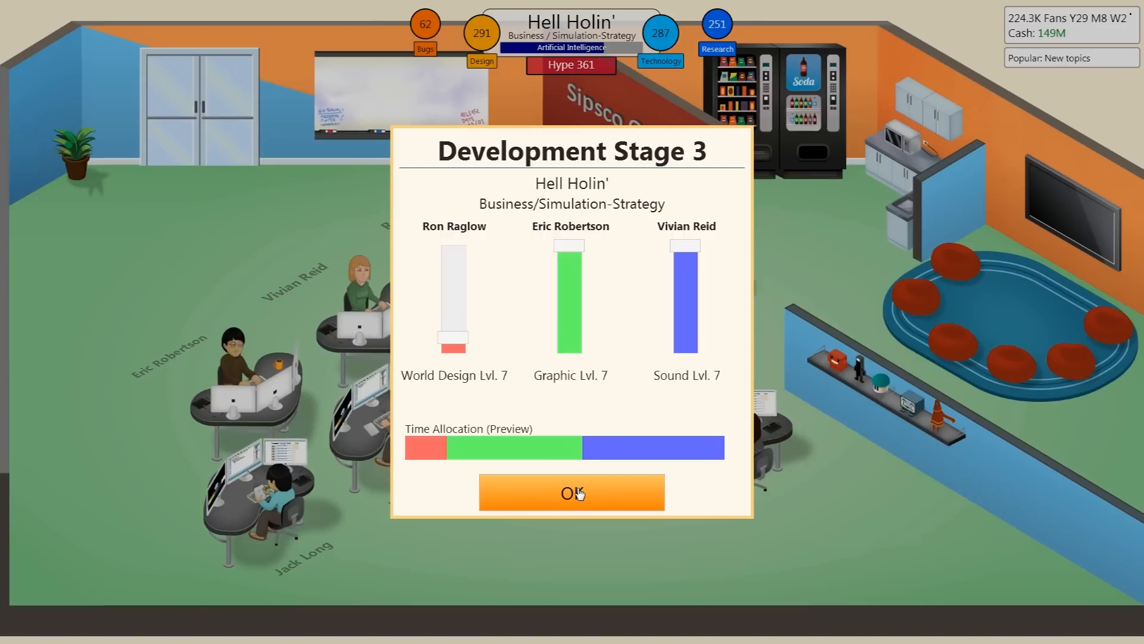
Approve Hell Holin's Stage 3 plan and let development run.
{"action": "left_click", "coordinate": [571, 493]}
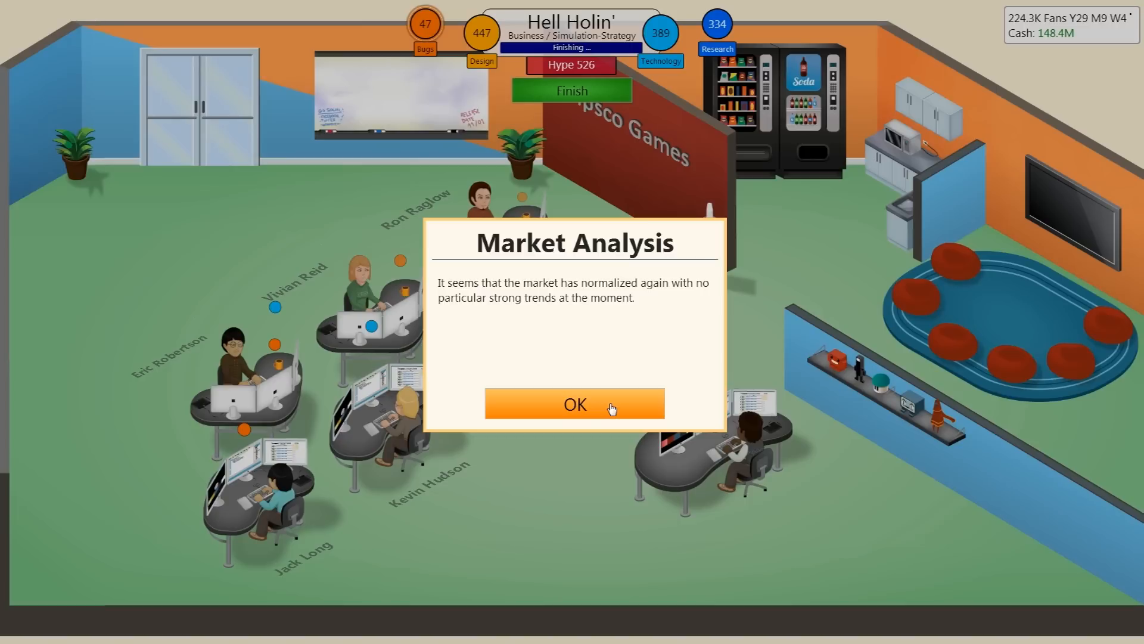
Dismiss the Market Analysis report and let Hell Holin' polish down to zero bugs.
{"action": "left_click", "coordinate": [574, 404]}
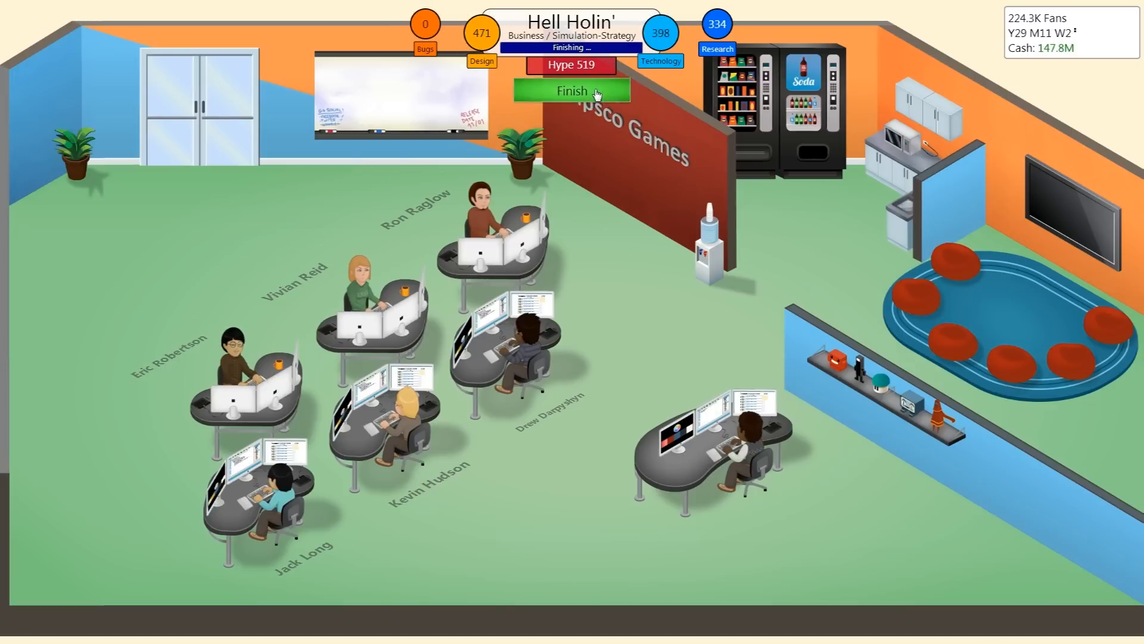
Finish Hell Holin' and scroll through its record 471 design, 398 technology experience report.
{"action": "left_click", "coordinate": [571, 90]}
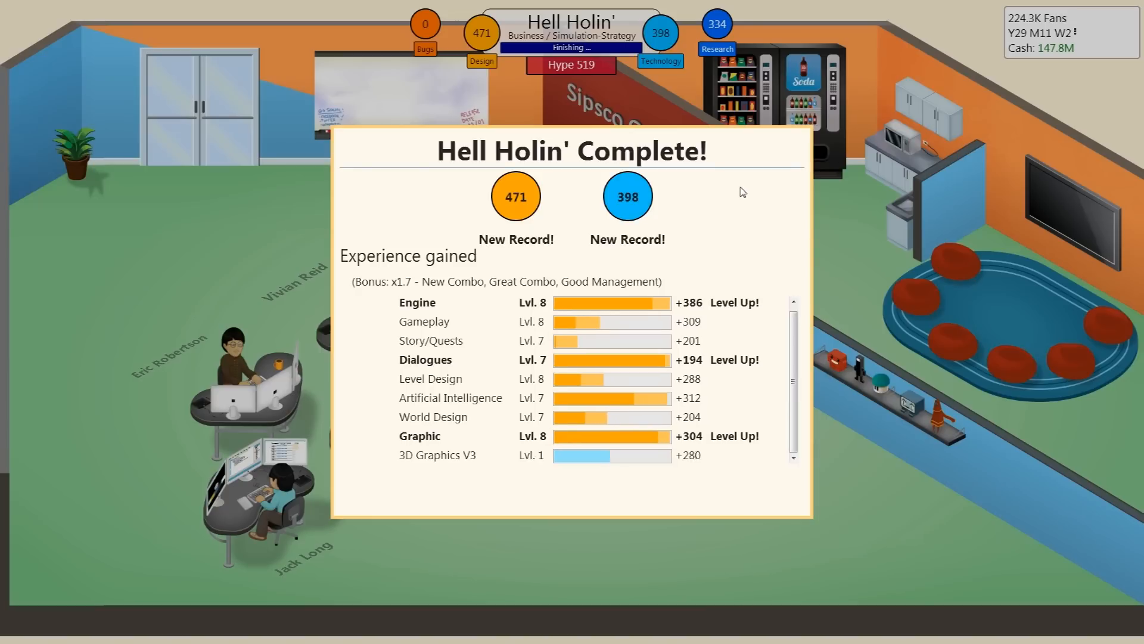
{"action": "scroll", "scroll_direction": "down", "scroll_amount": 3}
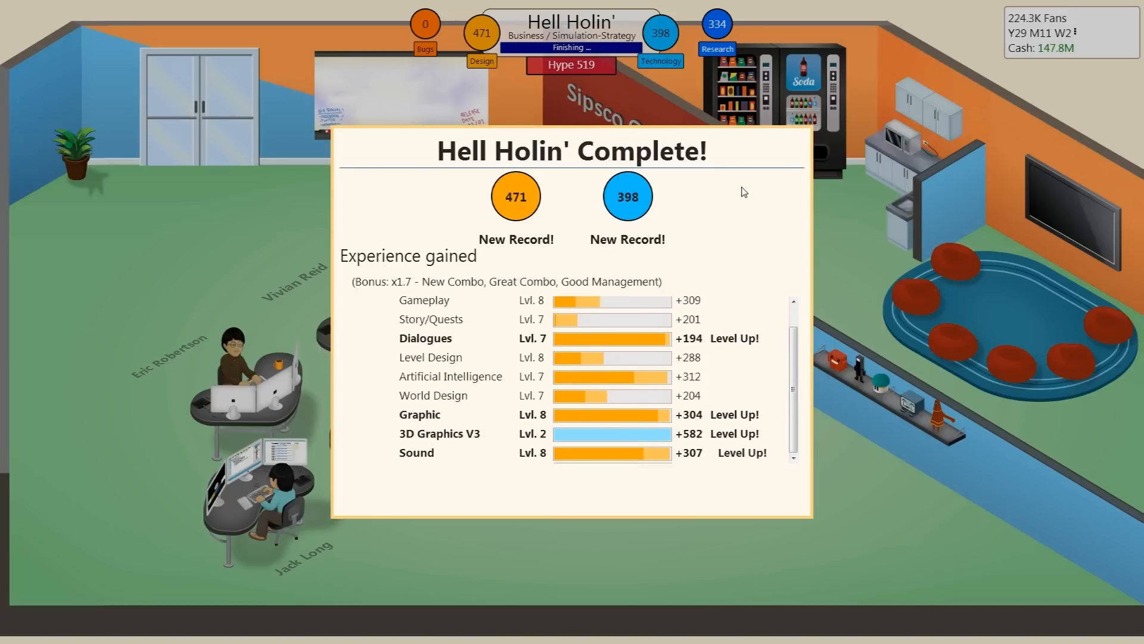
{"action": "scroll", "scroll_direction": "down", "scroll_amount": 3}
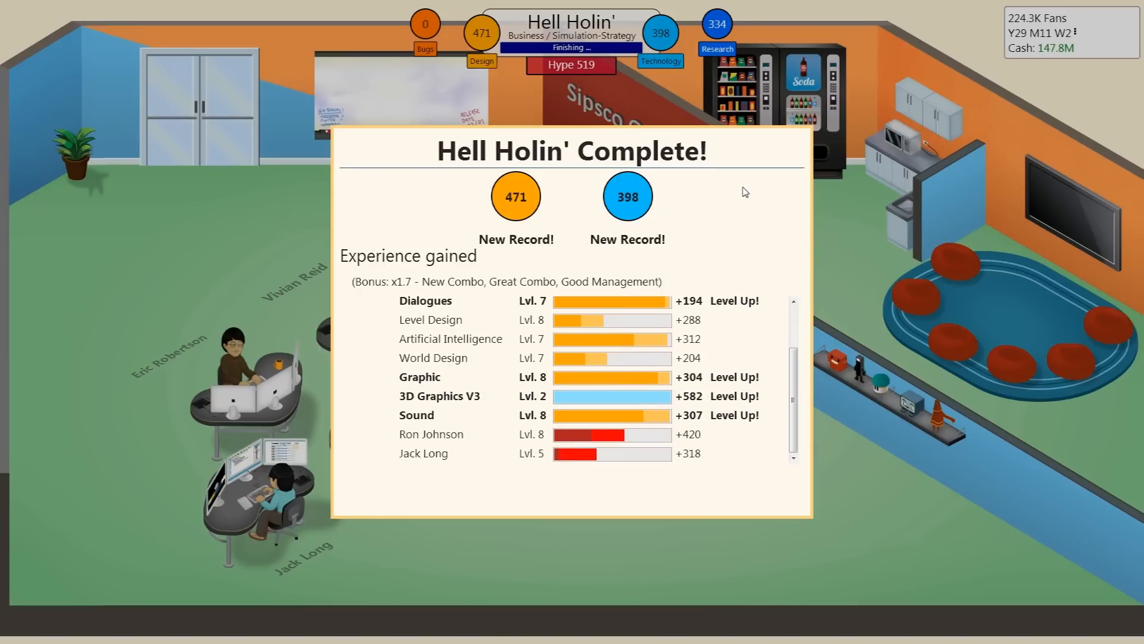
{"action": "scroll", "scroll_direction": "down", "scroll_amount": 3}
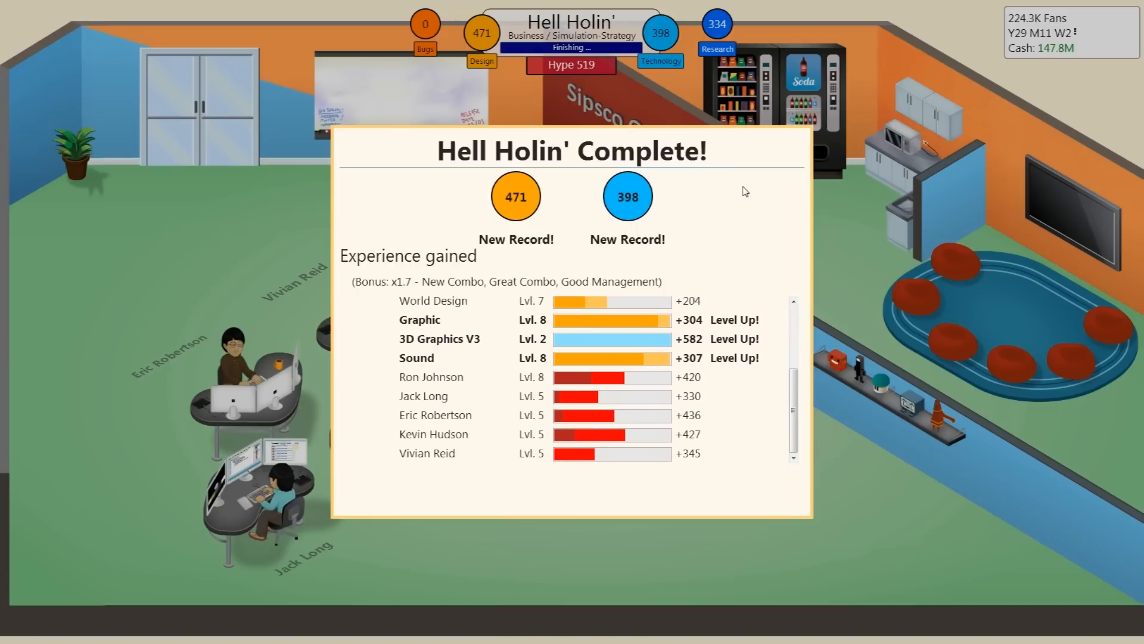
{"action": "scroll", "scroll_direction": "down", "scroll_amount": 3}
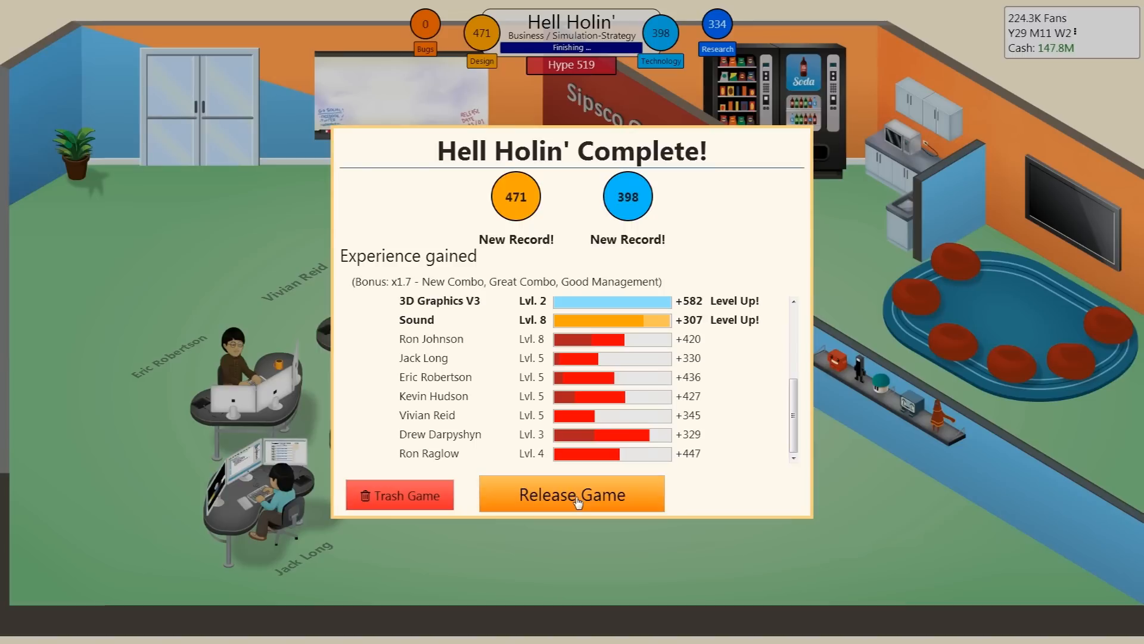
Release Hell Holin' and start researching Cooperative Play.
{"action": "left_click", "coordinate": [571, 494]}
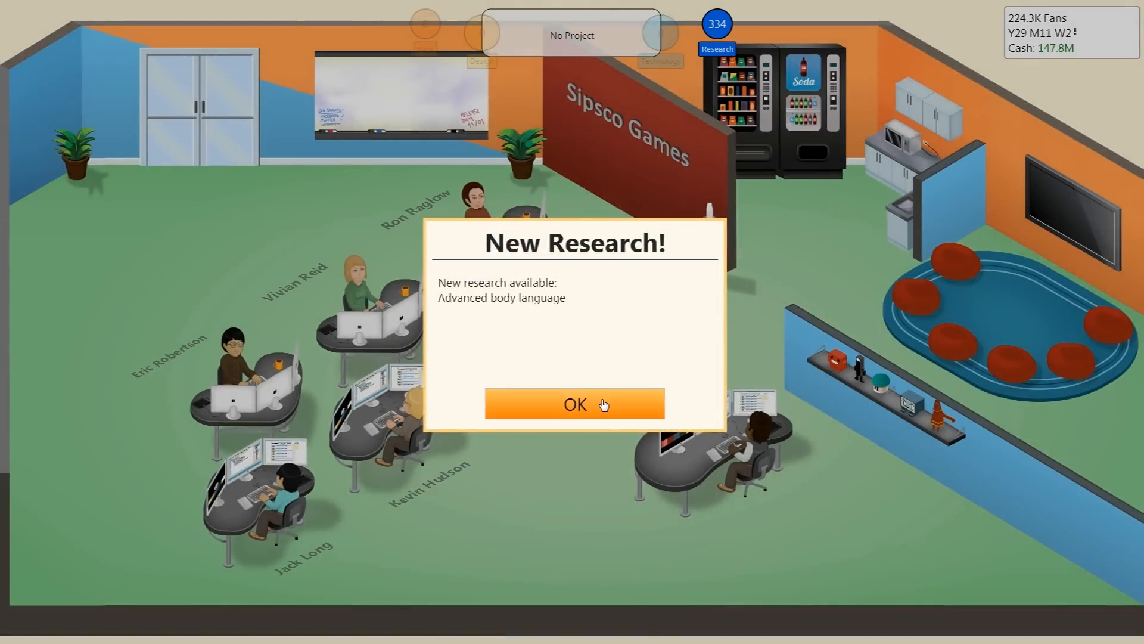
{"action": "left_click", "coordinate": [574, 404]}
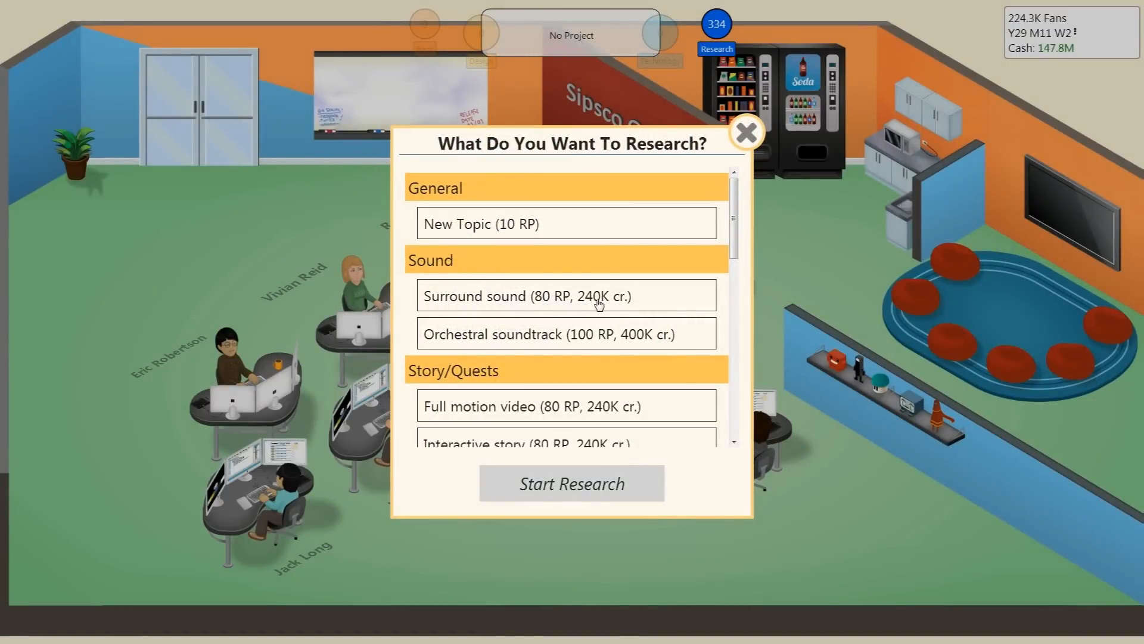
{"action": "scroll", "scroll_direction": "down", "scroll_amount": 3}
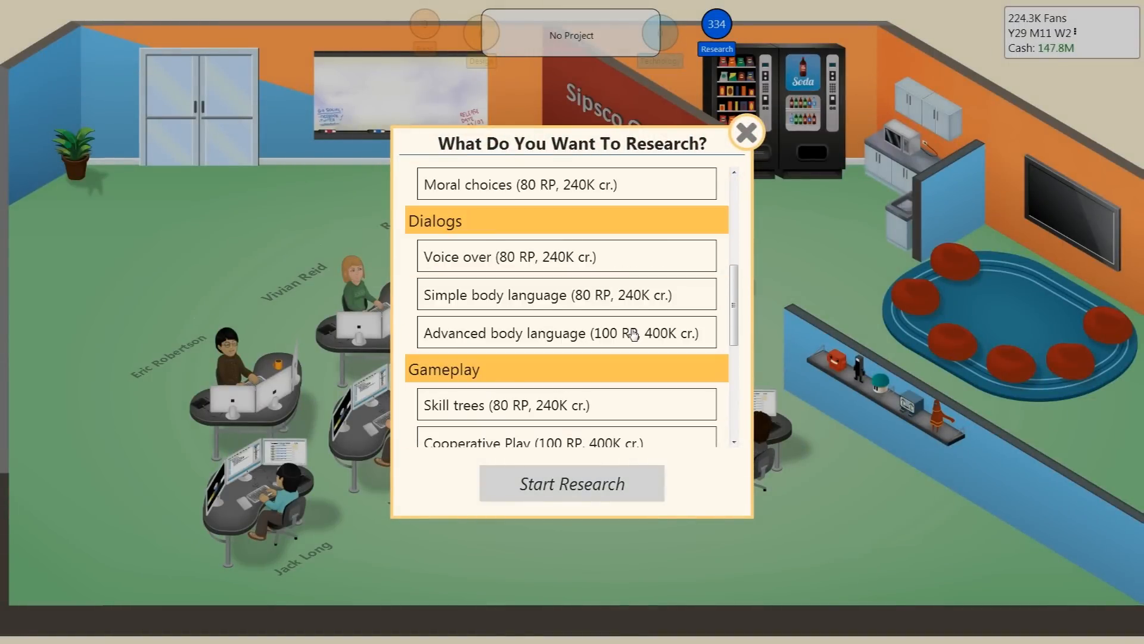
{"action": "scroll", "scroll_direction": "down", "scroll_amount": 3}
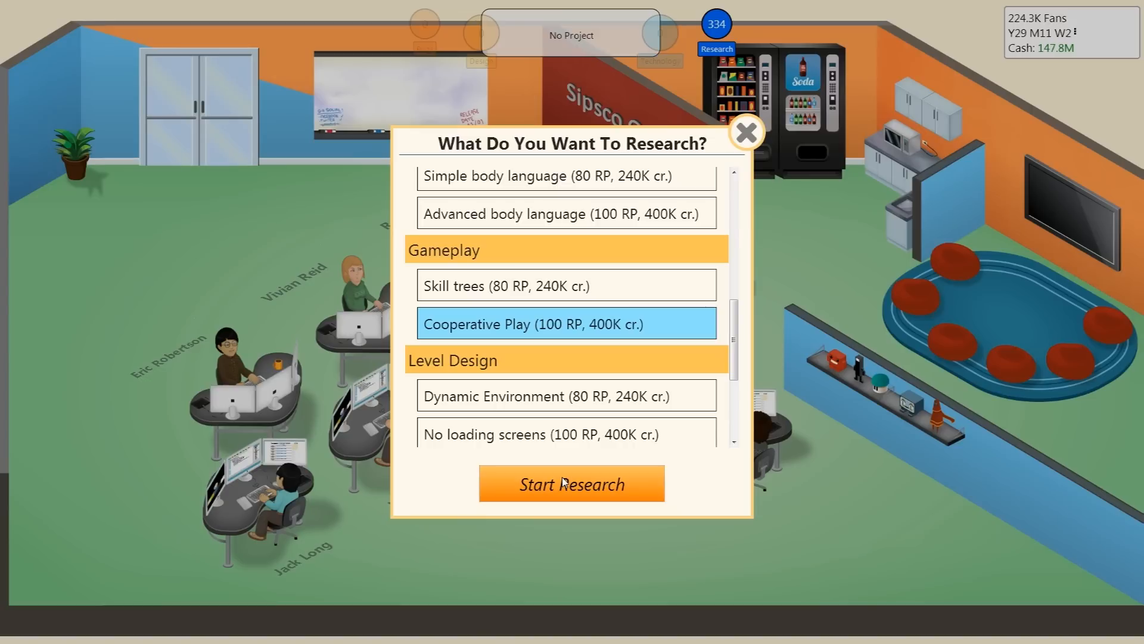
{"action": "left_click", "coordinate": [571, 484]}
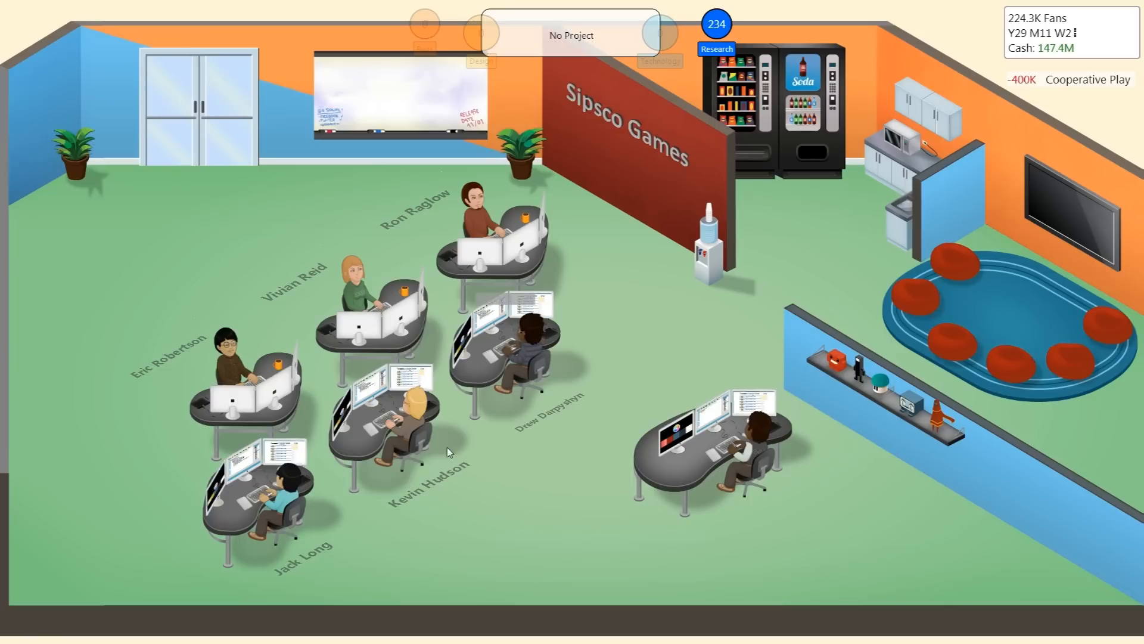
Start researching Dynamic Environment and No loading screens.
{"action": "left_click", "coordinate": [716, 48]}
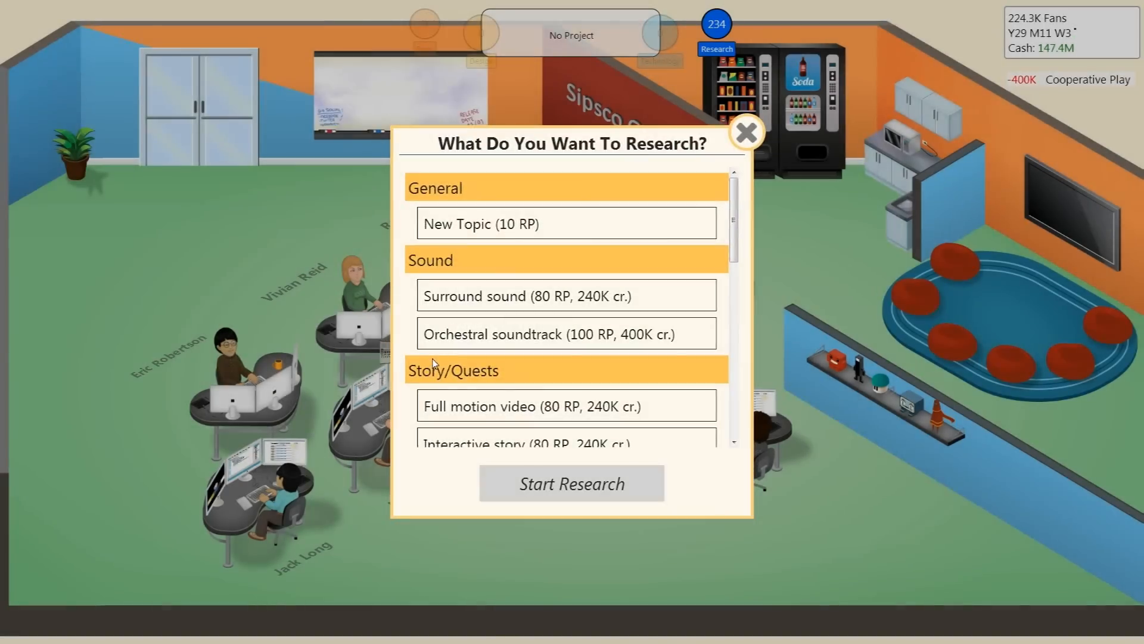
{"action": "scroll", "scroll_direction": "down", "scroll_amount": 3}
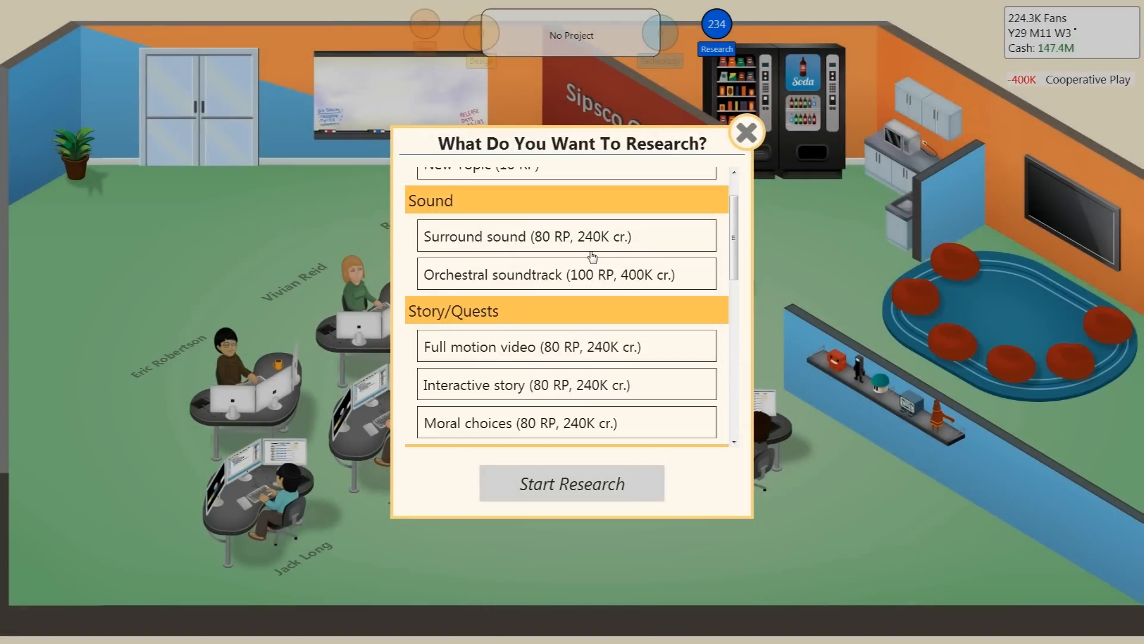
{"action": "scroll", "scroll_direction": "down", "scroll_amount": 3}
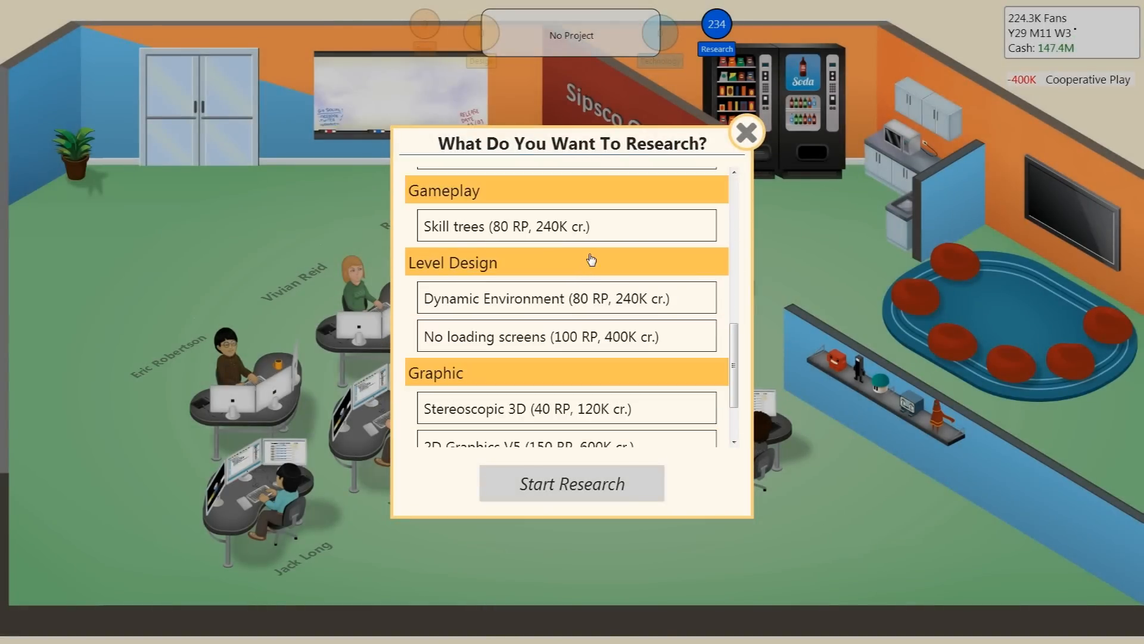
{"action": "scroll", "scroll_direction": "down", "scroll_amount": 3}
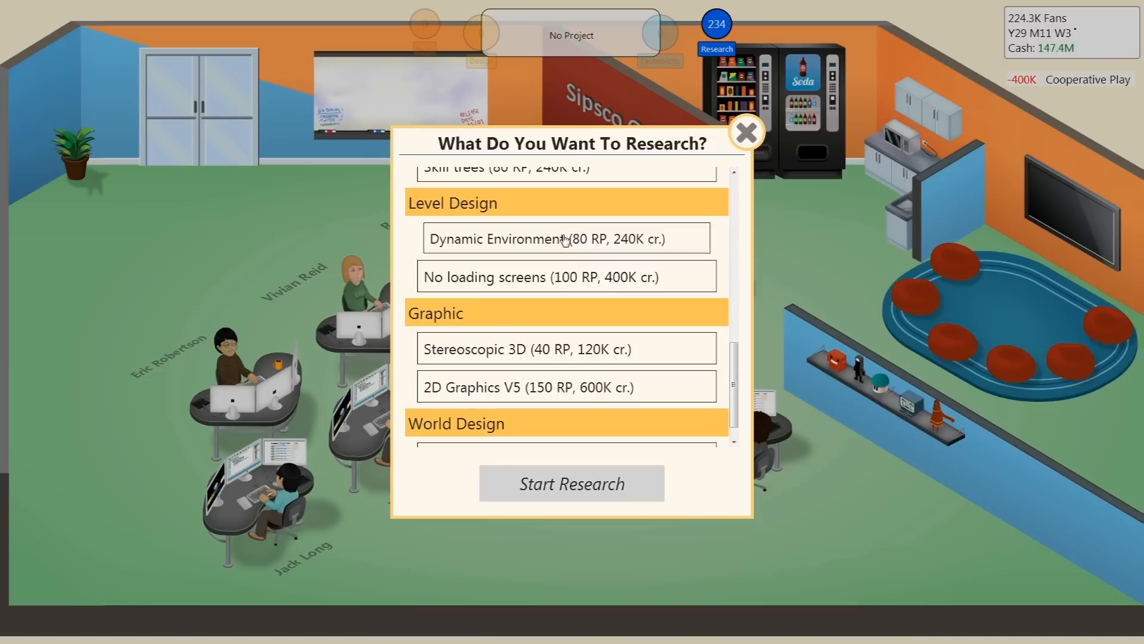
{"action": "left_click", "coordinate": [745, 131]}
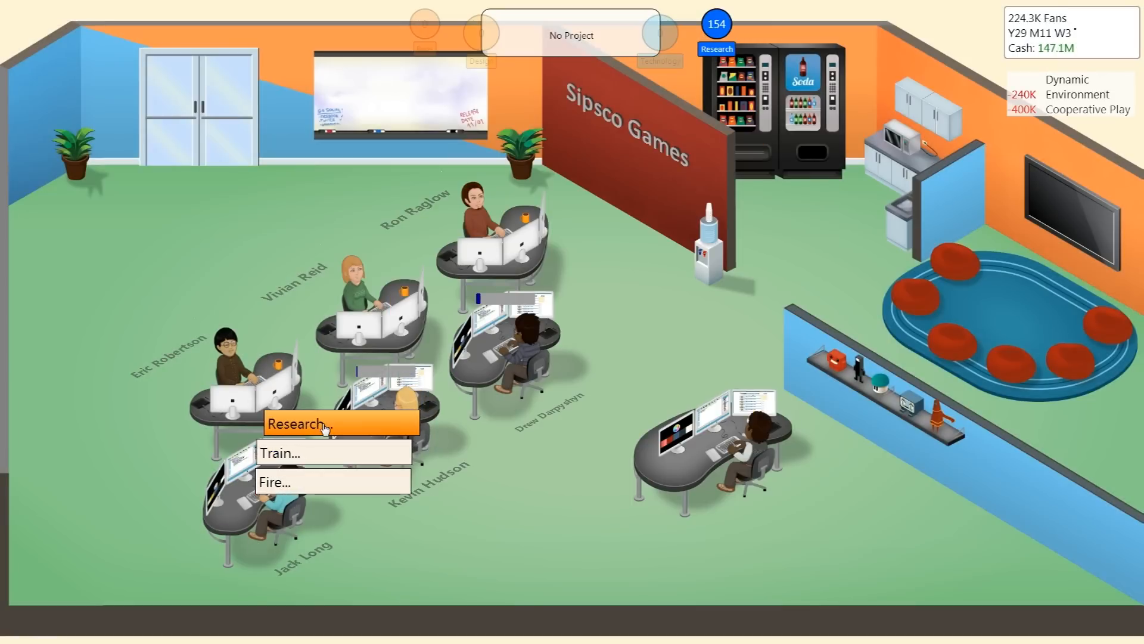
{"action": "left_click", "coordinate": [306, 423]}
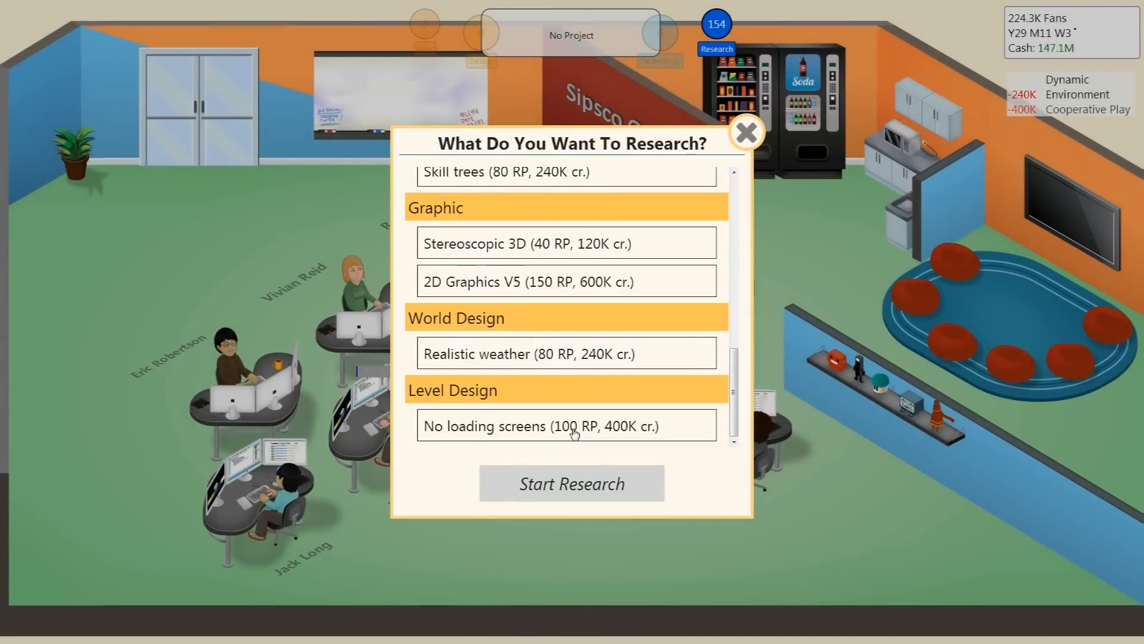
{"action": "left_click", "coordinate": [565, 425]}
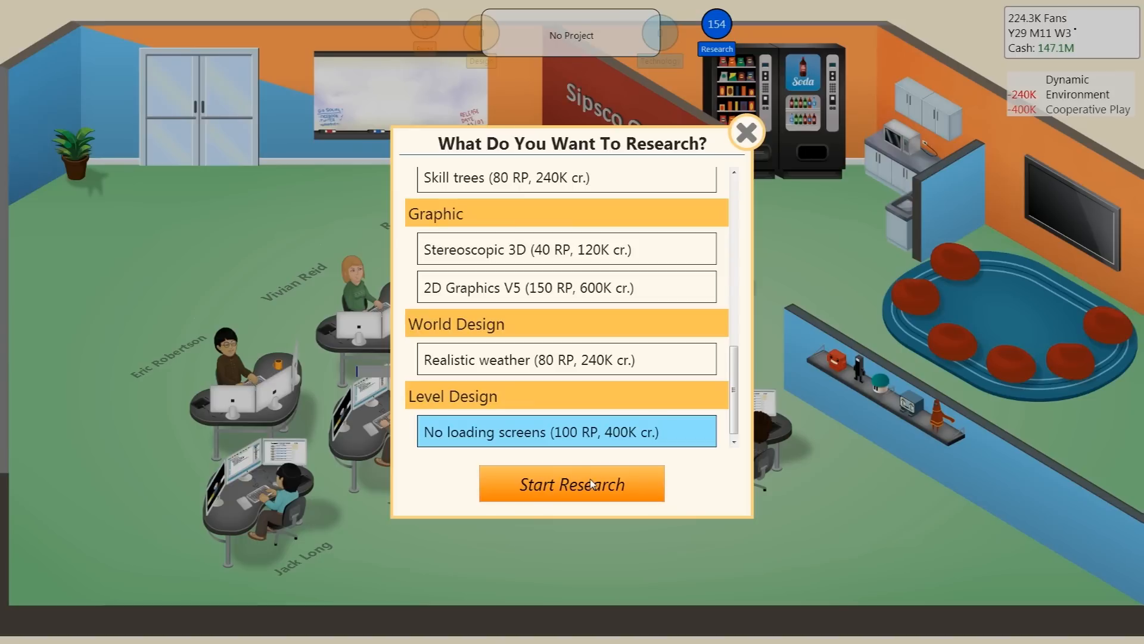
{"action": "left_click", "coordinate": [571, 483]}
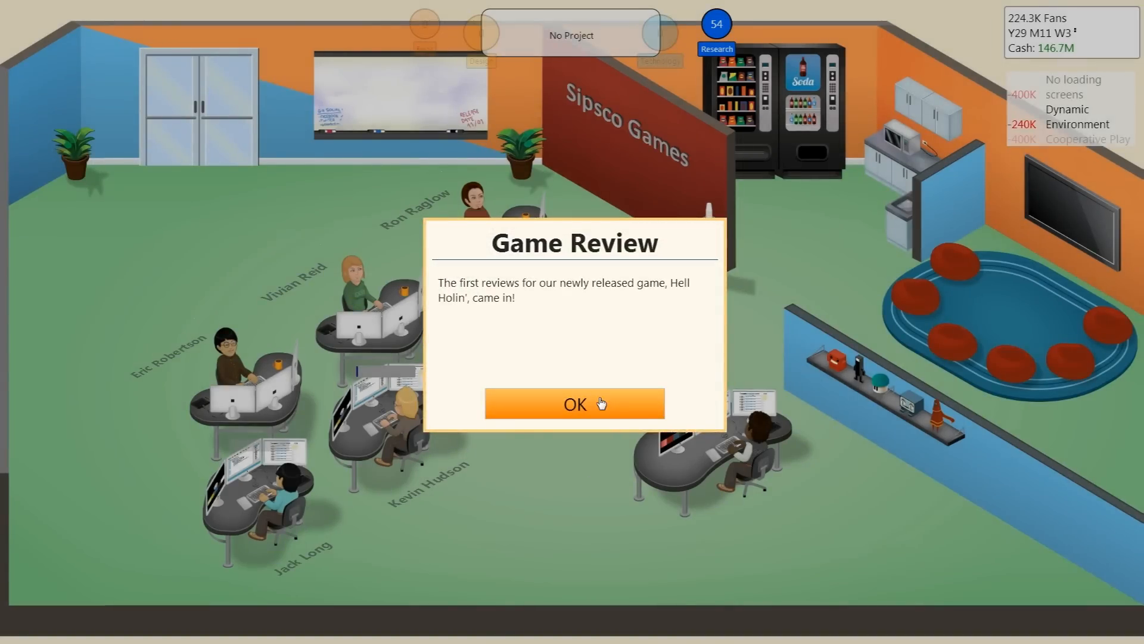
Read Hell Holin's 9, 10, 10, 9 reviews and dismiss the 500K sales news.
{"action": "left_click", "coordinate": [573, 404]}
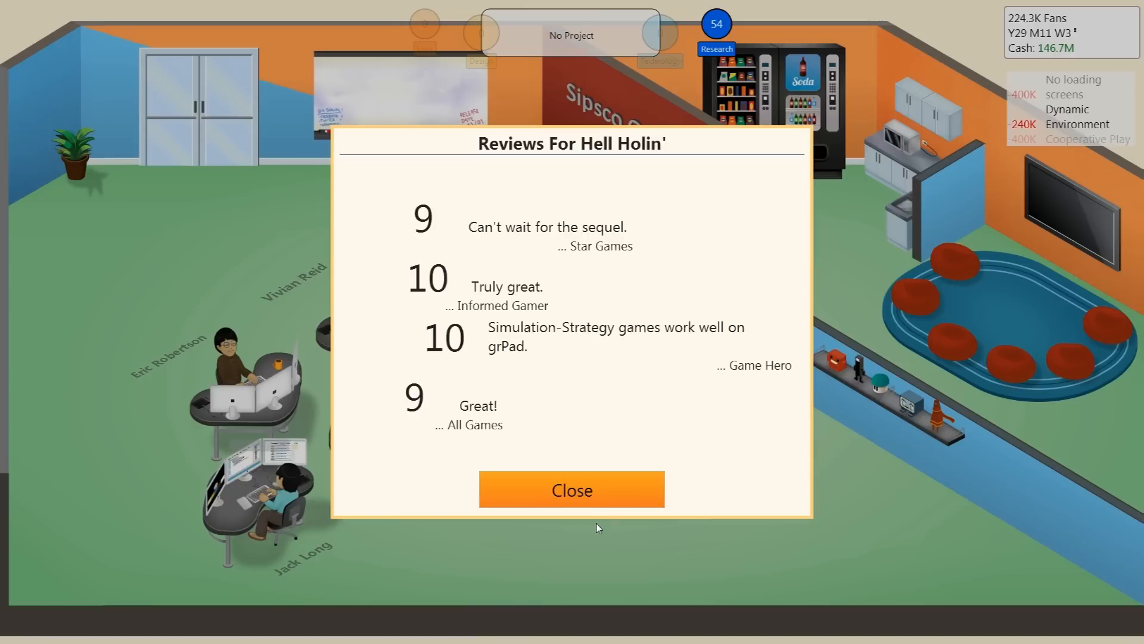
{"action": "mouse_move", "coordinate": [605, 488]}
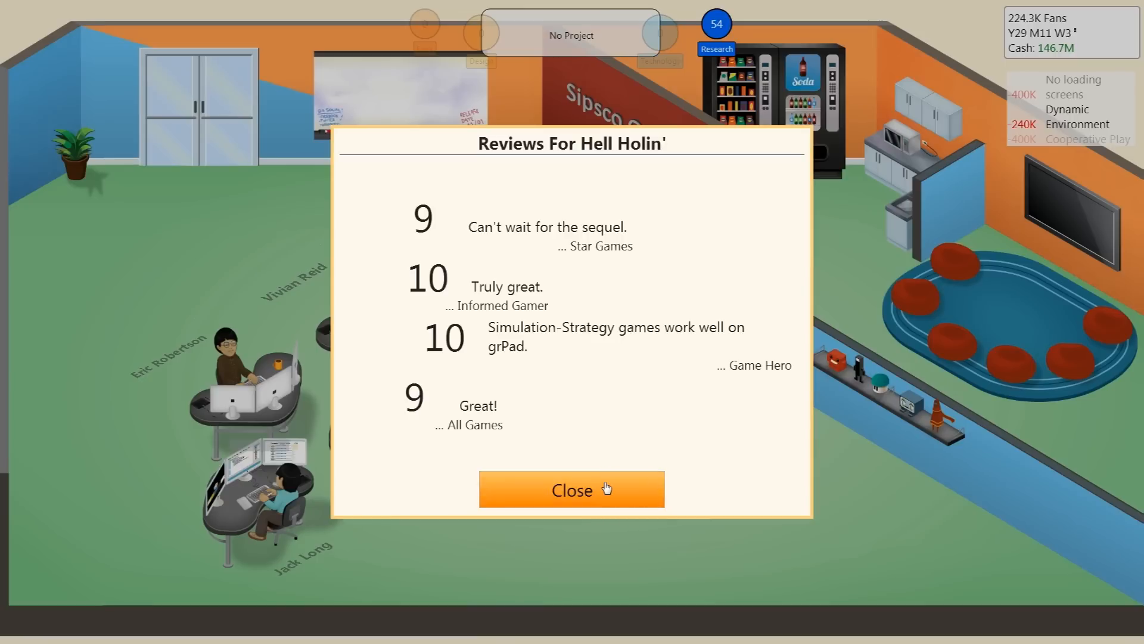
{"action": "left_click", "coordinate": [572, 489]}
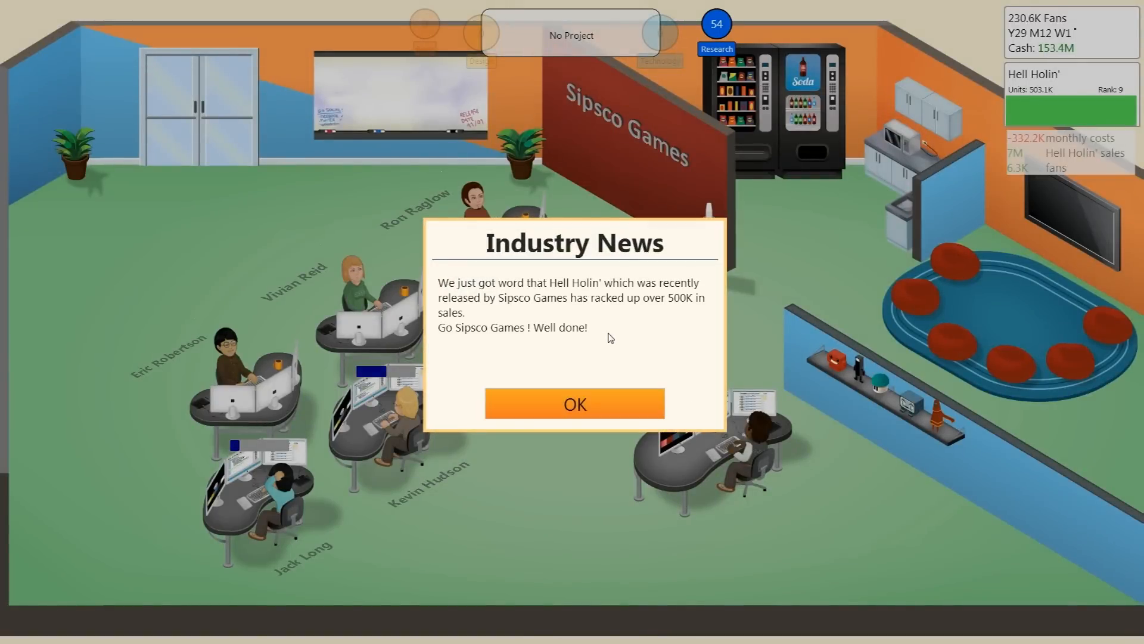
{"action": "mouse_move", "coordinate": [575, 404]}
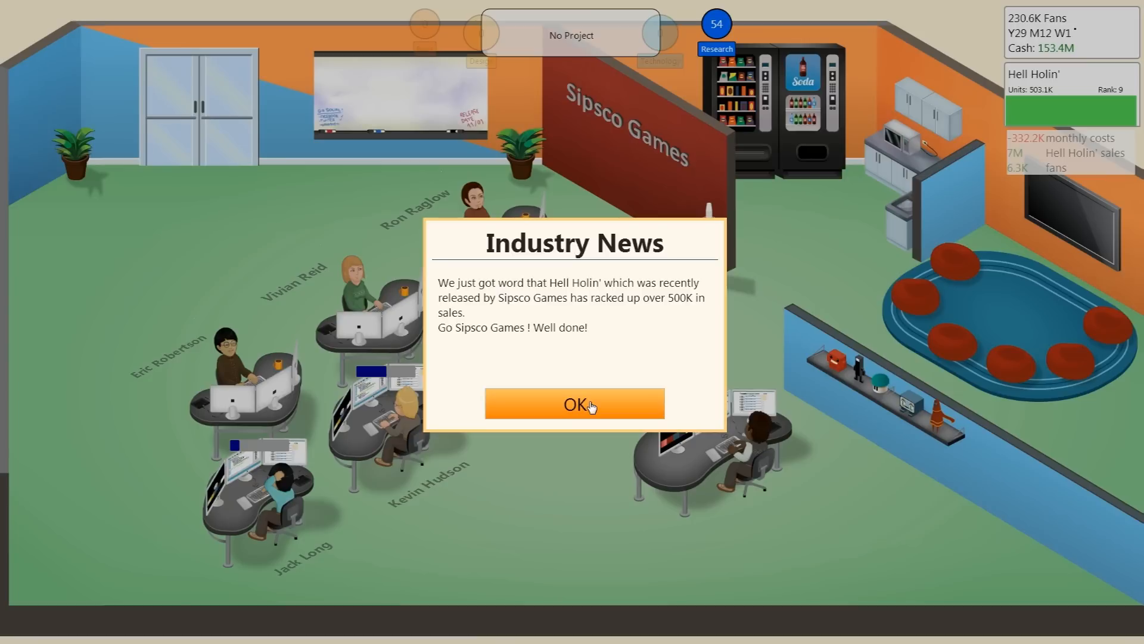
{"action": "left_click", "coordinate": [573, 404]}
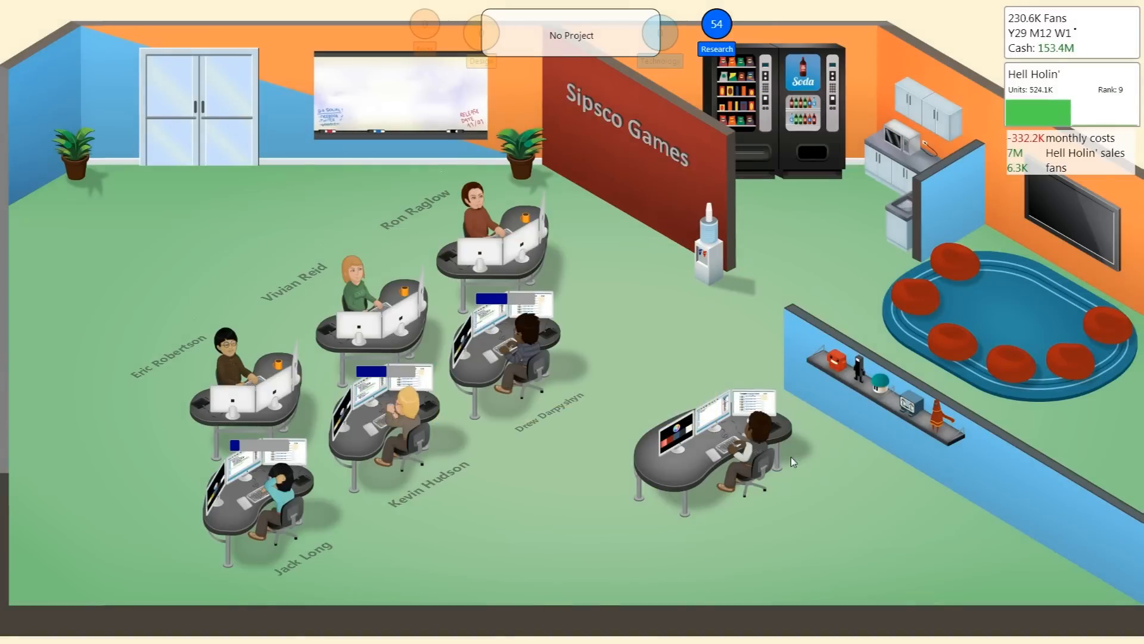
{"action": "left_click", "coordinate": [737, 438]}
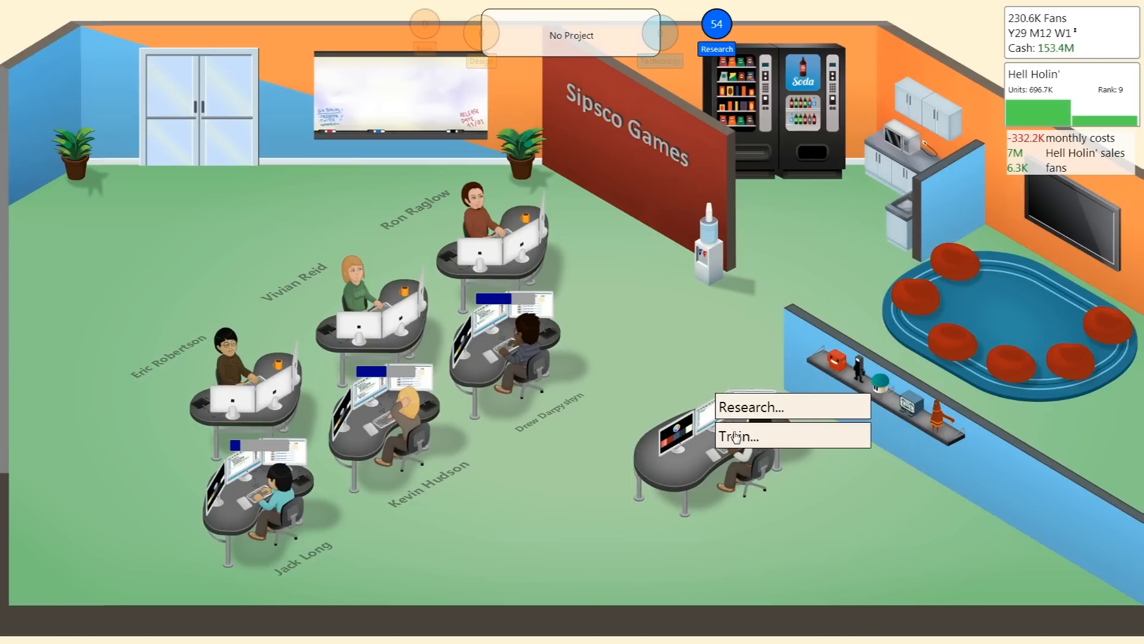
{"action": "left_click", "coordinate": [739, 436]}
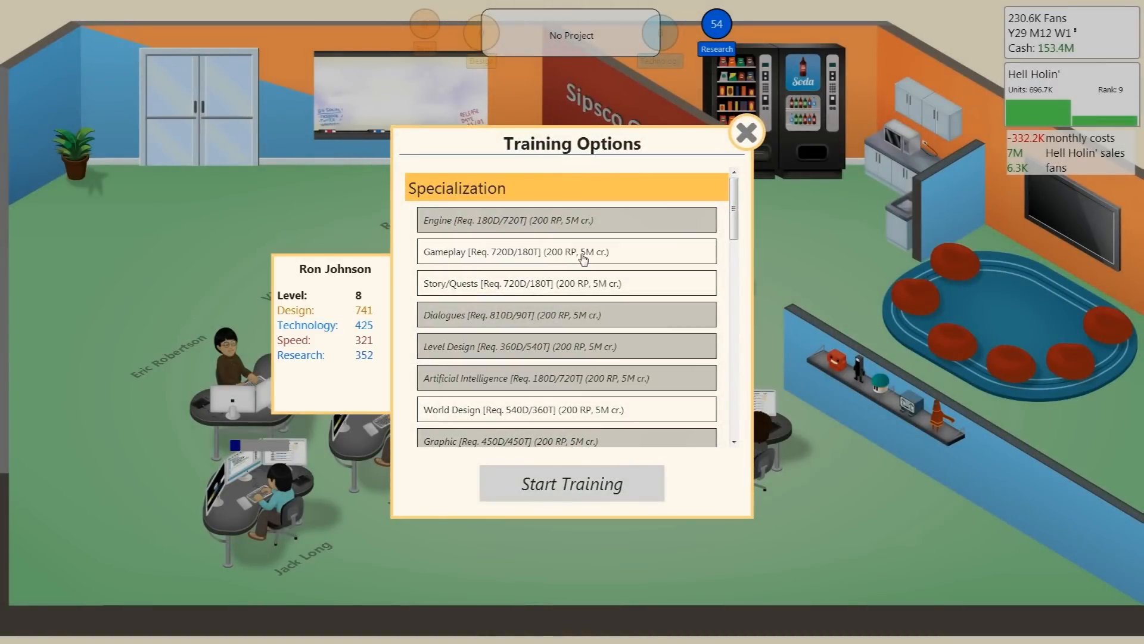
{"action": "mouse_move", "coordinate": [459, 258]}
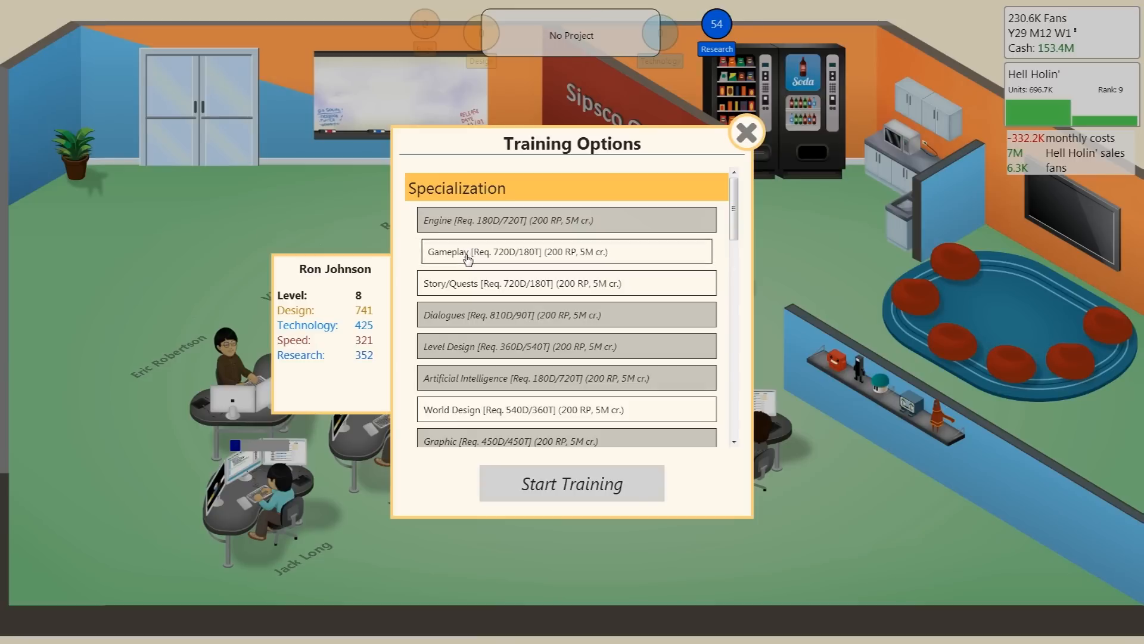
{"action": "scroll", "scroll_direction": "down", "scroll_amount": 3}
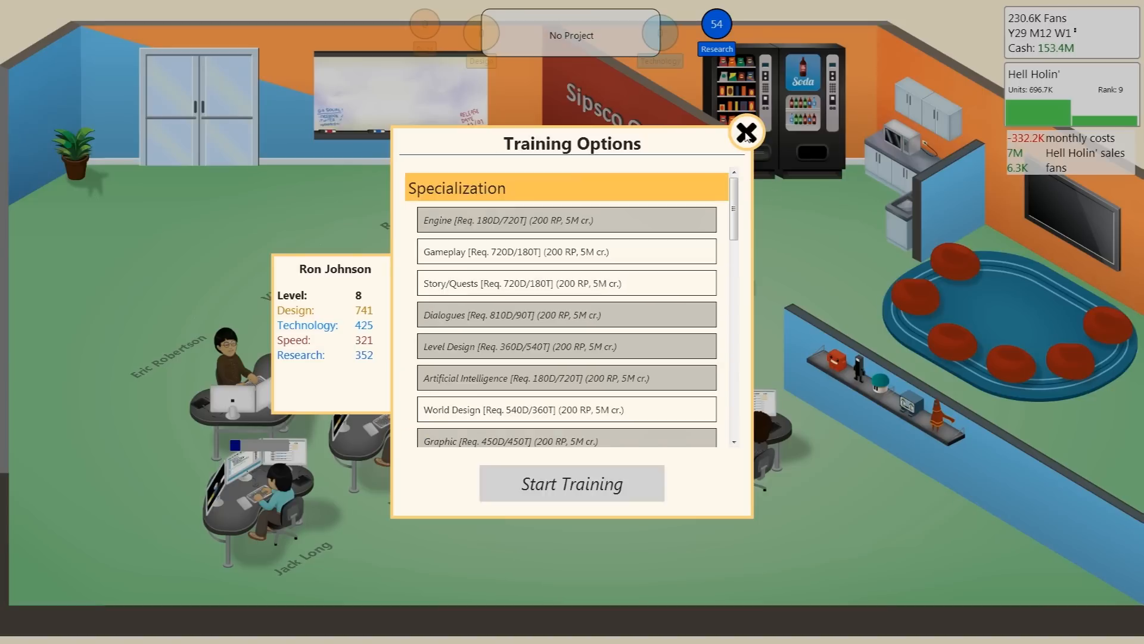
{"action": "left_click", "coordinate": [745, 133]}
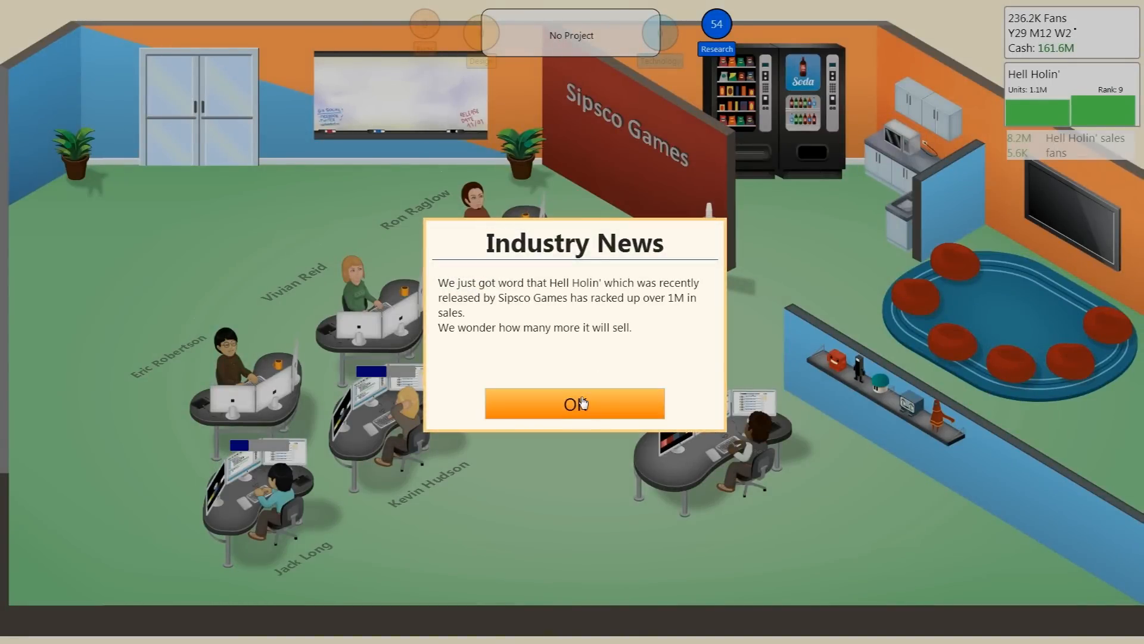
Dismiss the Hell Holin' 1M sales news, sales report and GameNova review popups.
{"action": "left_click", "coordinate": [573, 403]}
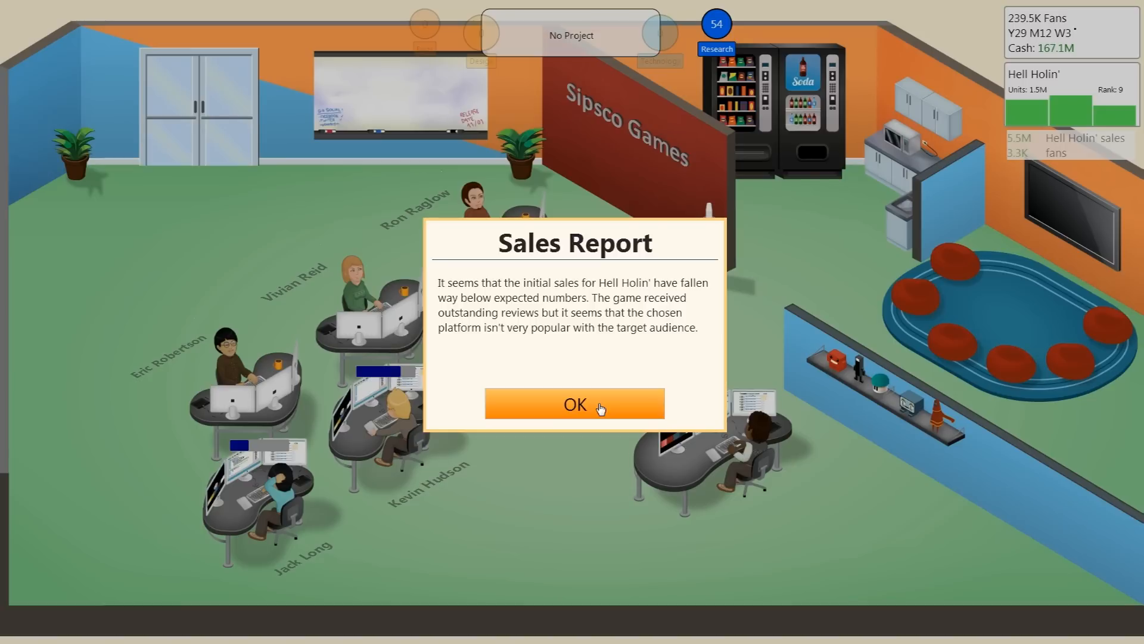
{"action": "left_click", "coordinate": [573, 403]}
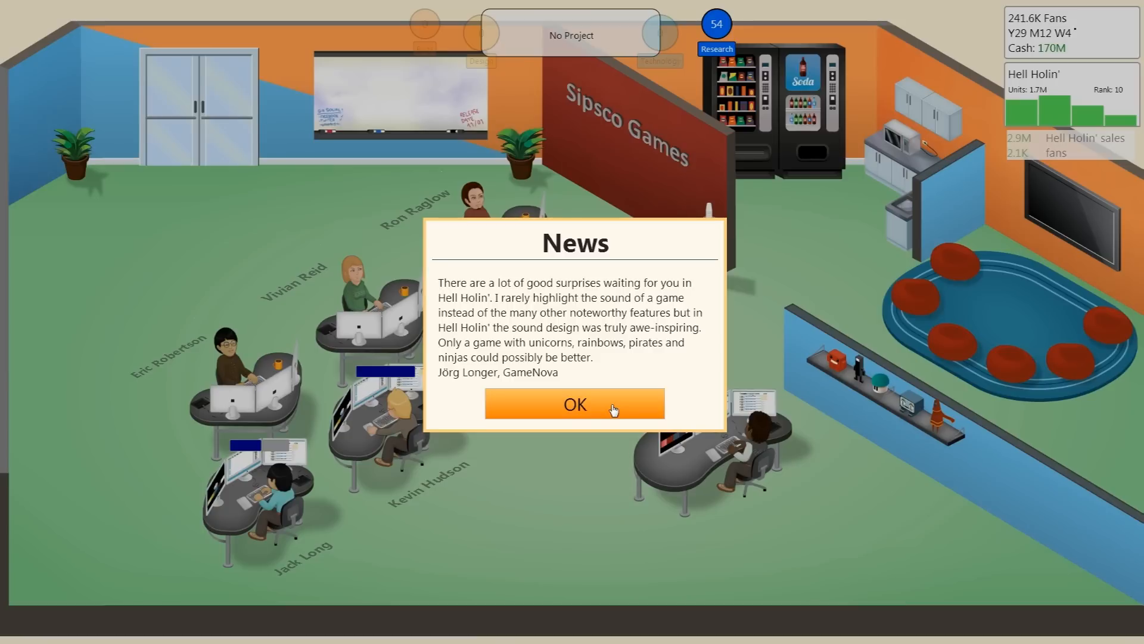
{"action": "left_click", "coordinate": [575, 404]}
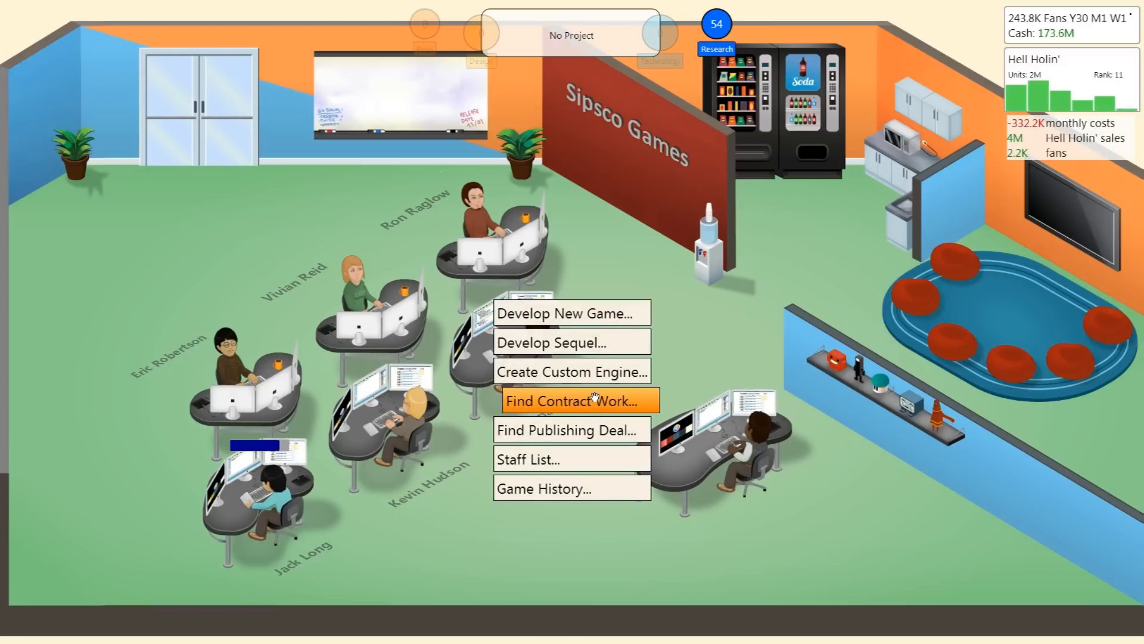
Browse contract offers and accept the Cut Scenes contract for 239K over 5 weeks.
{"action": "left_click", "coordinate": [575, 400]}
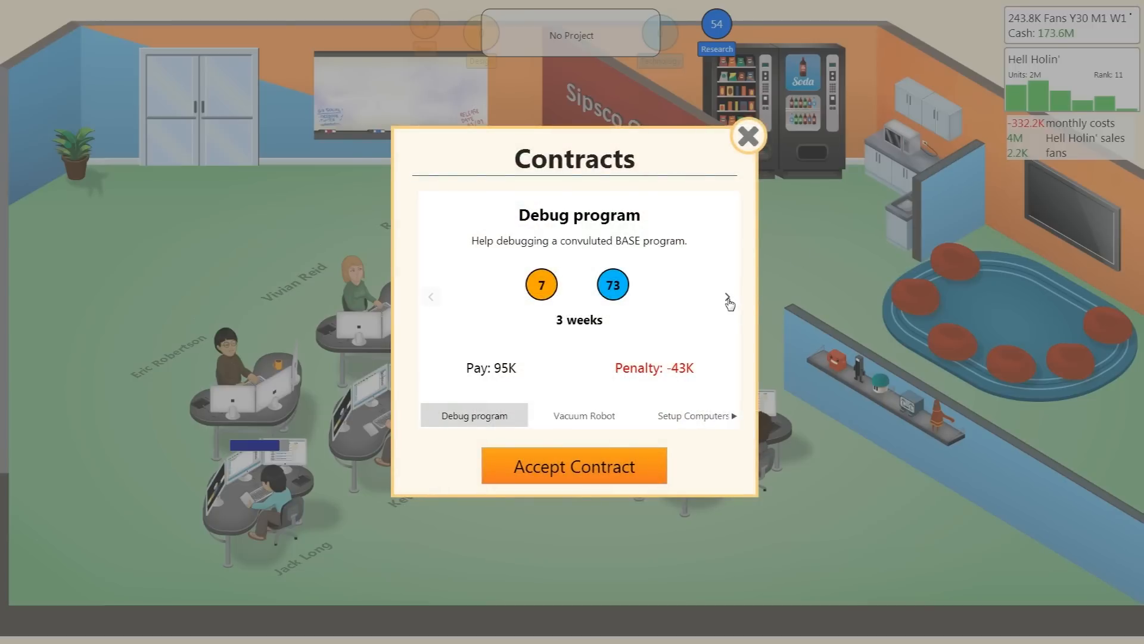
{"action": "left_click", "coordinate": [732, 302]}
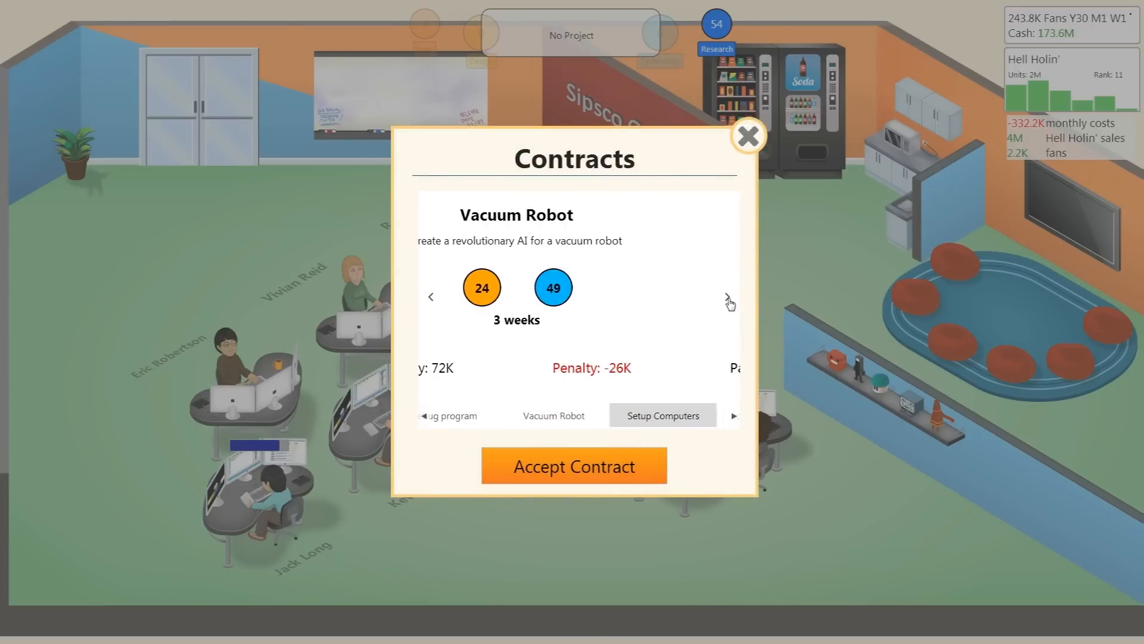
{"action": "left_click", "coordinate": [732, 299]}
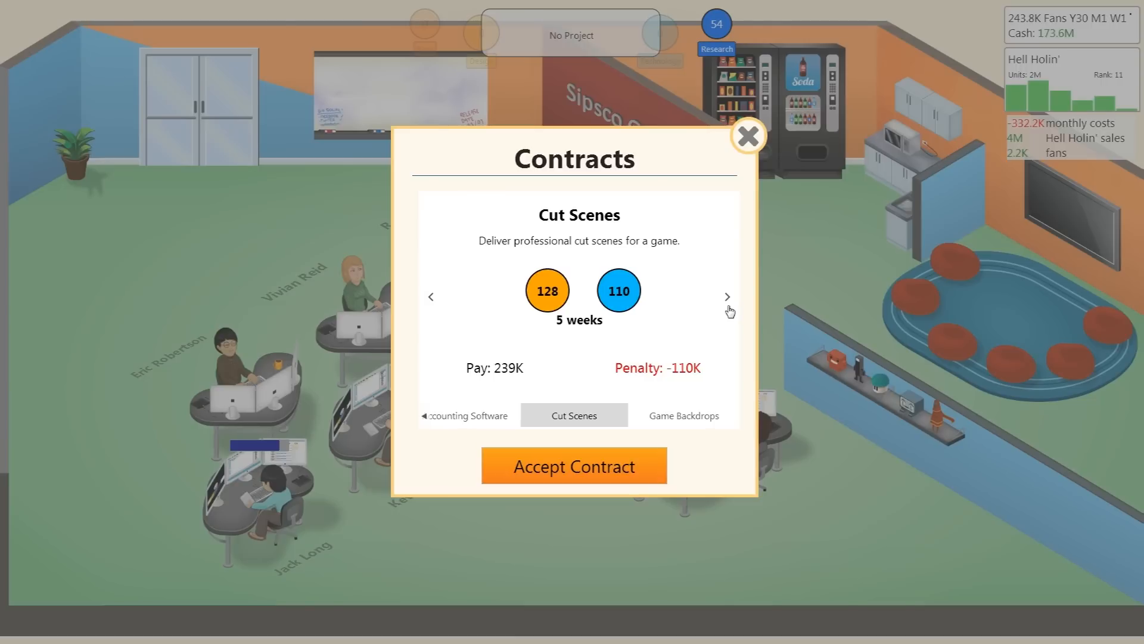
{"action": "left_click", "coordinate": [727, 297]}
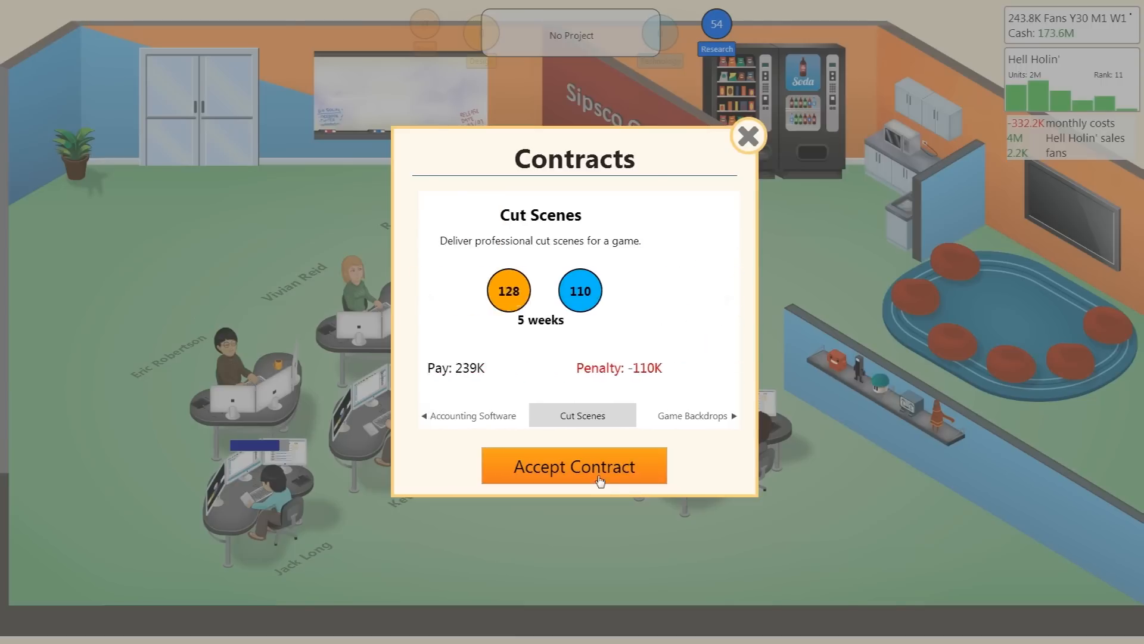
{"action": "left_click", "coordinate": [574, 465]}
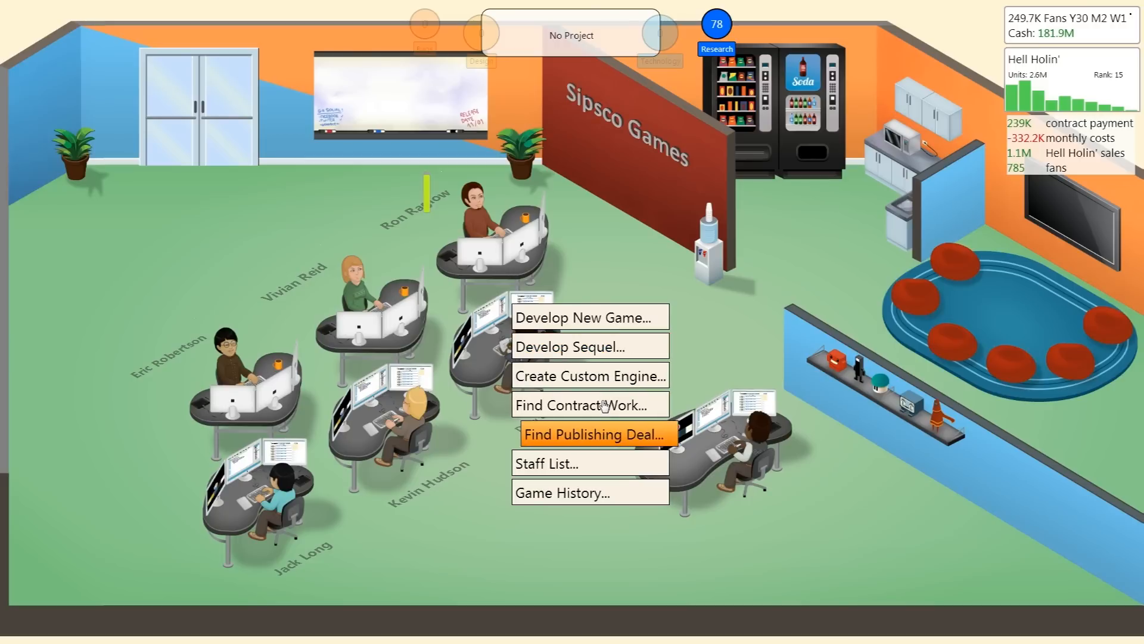
Browse contract offers again and accept the 102K Accounting Software contract.
{"action": "left_click", "coordinate": [588, 405]}
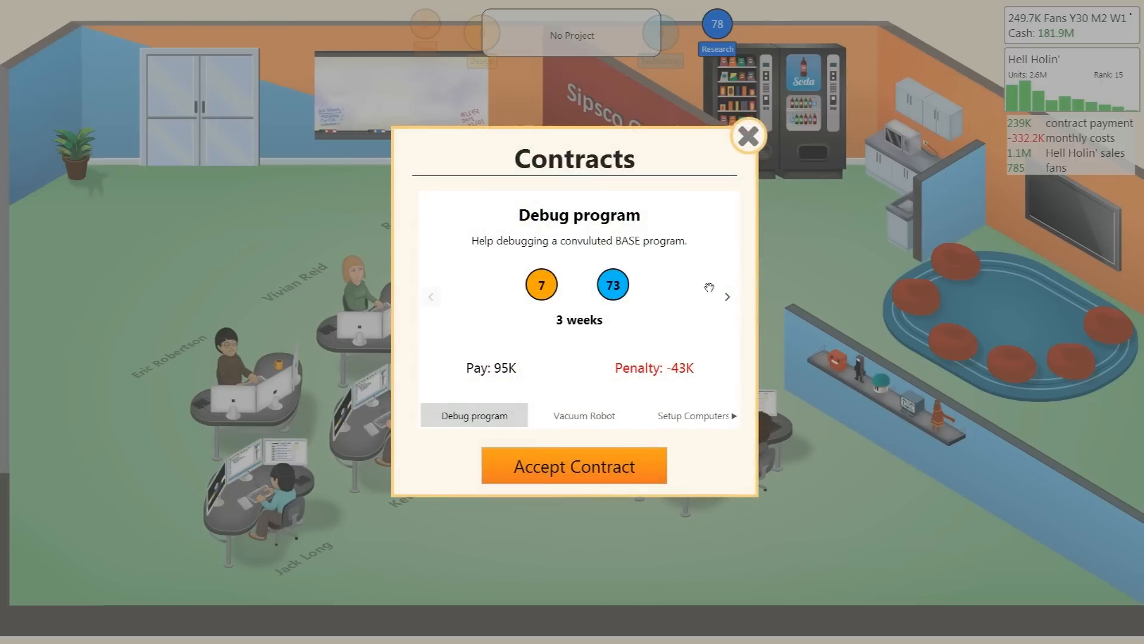
{"action": "left_click", "coordinate": [727, 296]}
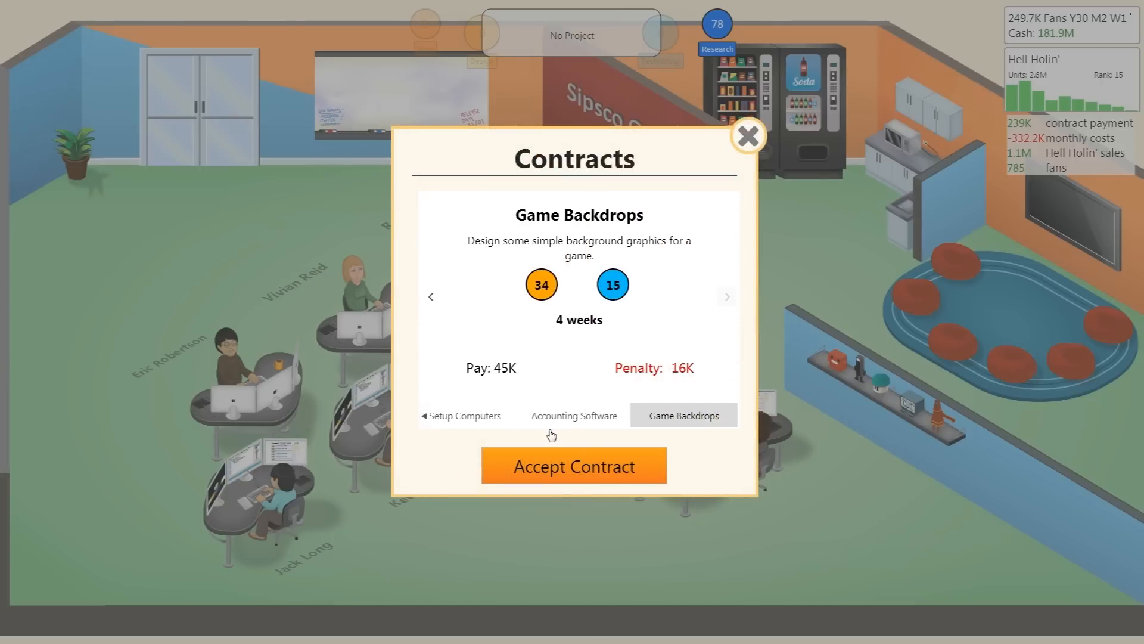
{"action": "left_click", "coordinate": [573, 415]}
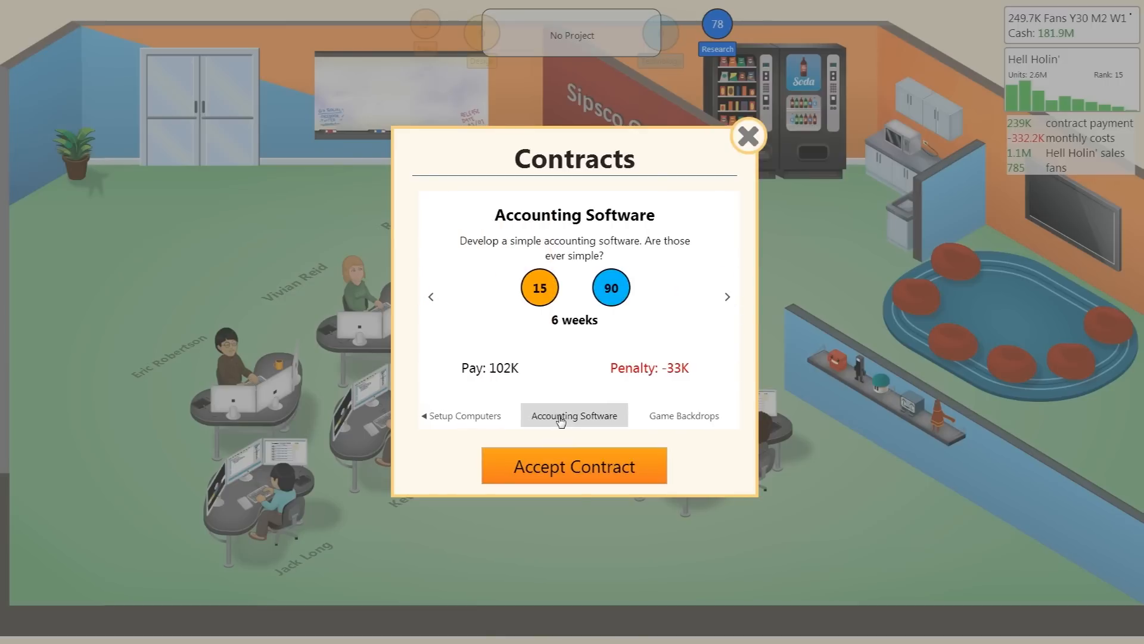
{"action": "left_click", "coordinate": [573, 465]}
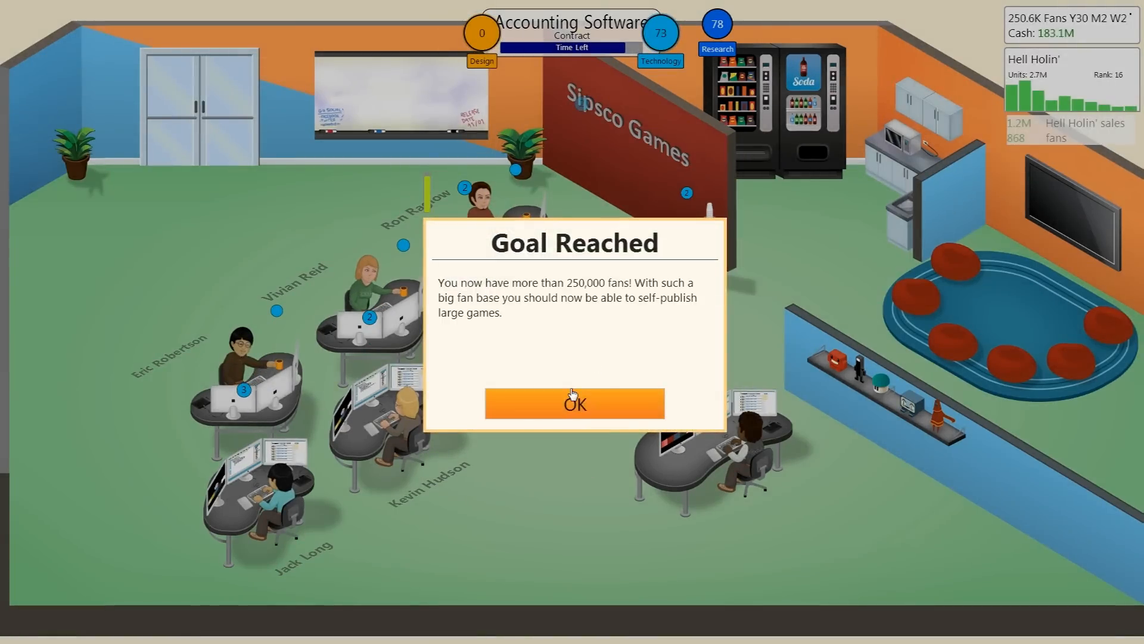
Dismiss the 250,000 fans goal notice and the 102K Contract Successful popup.
{"action": "left_click", "coordinate": [574, 403]}
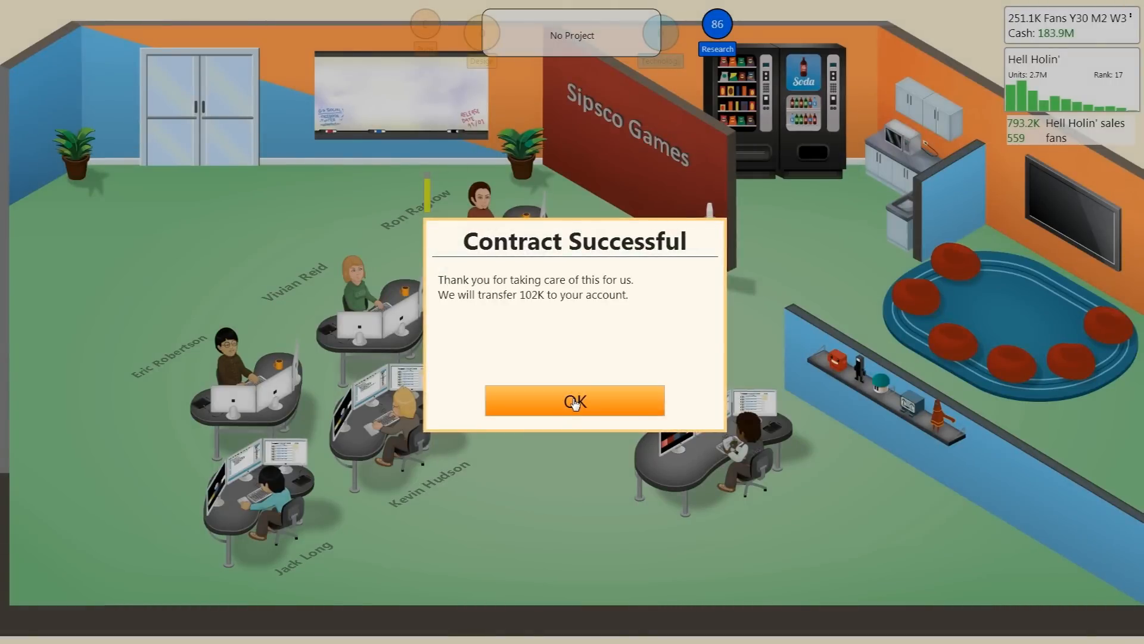
{"action": "left_click", "coordinate": [575, 401]}
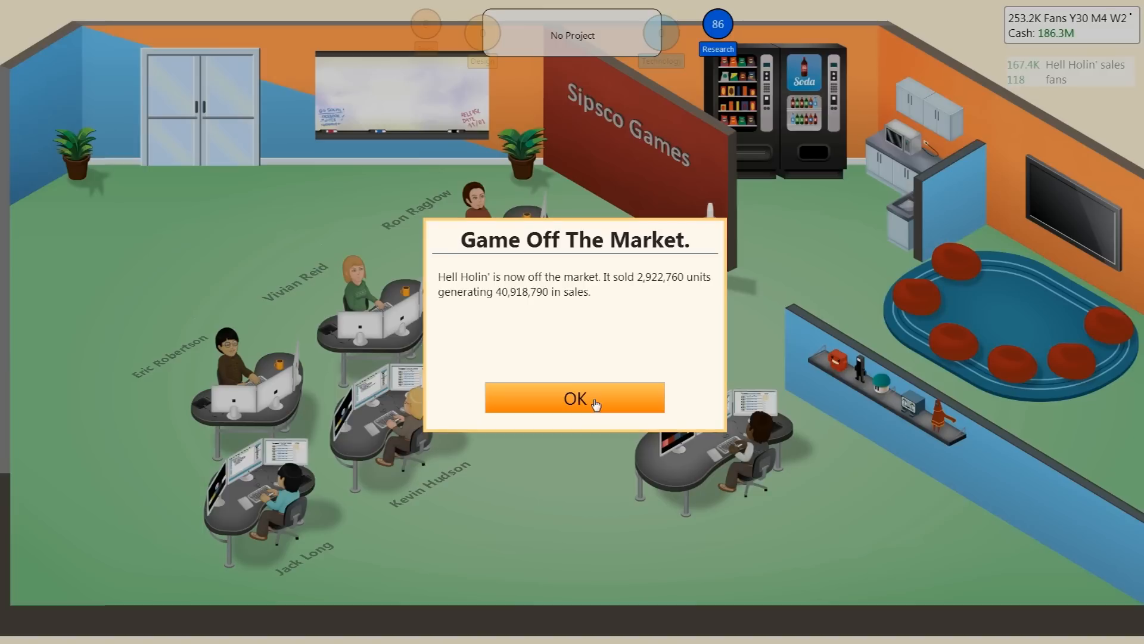
Dismiss the Hell Holin' off-the-market notice and accept the year-end award invitation.
{"action": "left_click", "coordinate": [574, 397]}
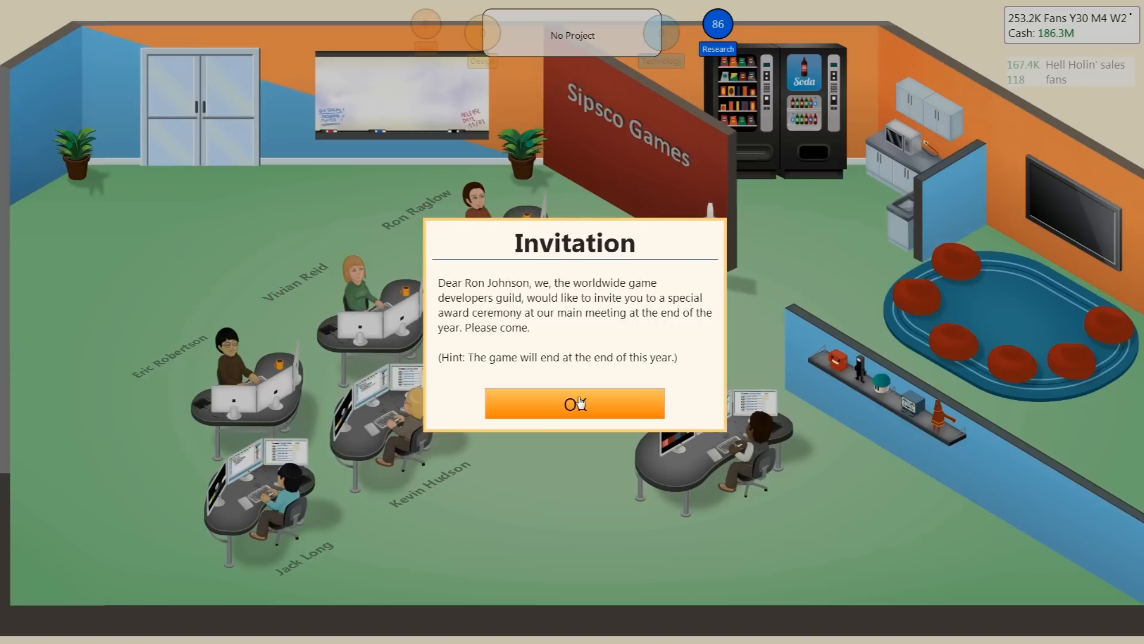
{"action": "left_click", "coordinate": [573, 404]}
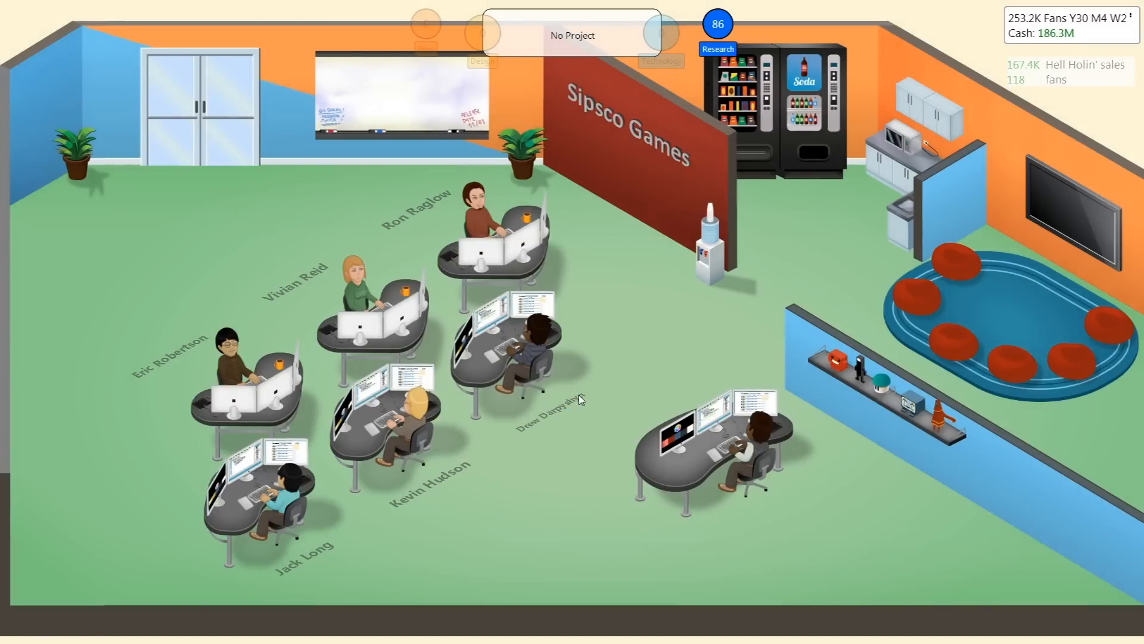